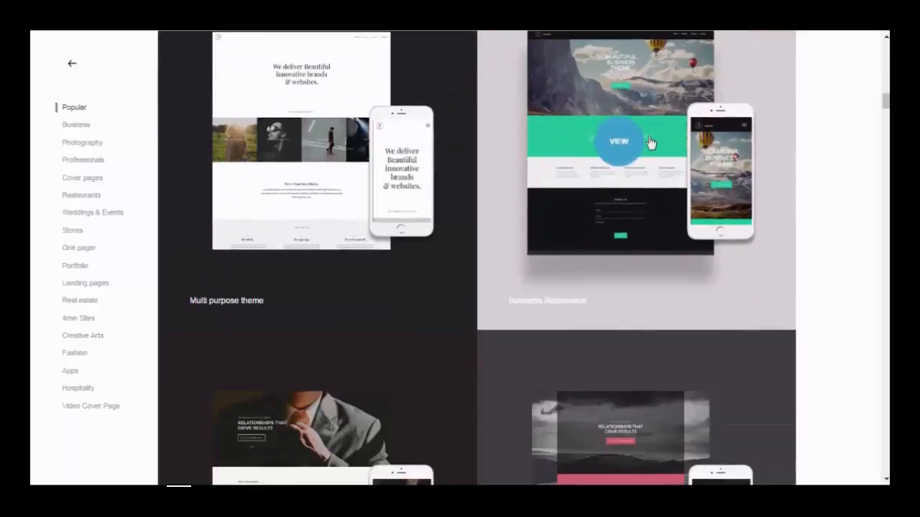
Preview the Business Responsive template, browsing its colour swatches and page thumbnails.
click(619, 141)
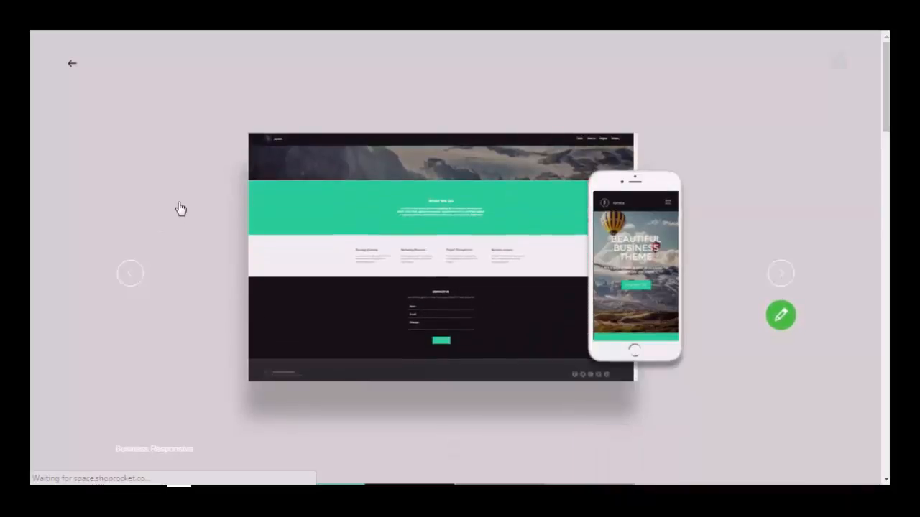
scroll(down, 3)
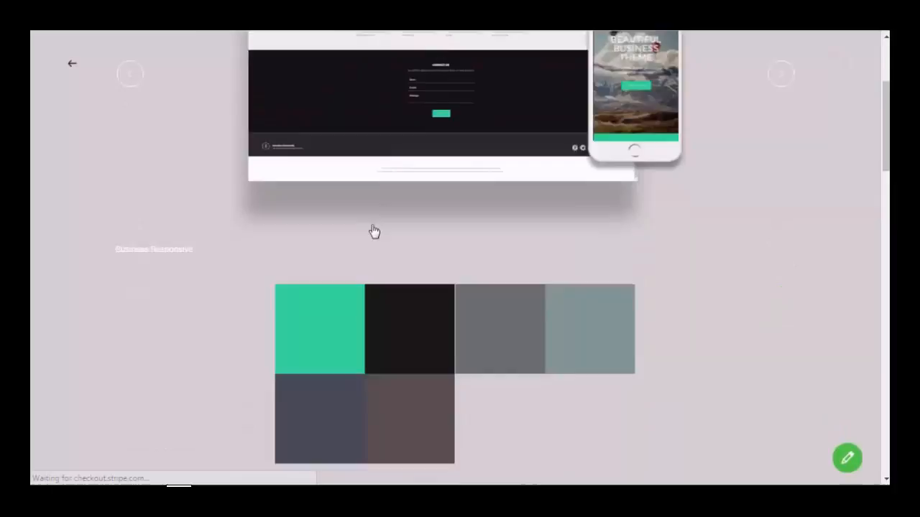
scroll(up, 3)
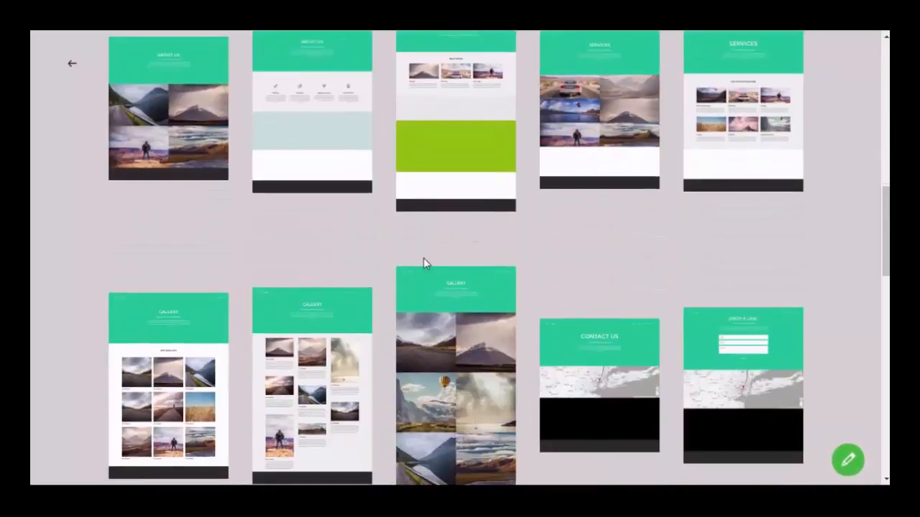
mouse_move(364, 165)
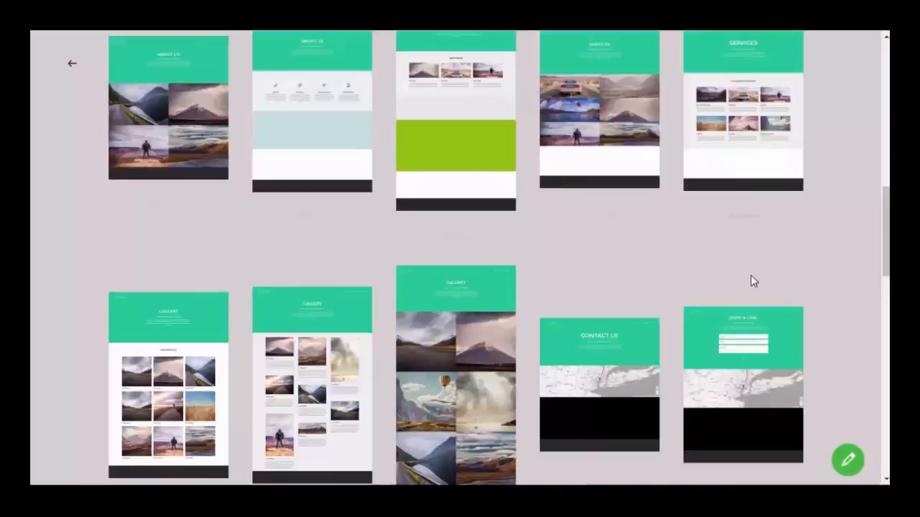
scroll(down, 3)
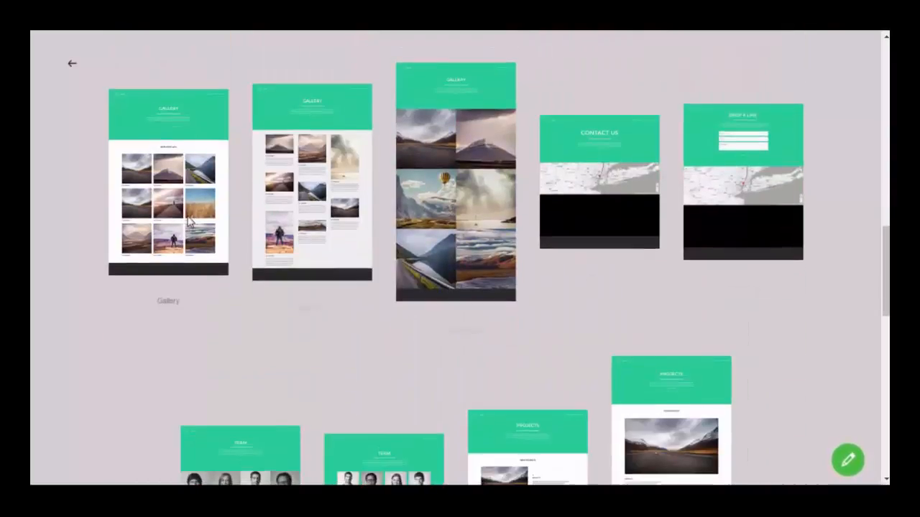
scroll(down, 3)
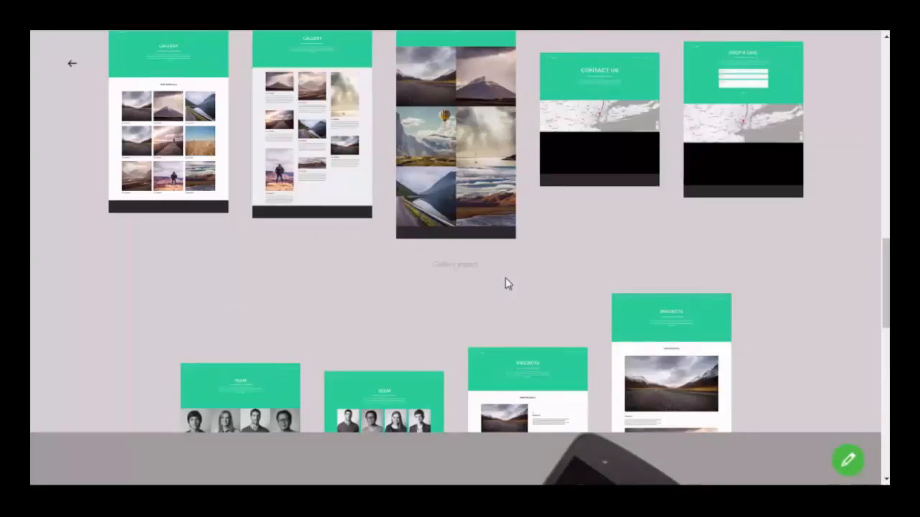
click(454, 137)
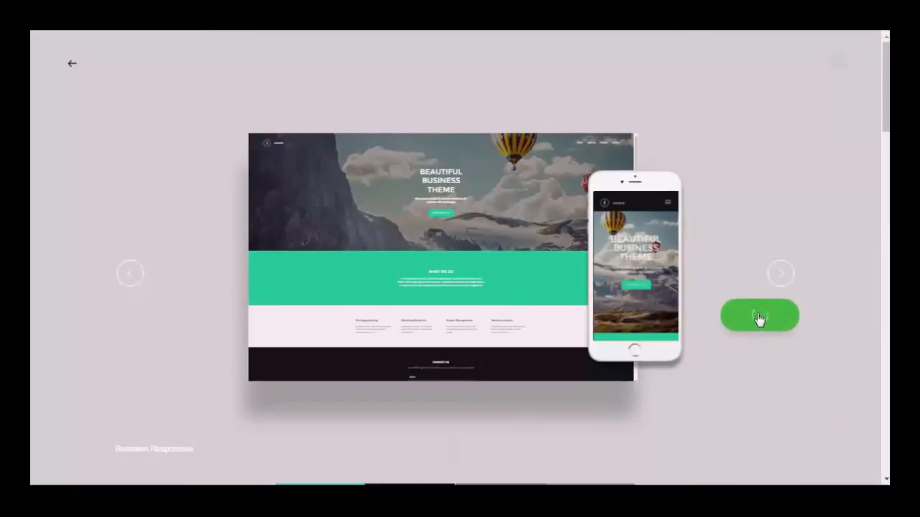
Start editing the template and delete the Home page's Contact Us form section.
click(758, 316)
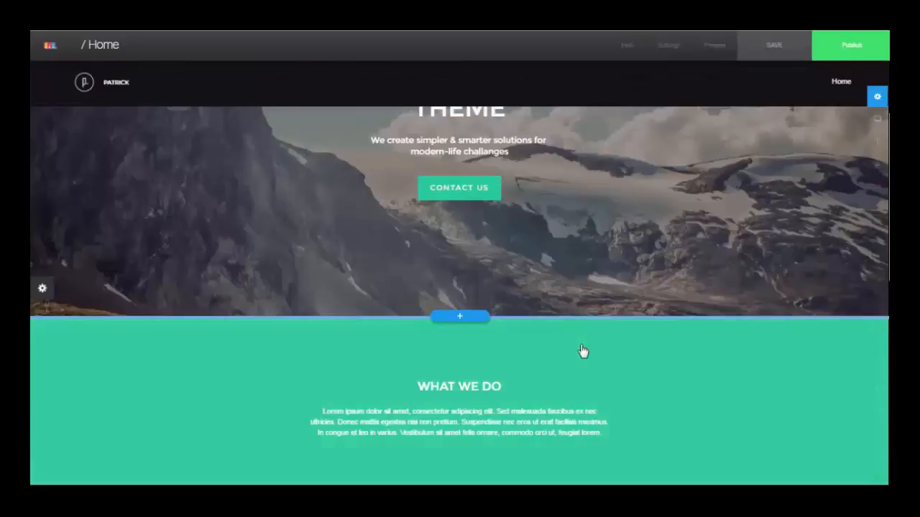
scroll(down, 3)
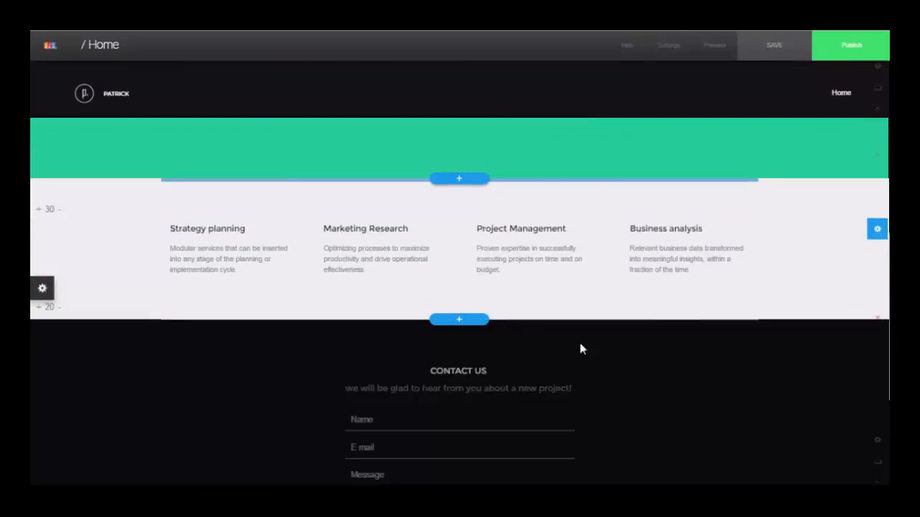
scroll(down, 3)
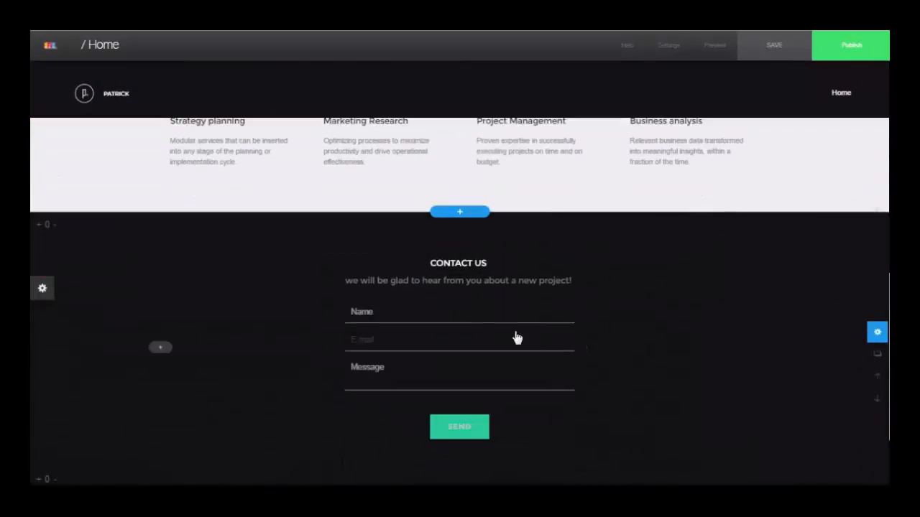
scroll(down, 3)
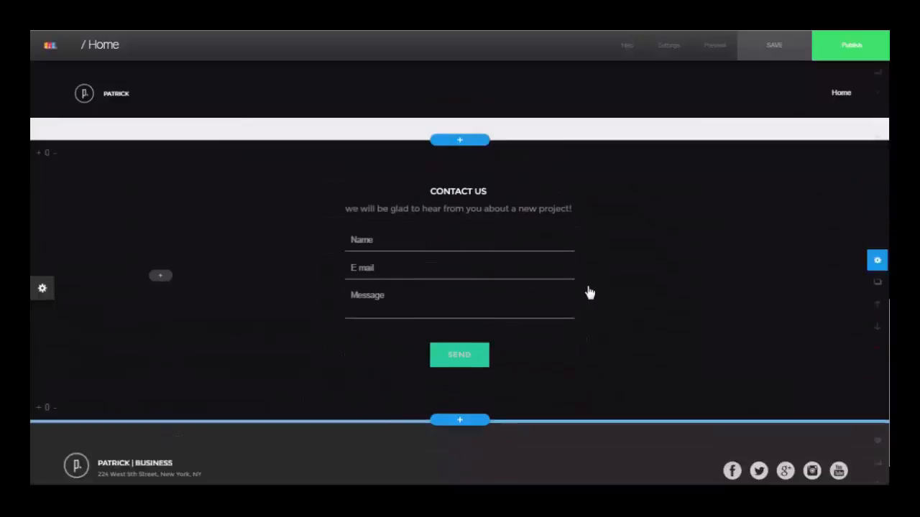
scroll(down, 3)
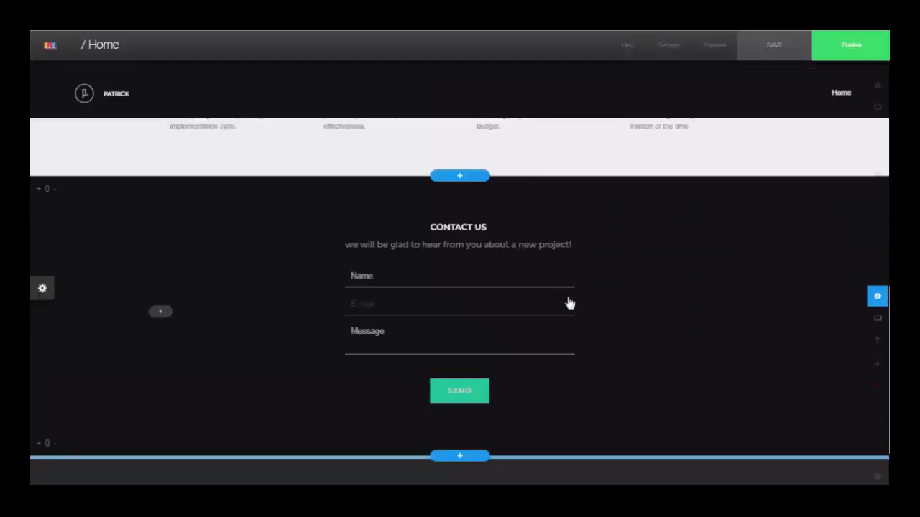
scroll(up, 3)
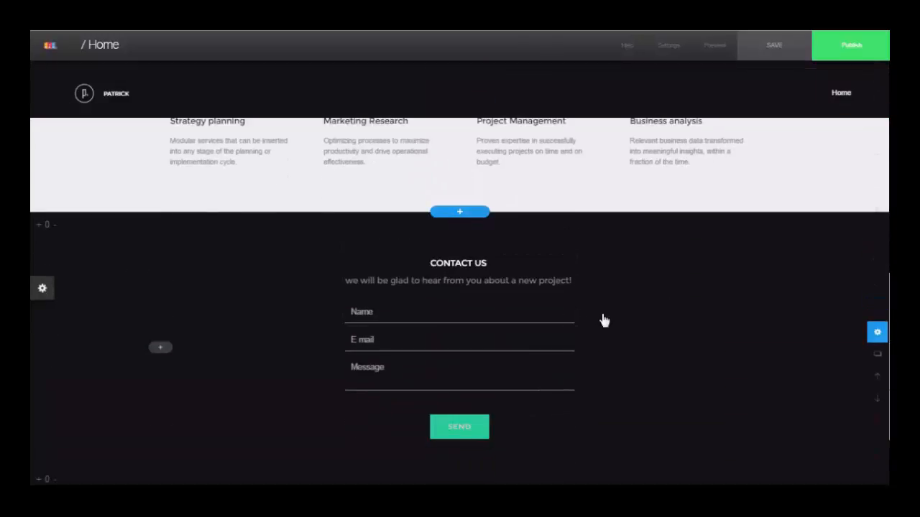
mouse_move(659, 286)
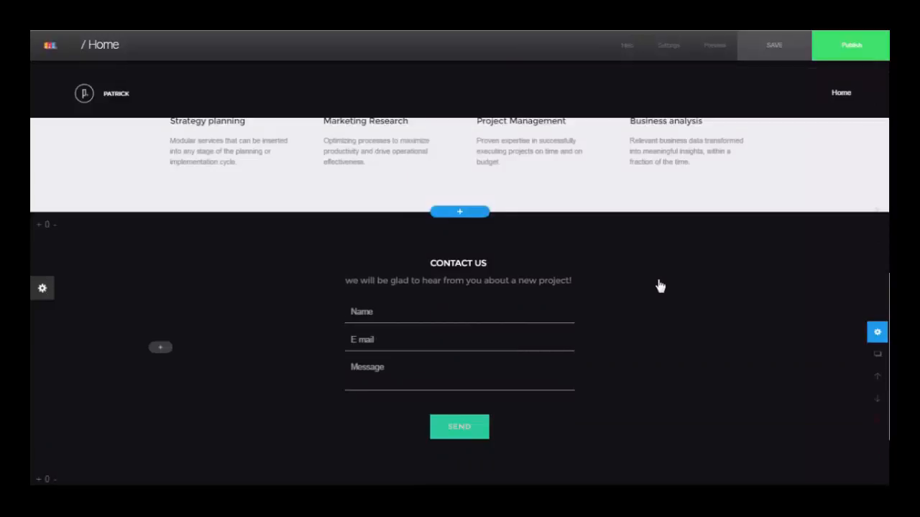
mouse_move(836, 367)
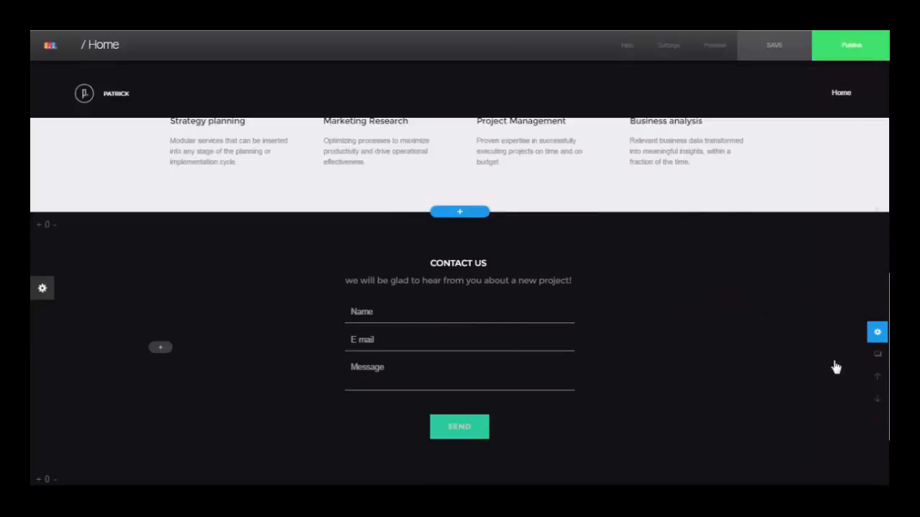
click(877, 332)
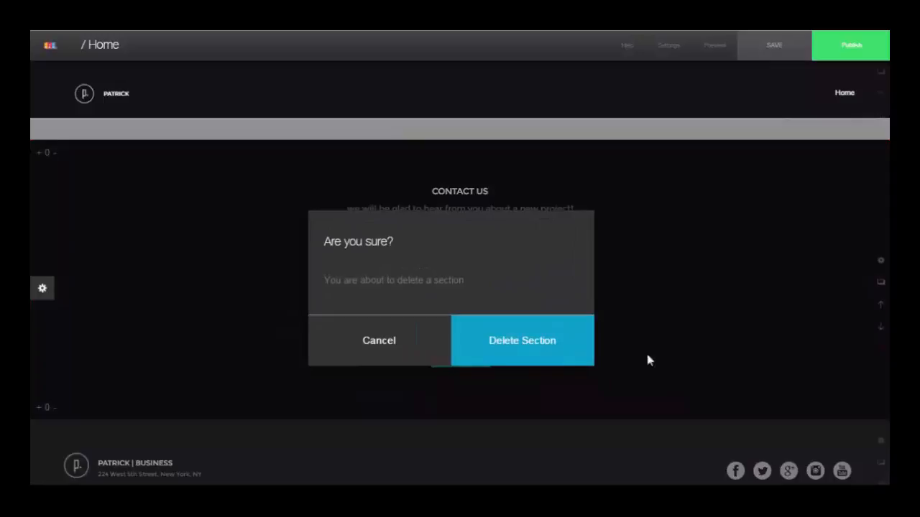
mouse_move(476, 346)
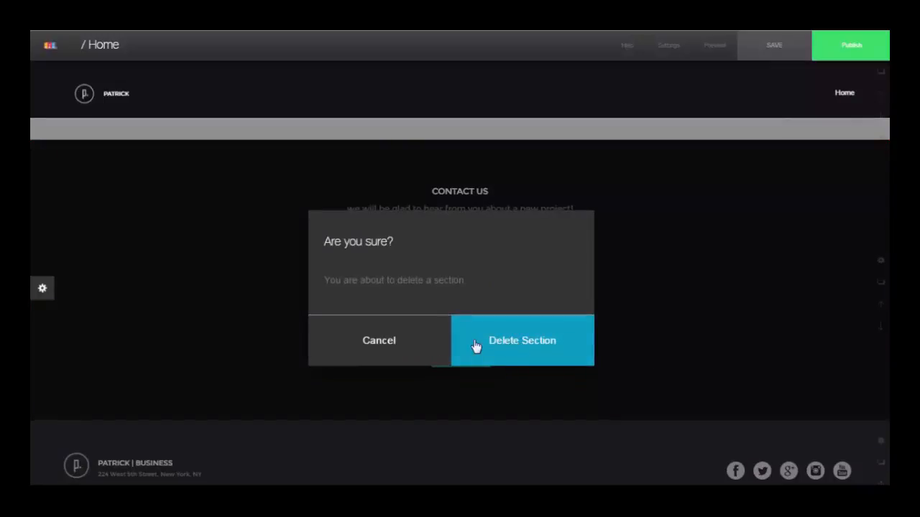
mouse_move(506, 347)
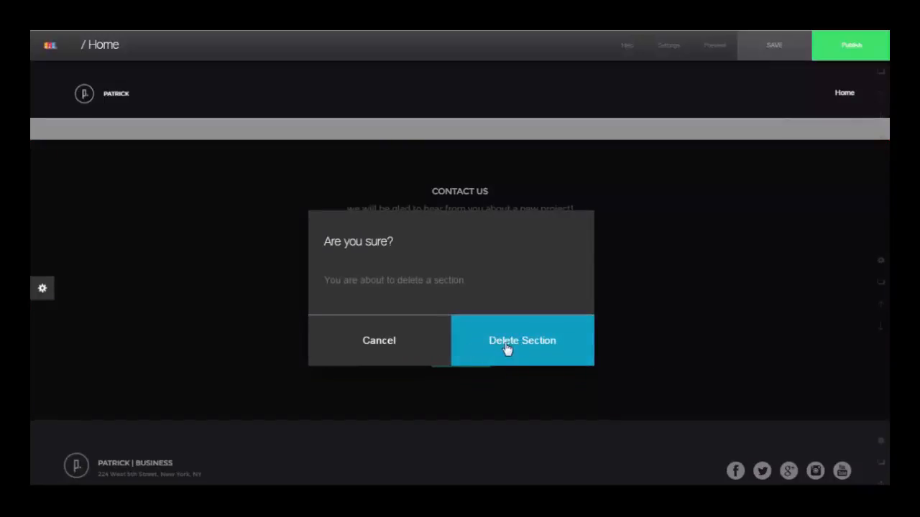
click(522, 340)
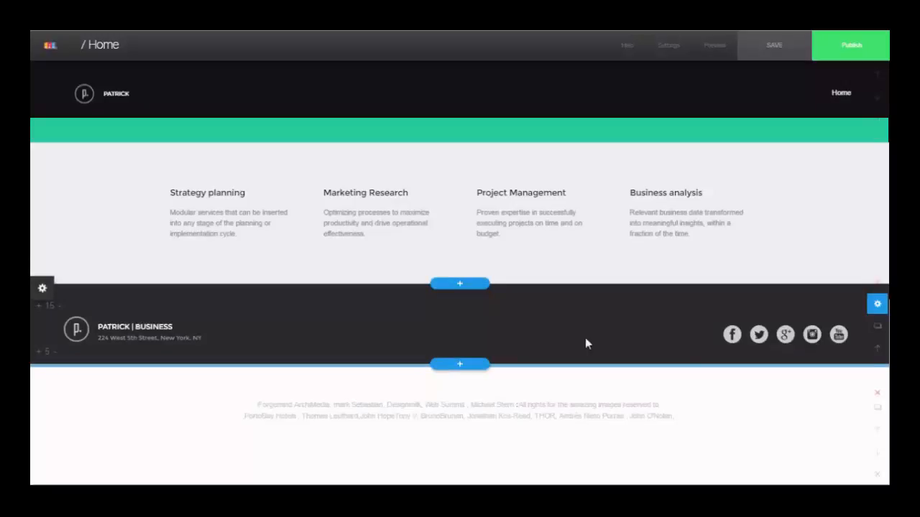
Switch the hero background to a transparent overlay and lower its opacity to brighten the photo.
scroll(up, 3)
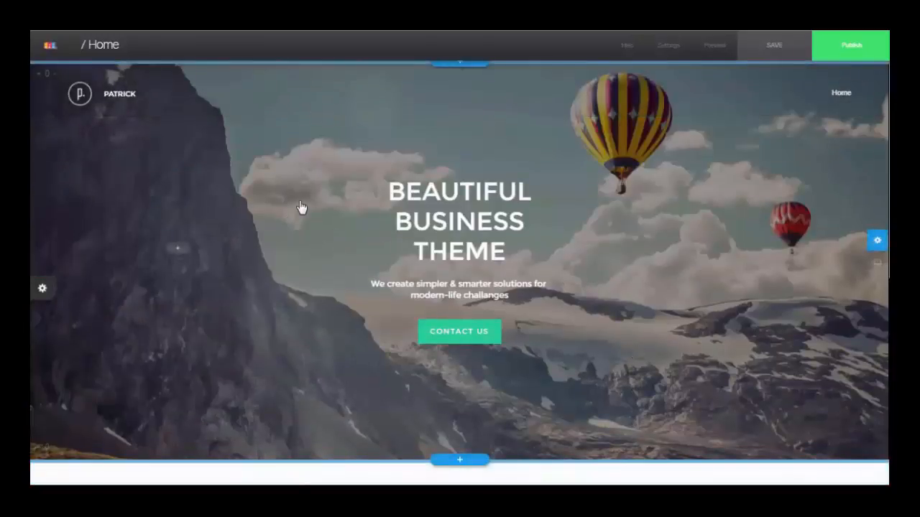
click(304, 206)
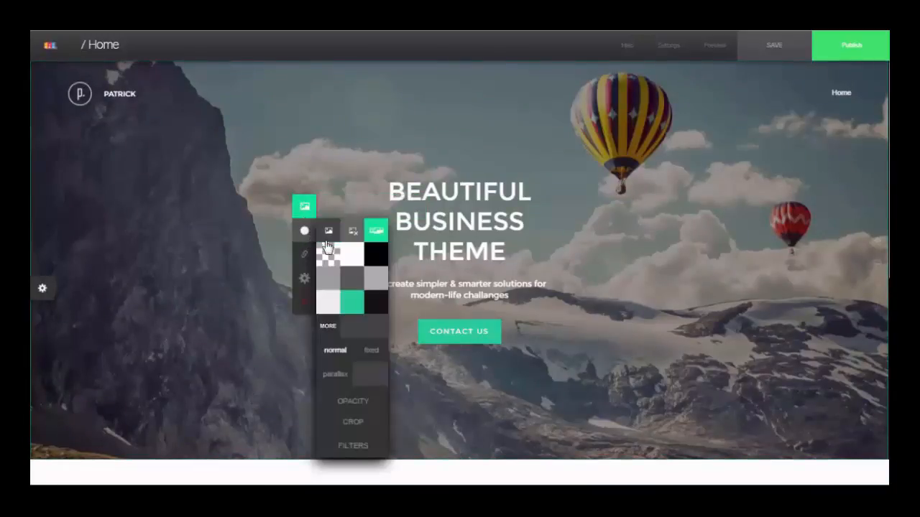
click(353, 401)
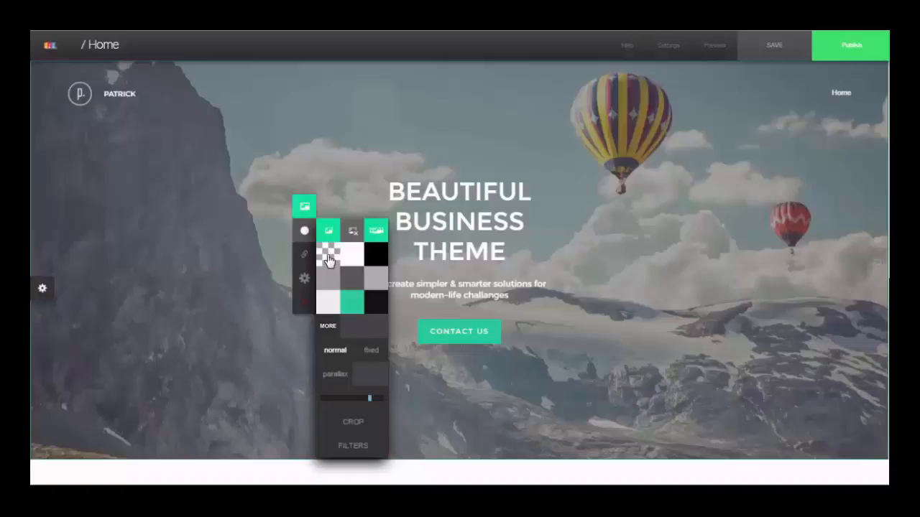
click(377, 257)
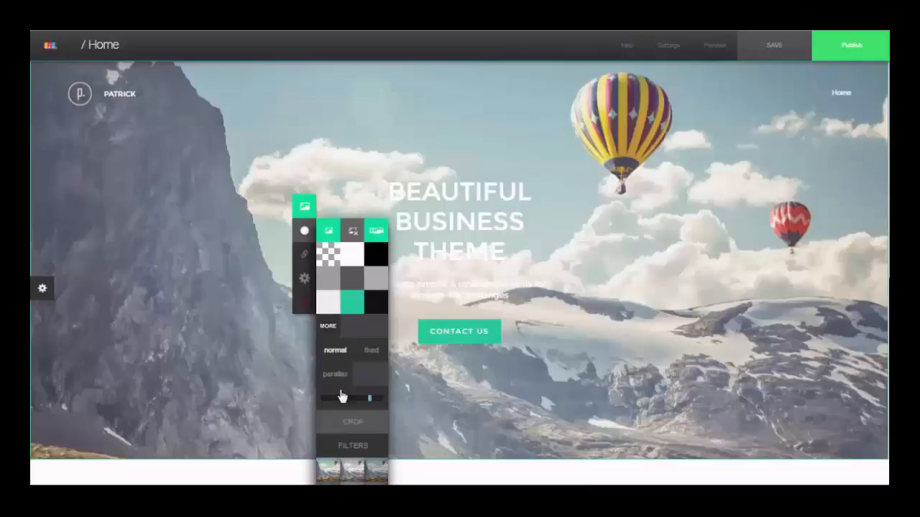
drag(341, 398, 370, 400)
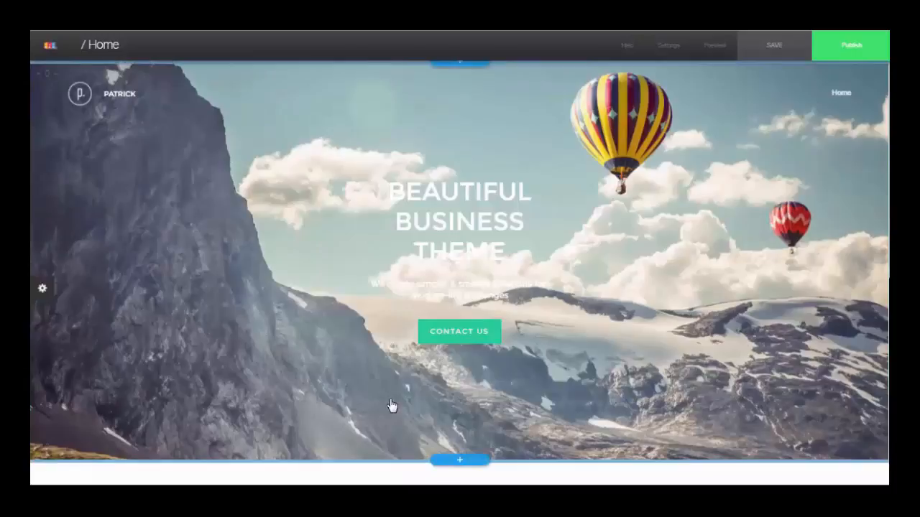
Replace the BEAUTIFUL BUSINESS THEME headline with 'Camping and Sports Gear Reviewed'.
click(459, 221)
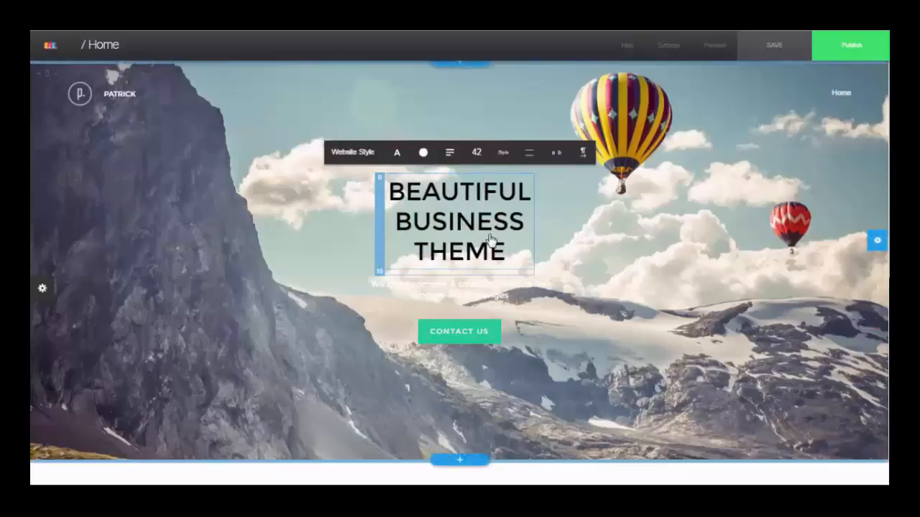
mouse_move(505, 259)
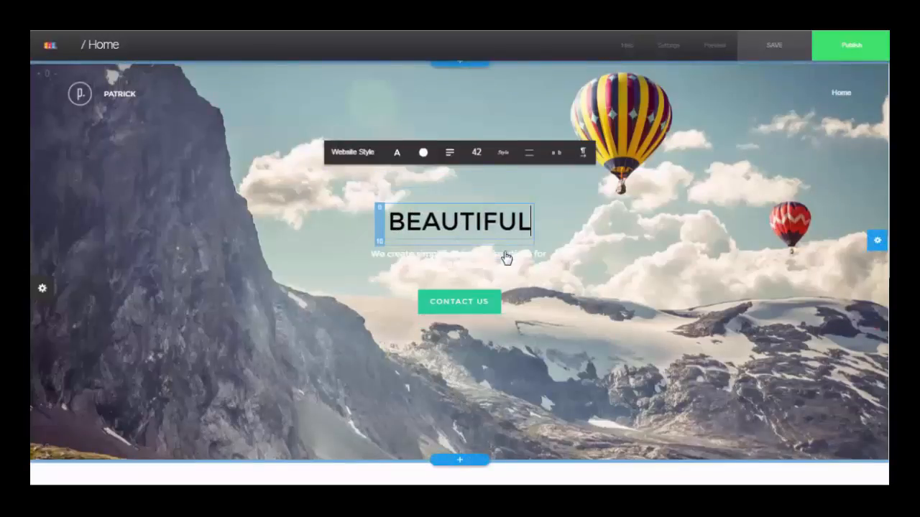
text(Ca)
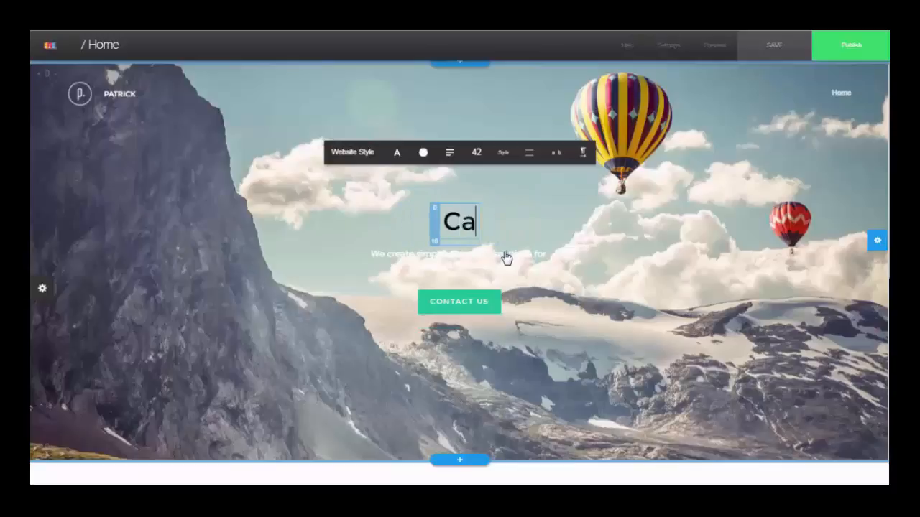
text(mping and S)
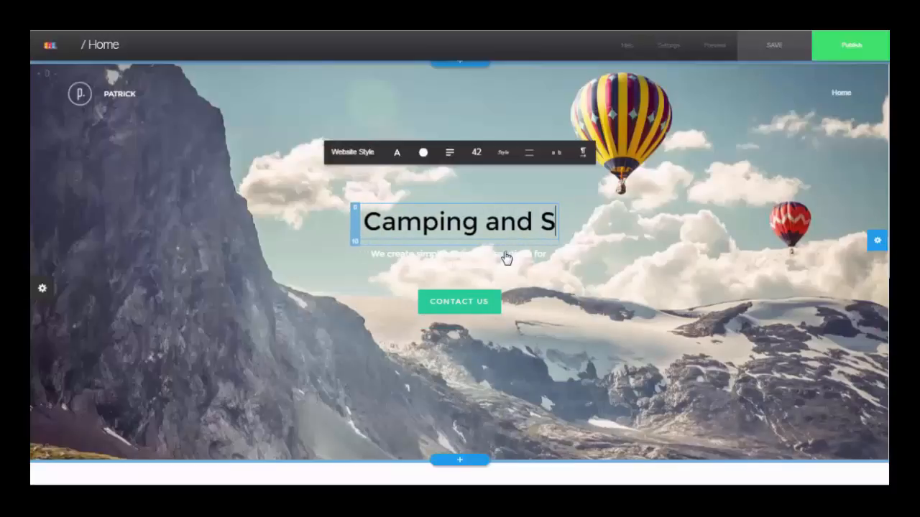
text(ports Gea)
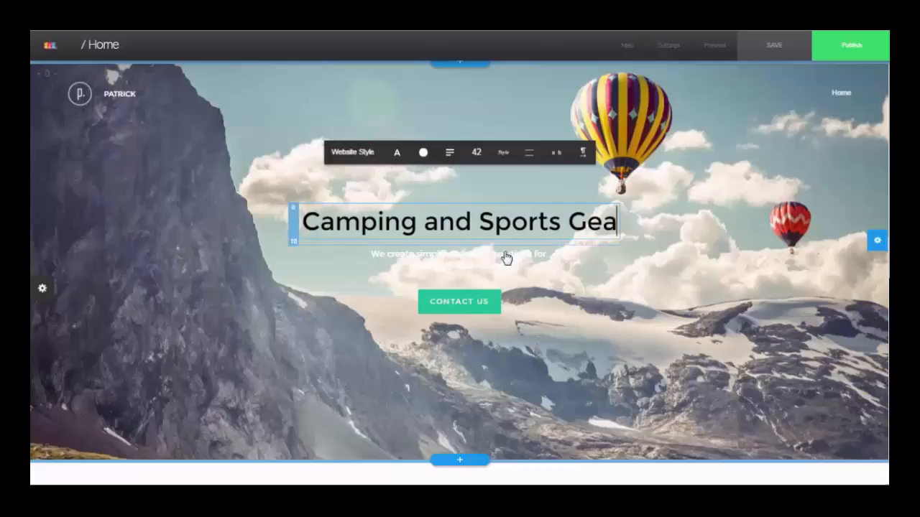
text(r Reviewed)
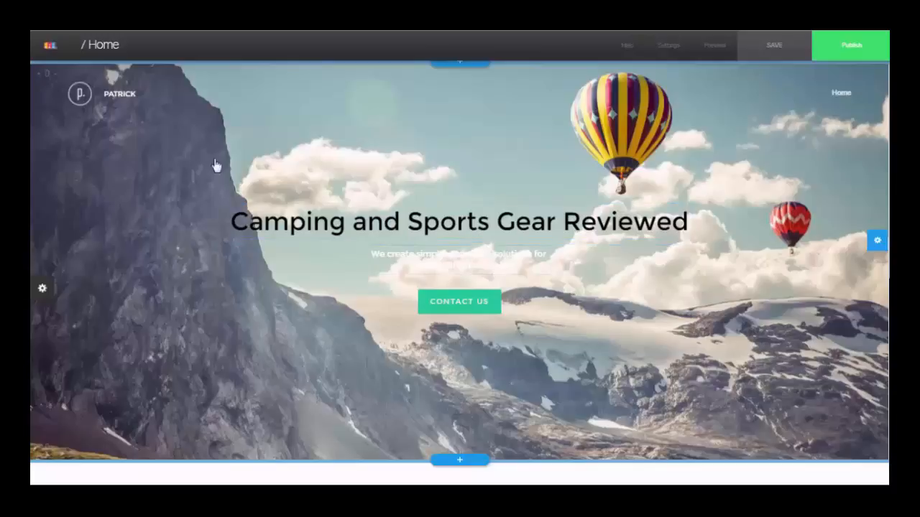
Change the PATRICK site title to 'Camping Stuff Reviewed' and delete the logo mark beside it.
click(118, 94)
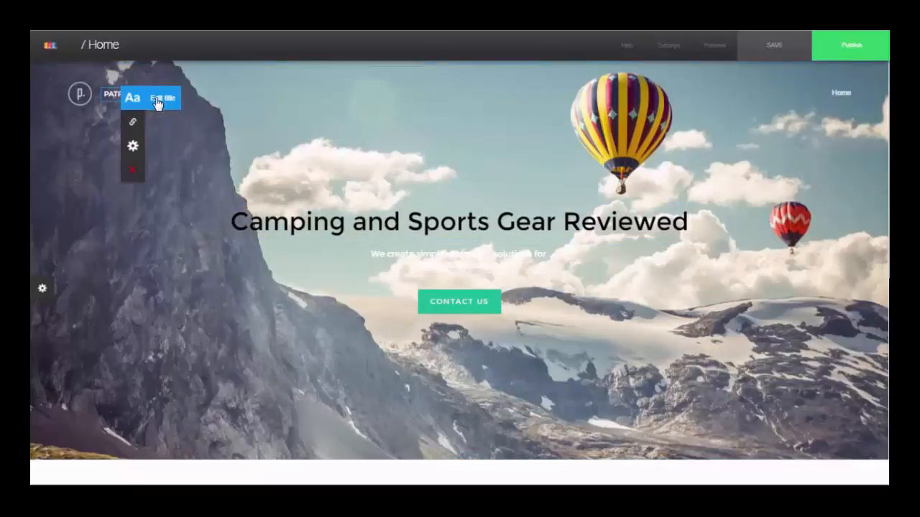
click(162, 98)
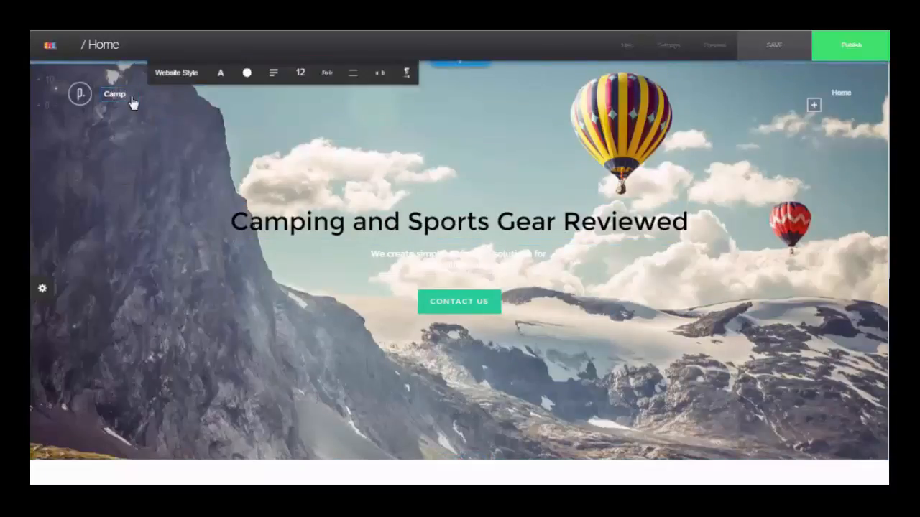
text(ing Stuff R)
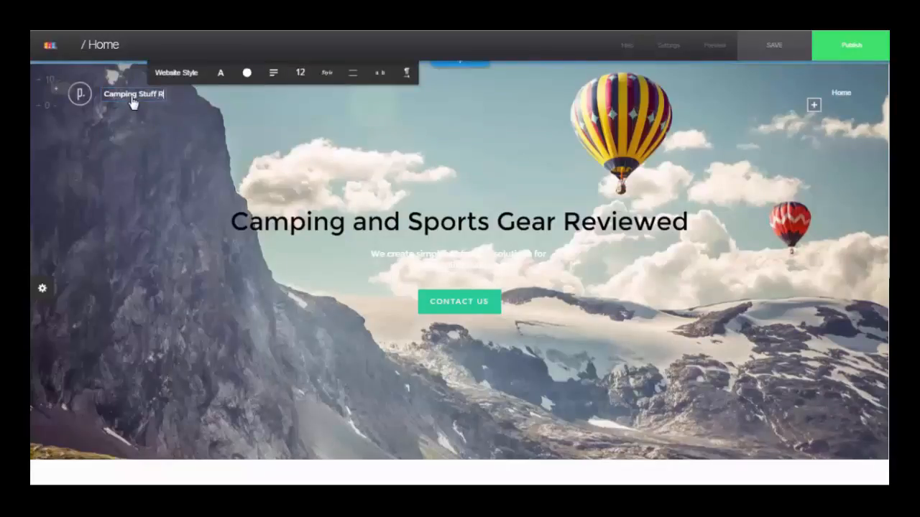
text(eviewed)
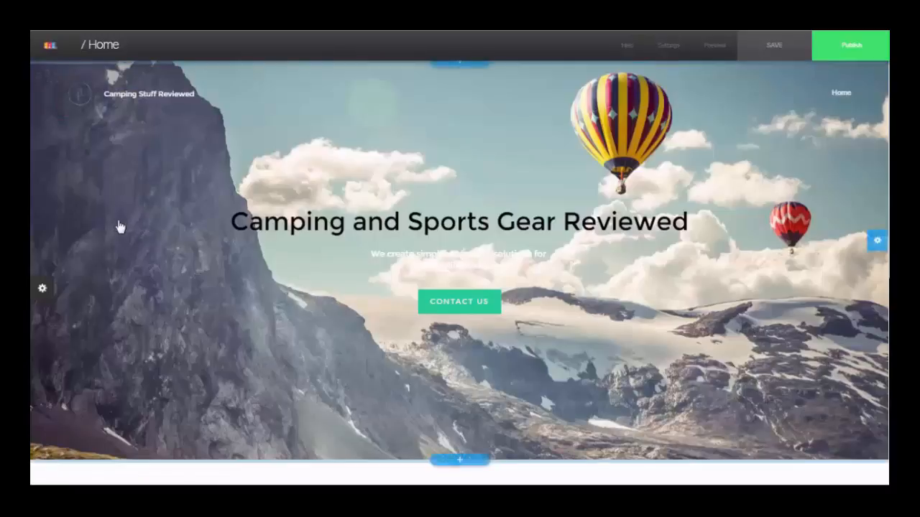
click(147, 94)
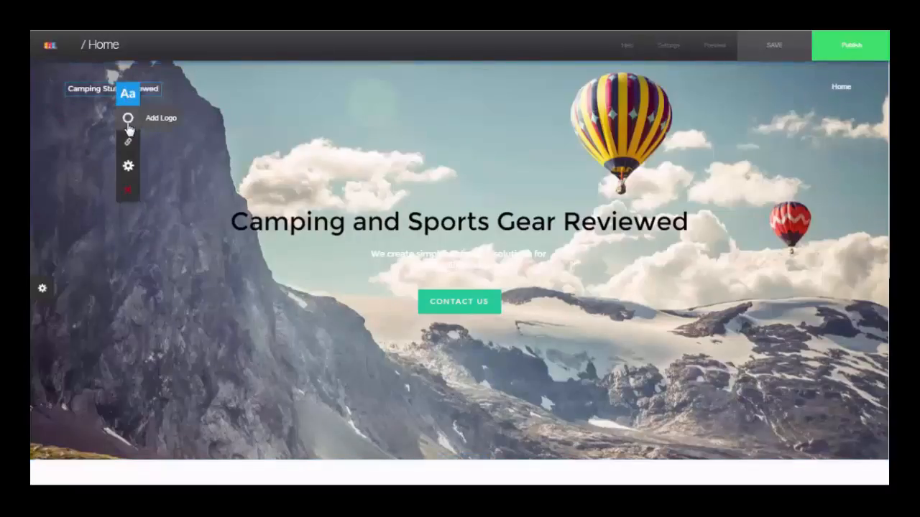
click(127, 96)
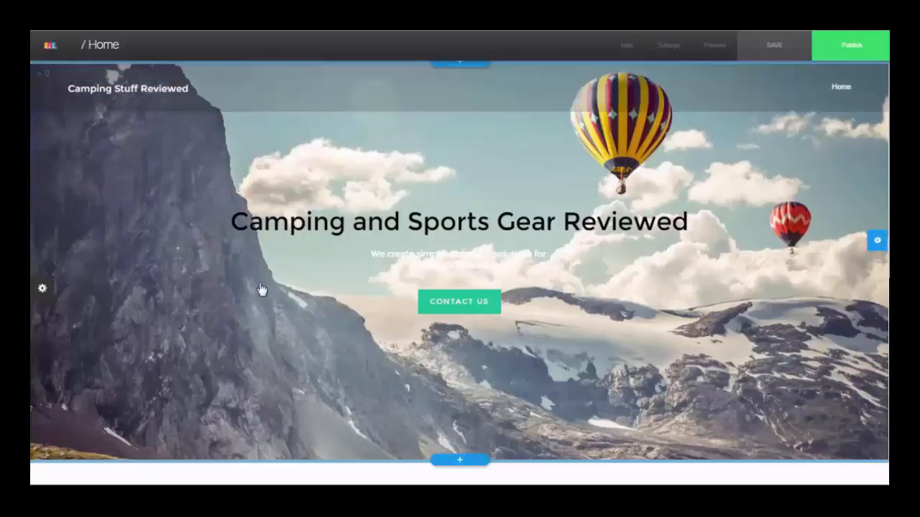
Give the hero subtitle a dark grey colour and a larger font size.
click(459, 255)
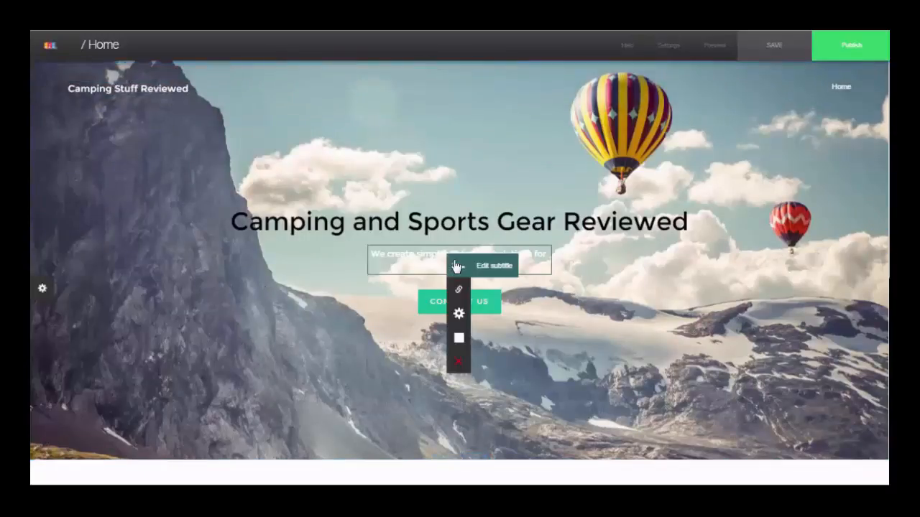
click(493, 266)
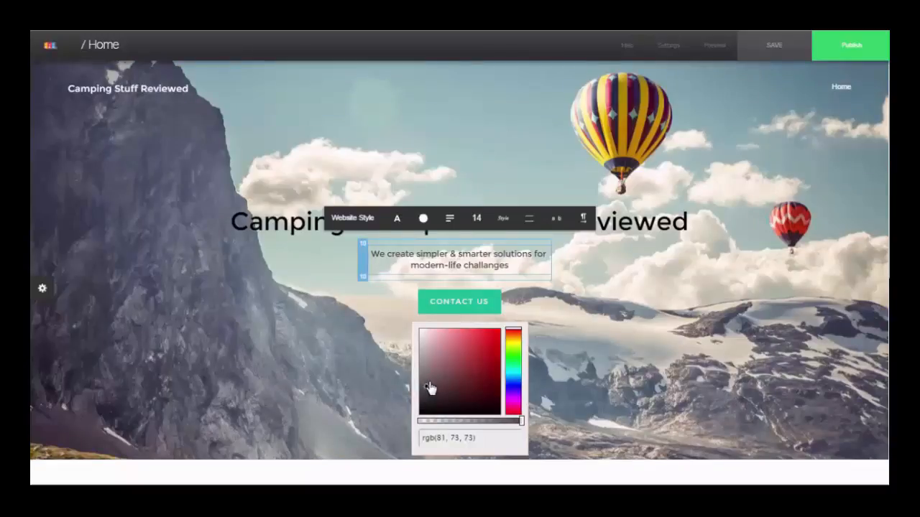
click(476, 219)
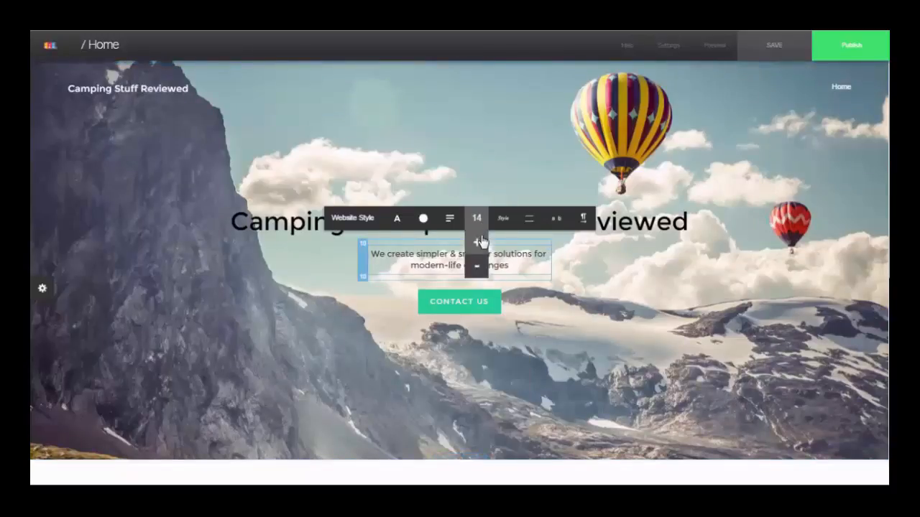
click(476, 242)
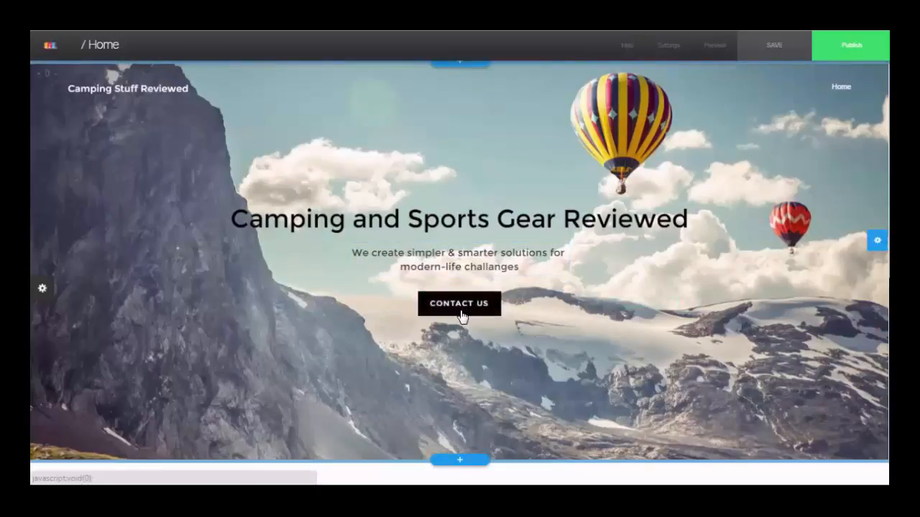
click(459, 302)
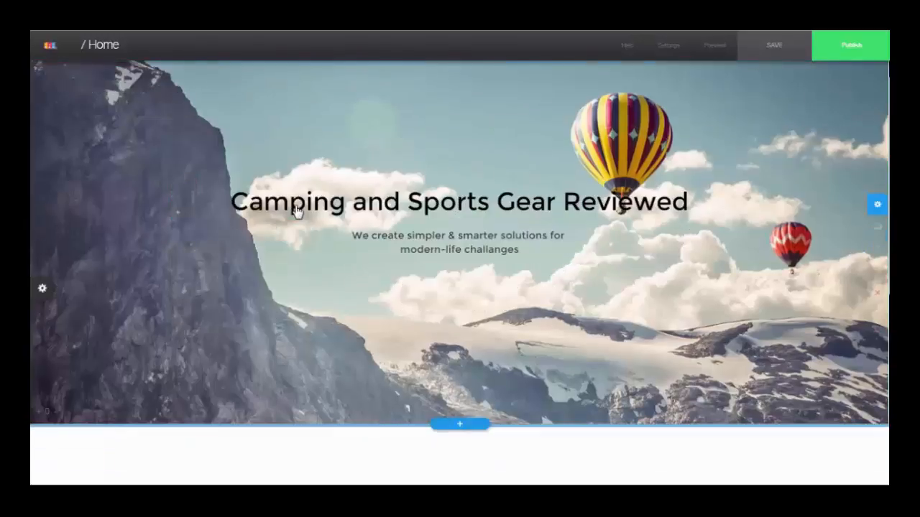
Remove the hero's Contact Us button and apply a Hover f/x effect to the slideshow.
scroll(down, 3)
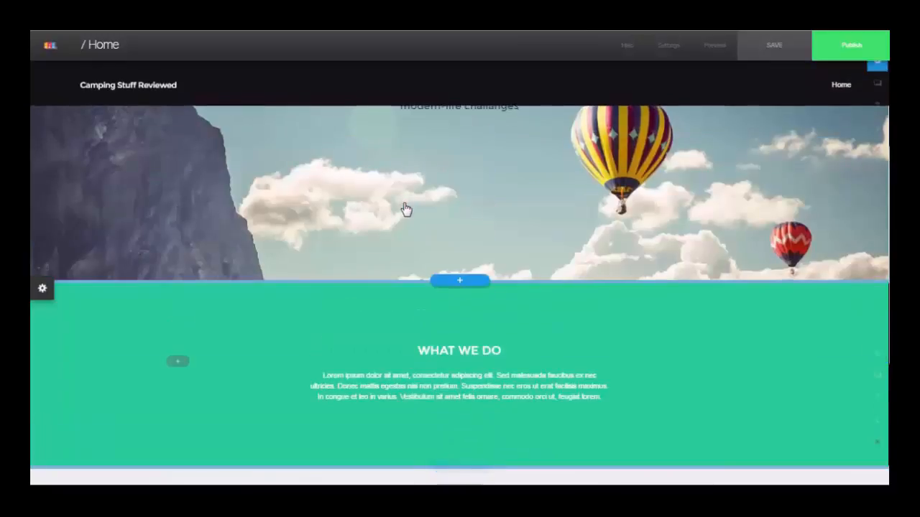
scroll(up, 3)
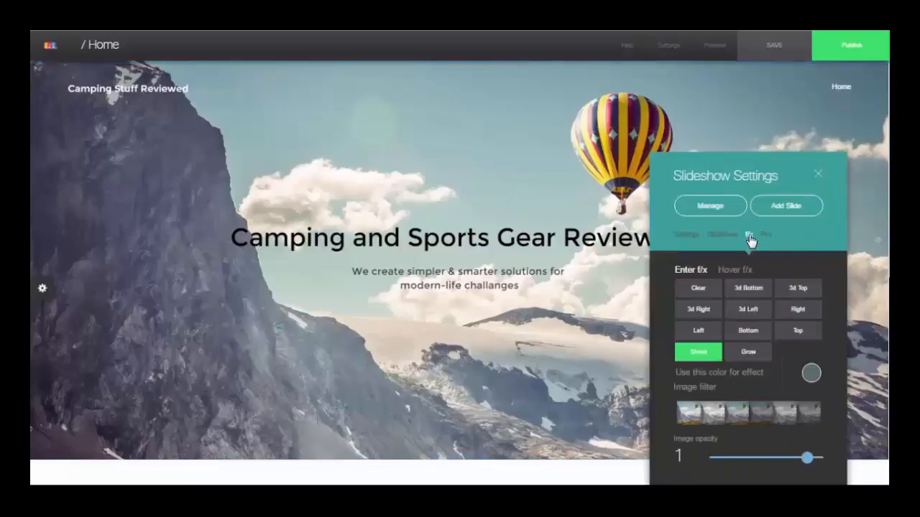
click(734, 270)
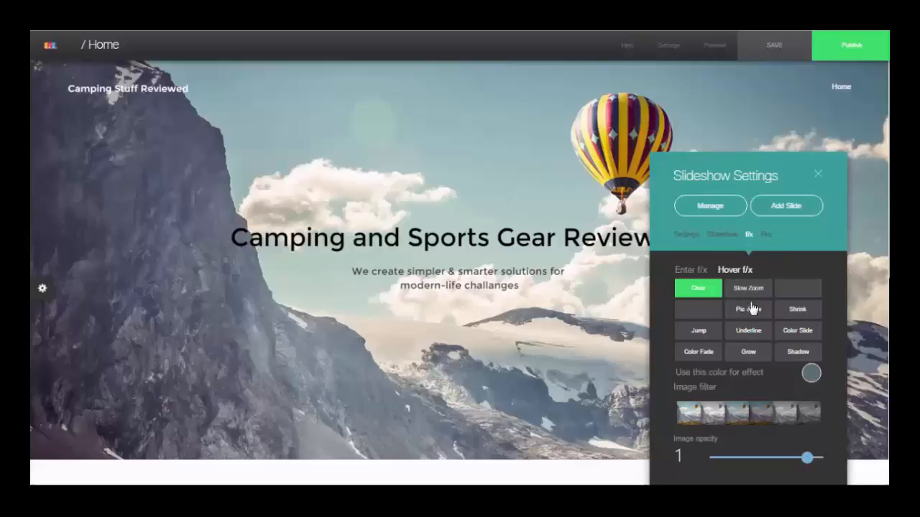
click(747, 287)
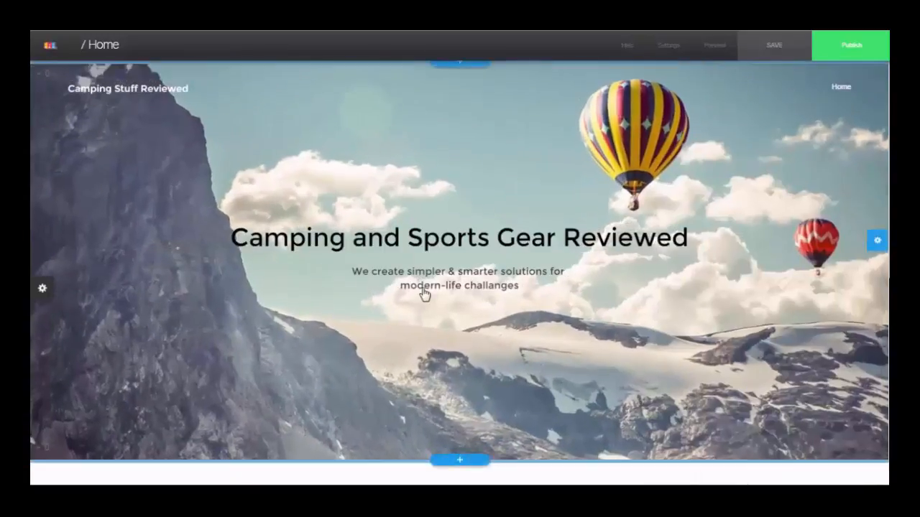
scroll(down, 3)
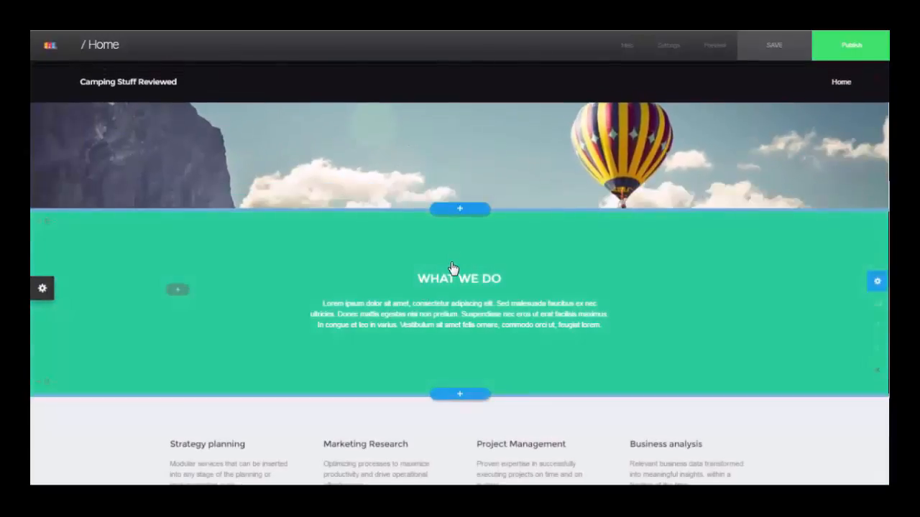
scroll(down, 3)
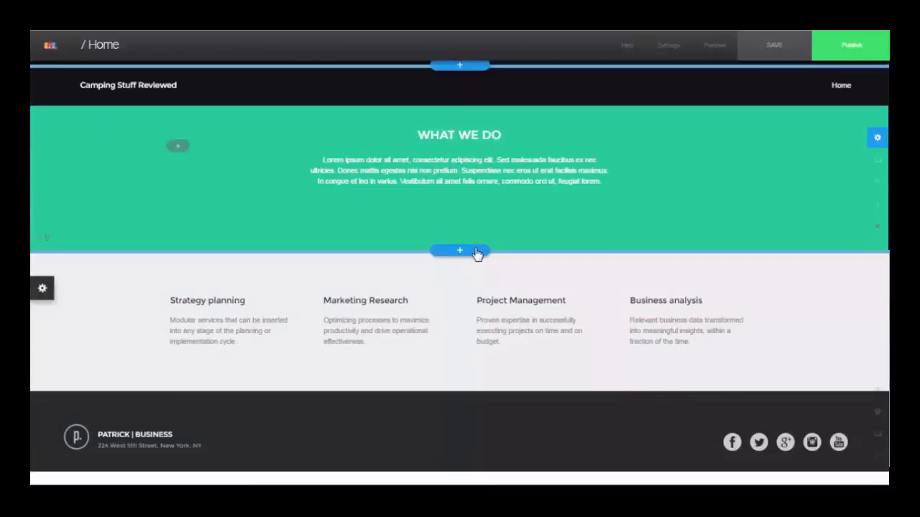
scroll(down, 3)
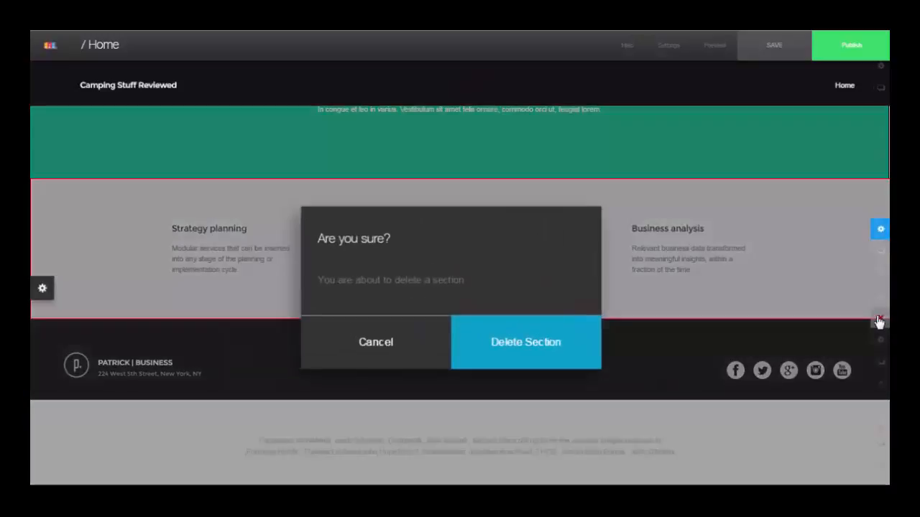
Confirm Delete Section on the services block, then open the new-section library below What We Do.
click(526, 342)
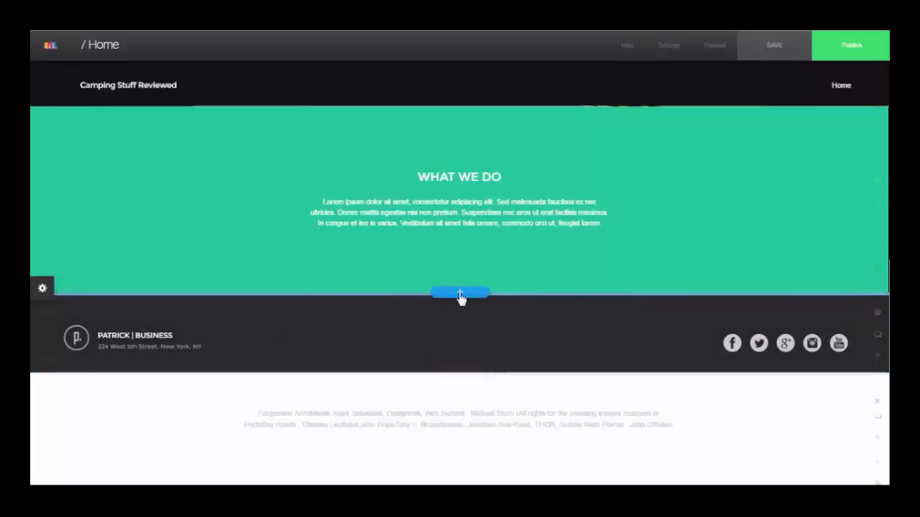
click(459, 293)
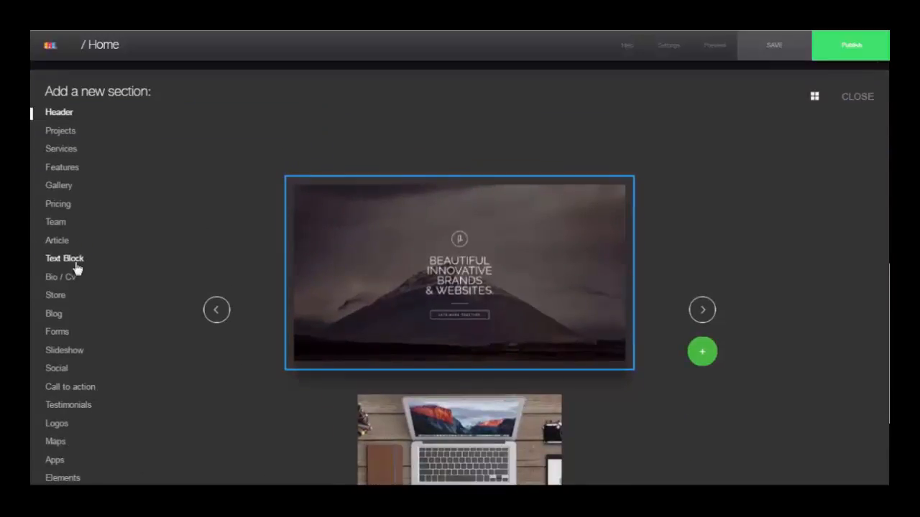
Browse the Blog section designs and add the My Blog photo-grid design.
click(53, 313)
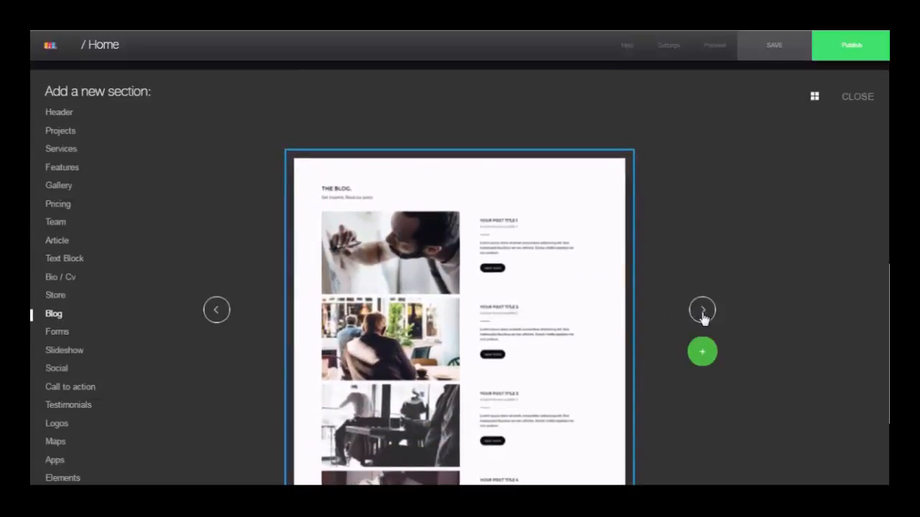
click(702, 309)
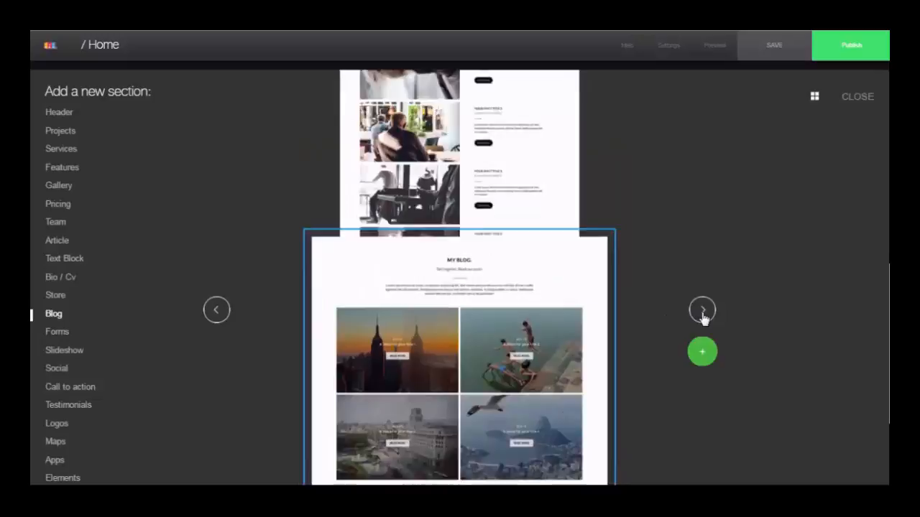
click(702, 310)
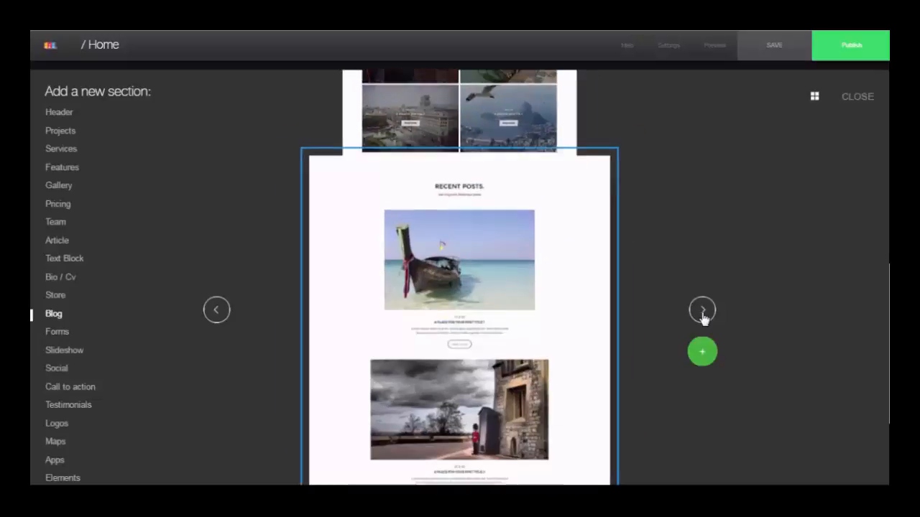
click(702, 310)
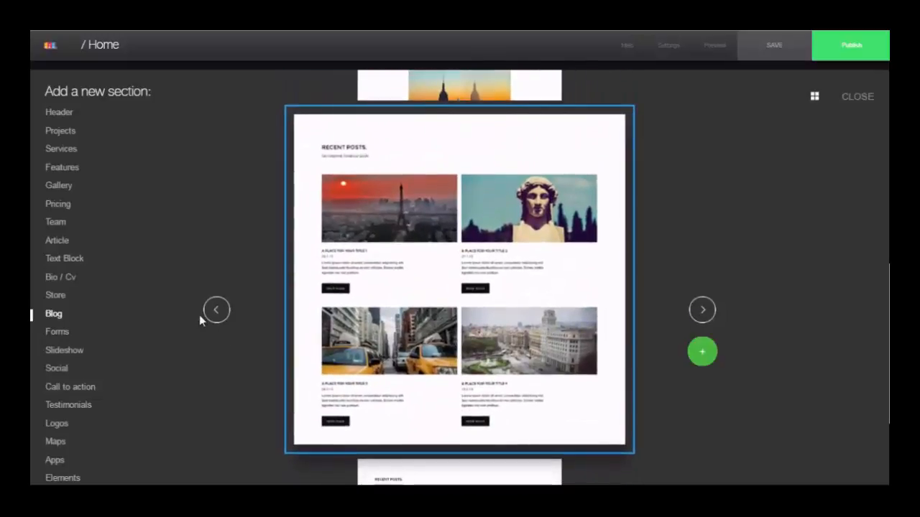
mouse_move(333, 307)
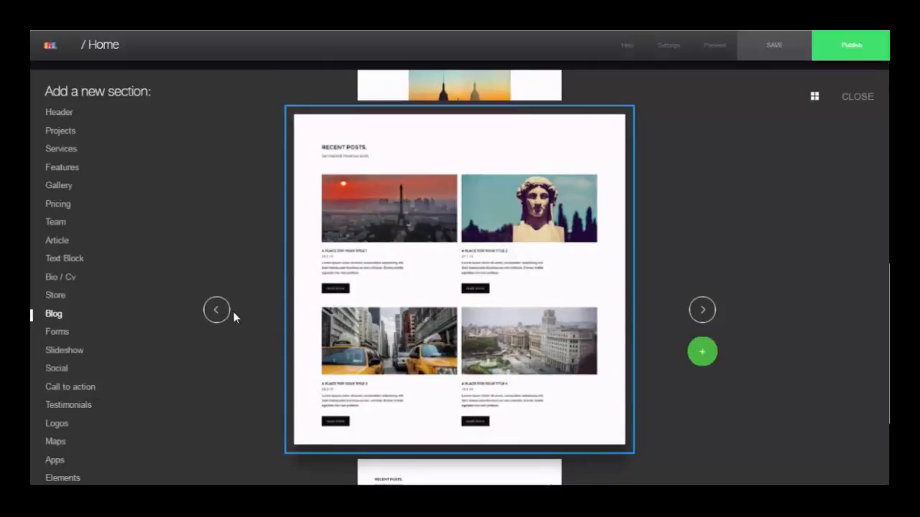
click(701, 309)
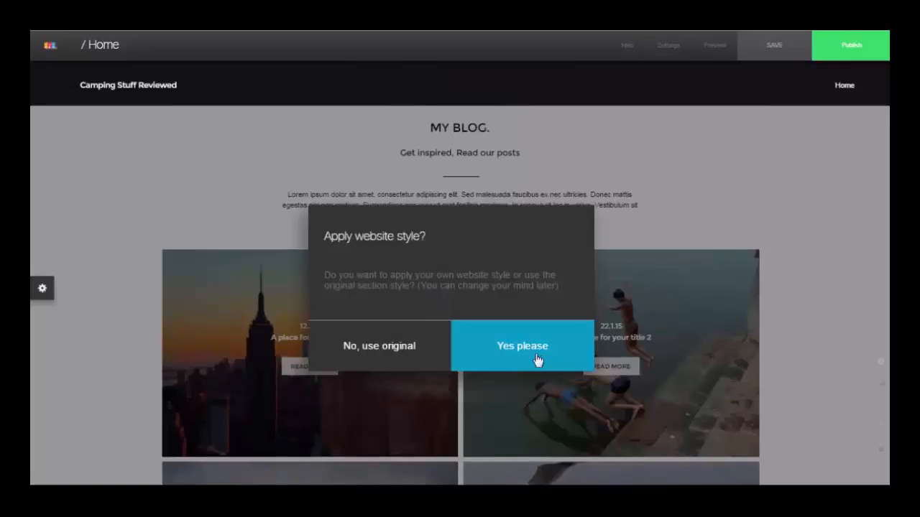
Apply the website style to the blog, then remove its tagline and intro paragraph.
click(523, 345)
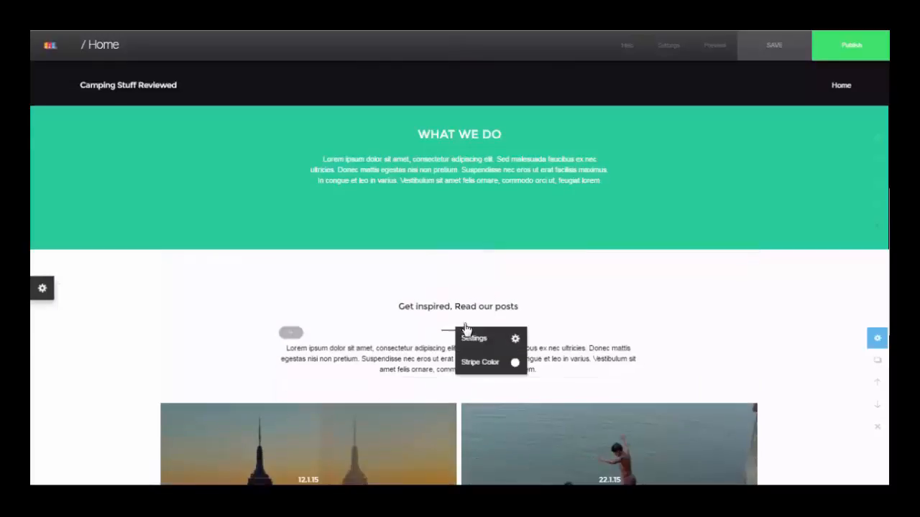
click(458, 306)
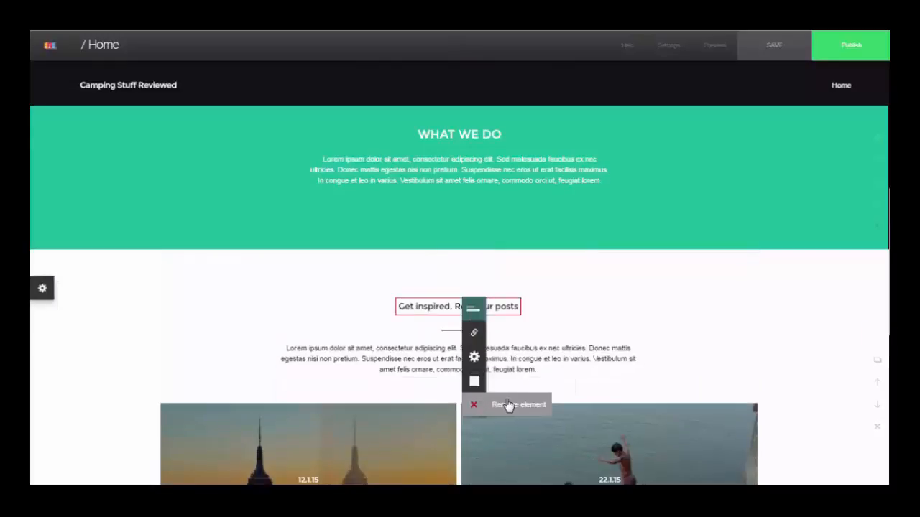
click(518, 404)
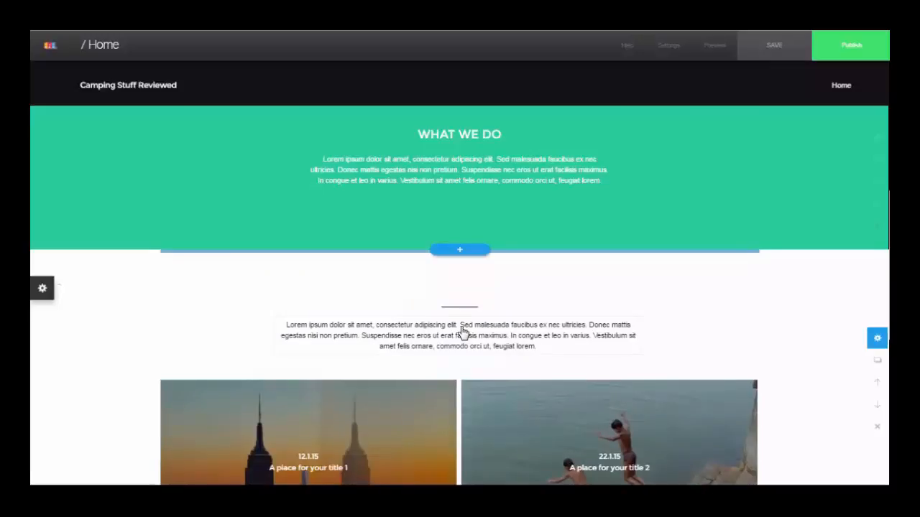
click(460, 335)
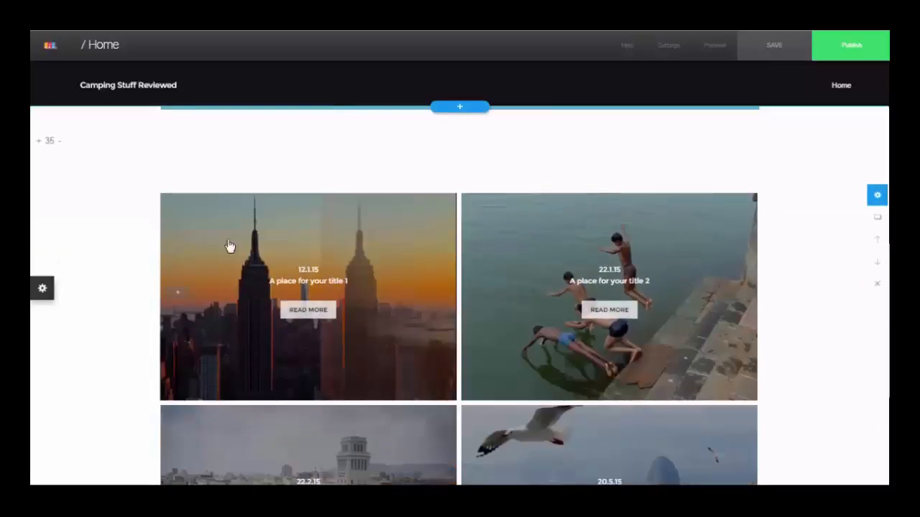
click(876, 194)
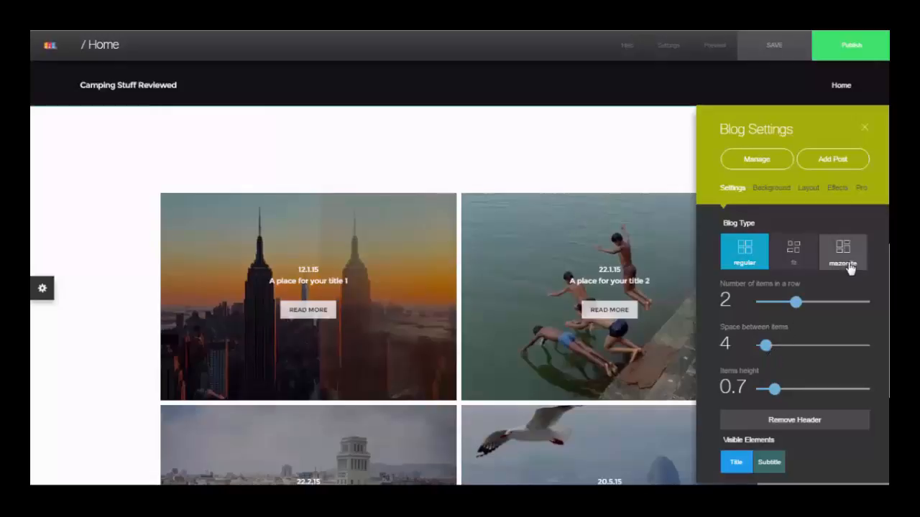
Set the blog to a gapless mazonite layout with item height 0.9, briefly trying fit.
click(842, 251)
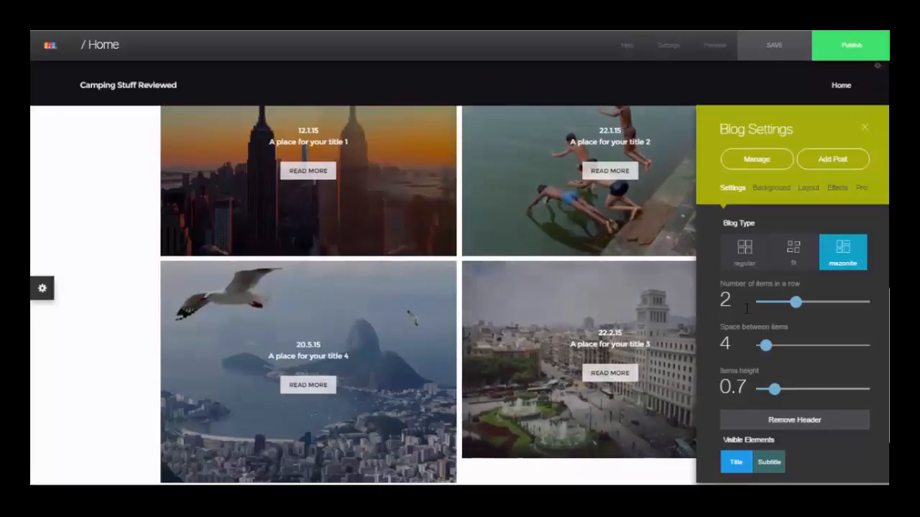
drag(765, 345, 761, 345)
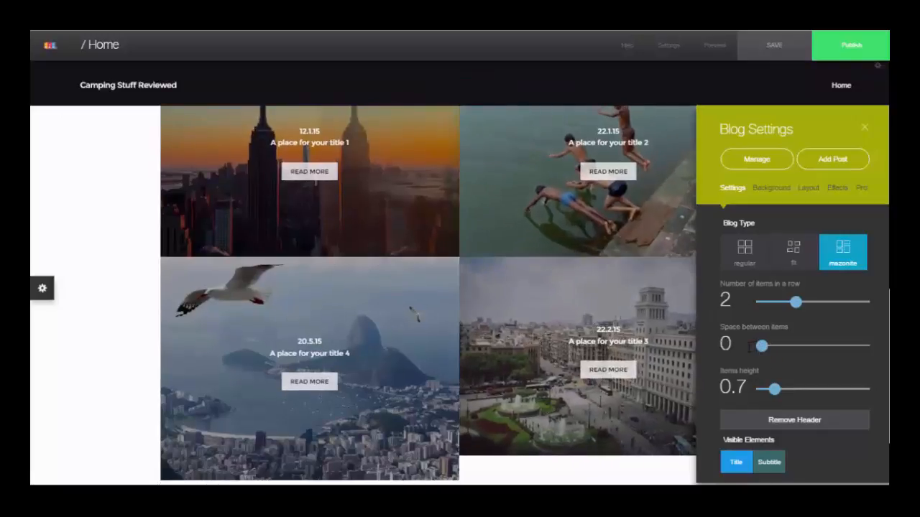
drag(772, 389, 779, 389)
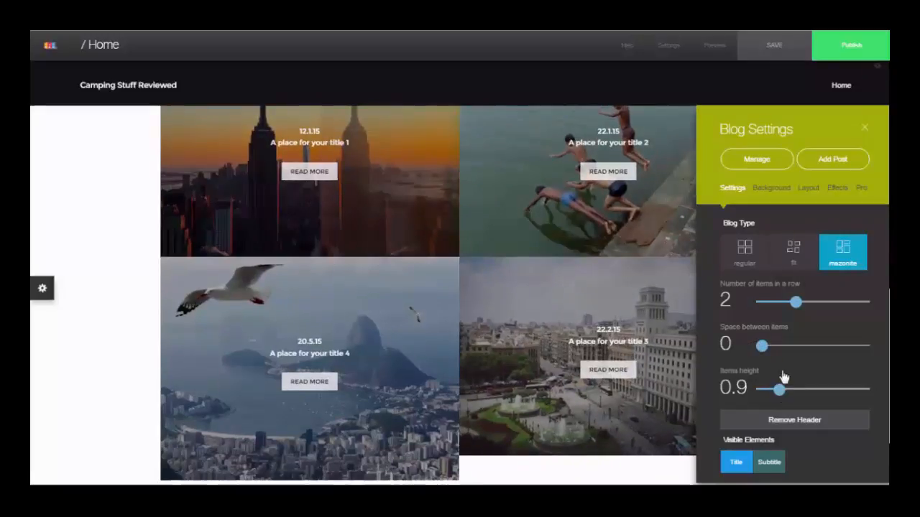
click(794, 251)
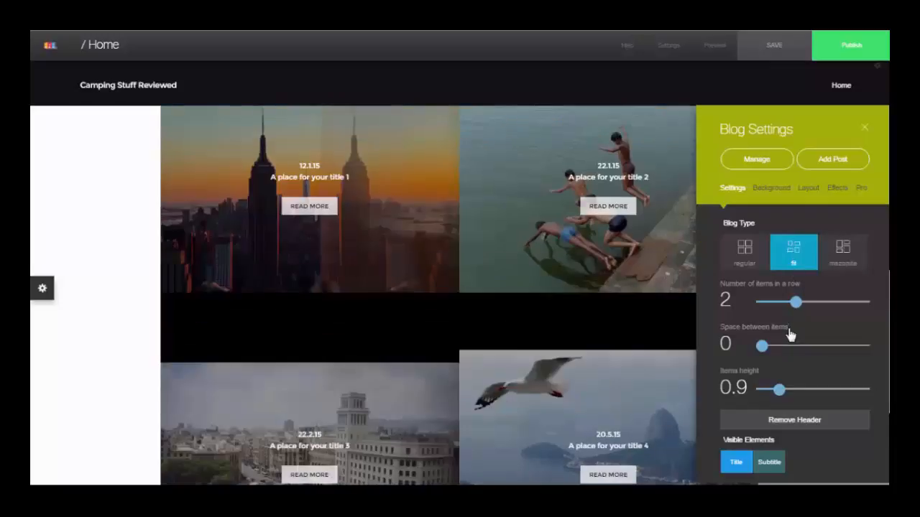
click(842, 252)
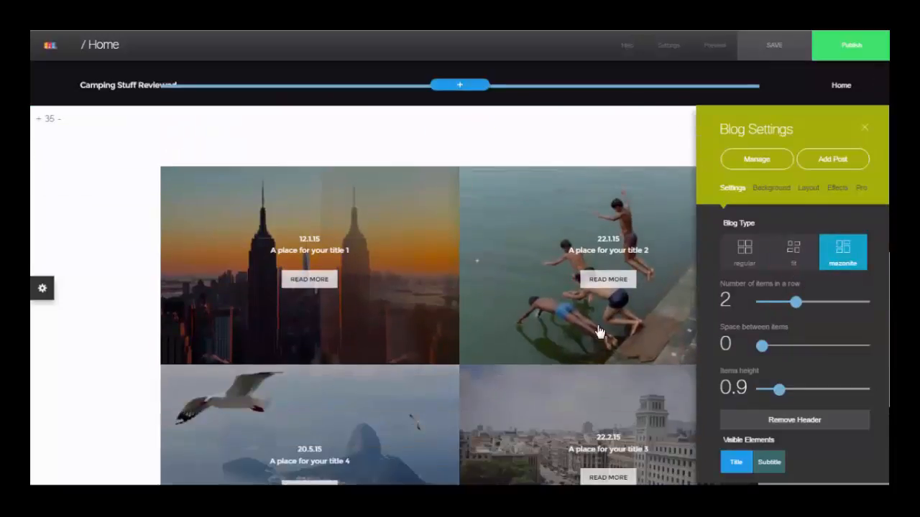
scroll(down, 3)
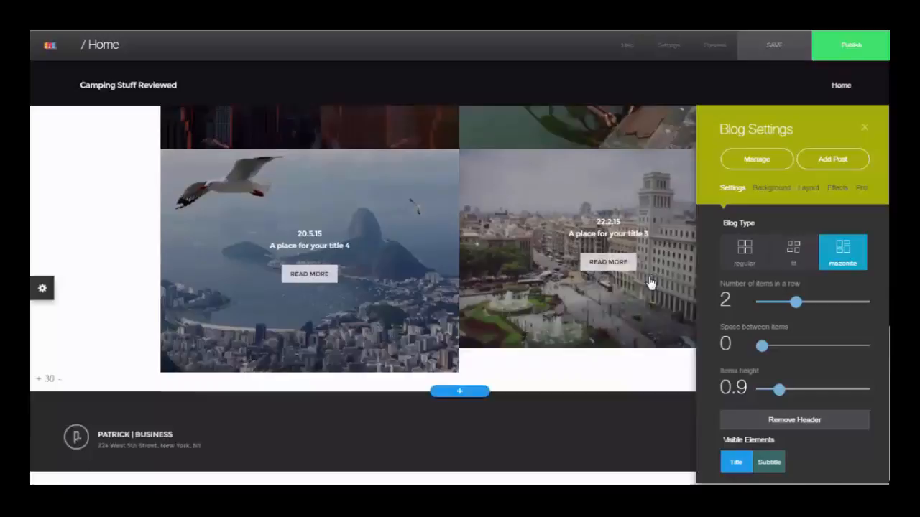
Overlay each post's date, title and read-more on its image, aligned bottom-center.
click(808, 187)
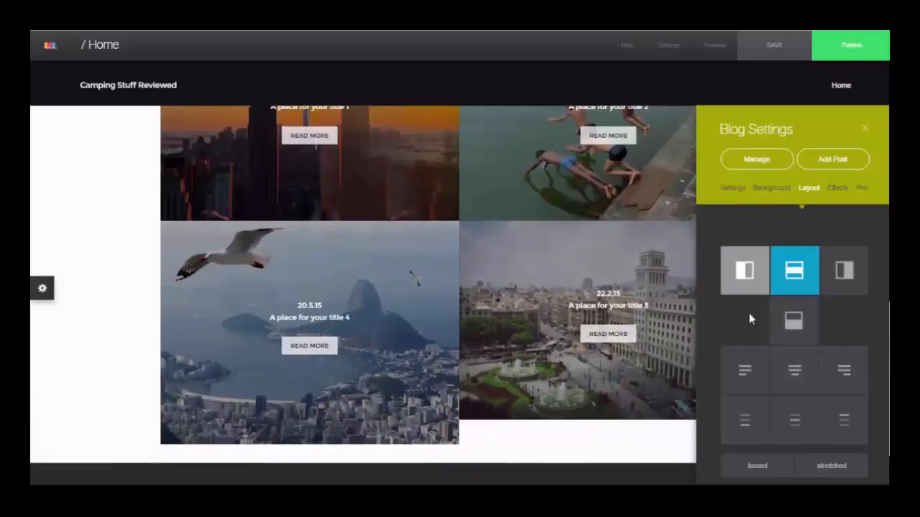
click(793, 321)
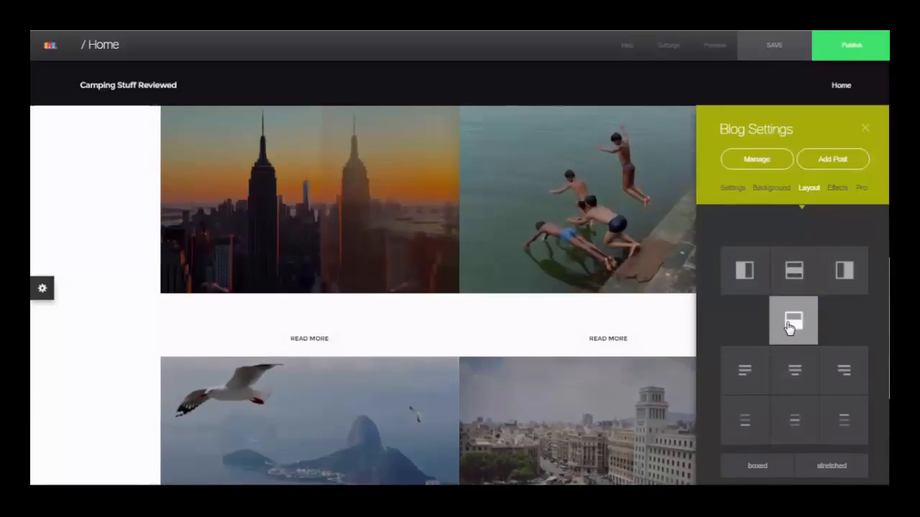
click(793, 321)
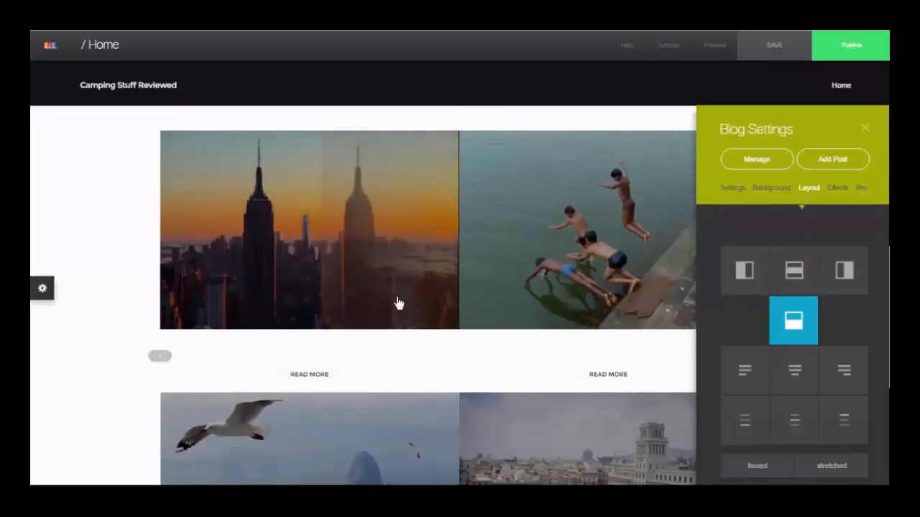
click(794, 271)
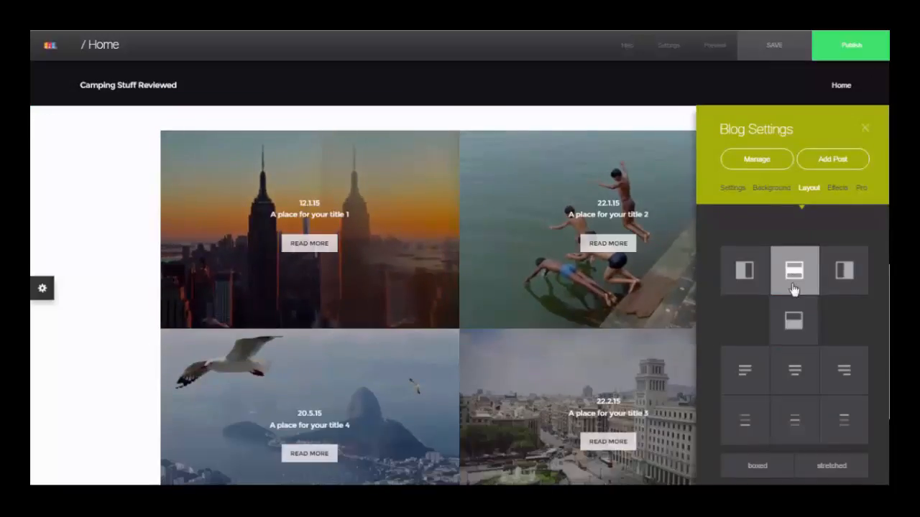
click(794, 271)
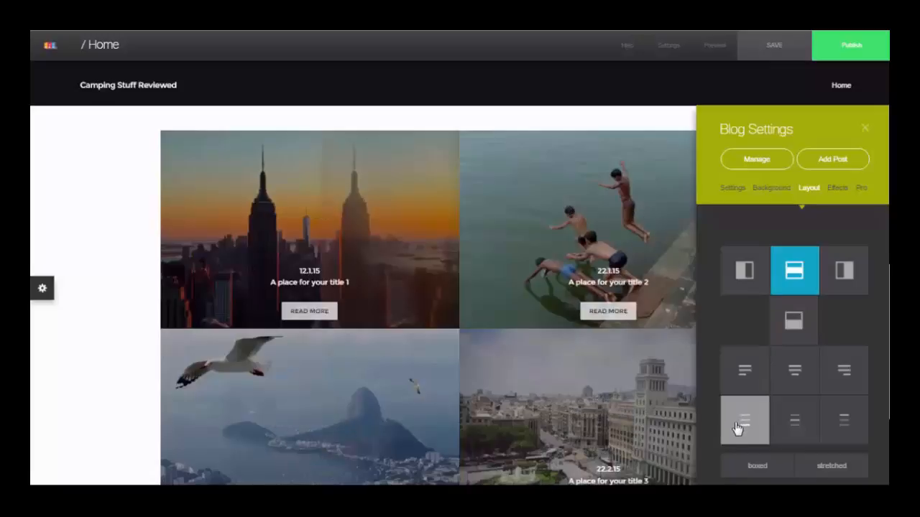
click(743, 370)
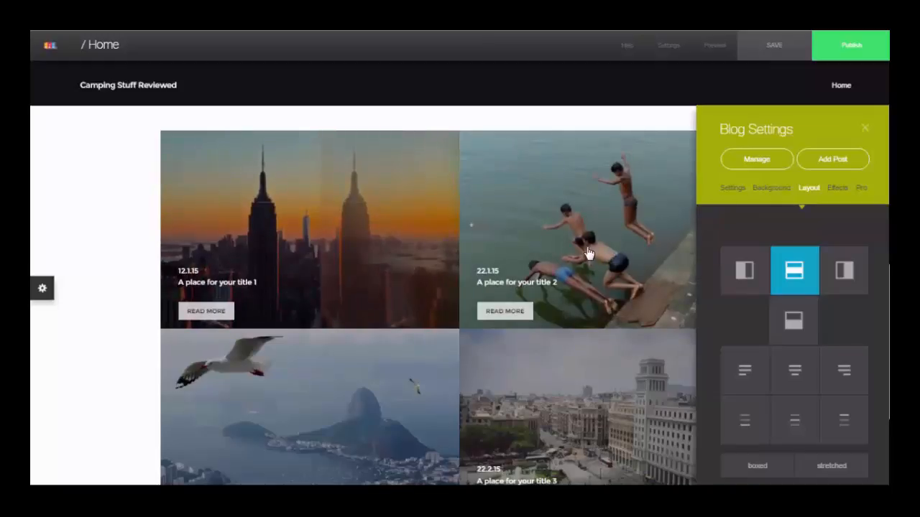
click(794, 370)
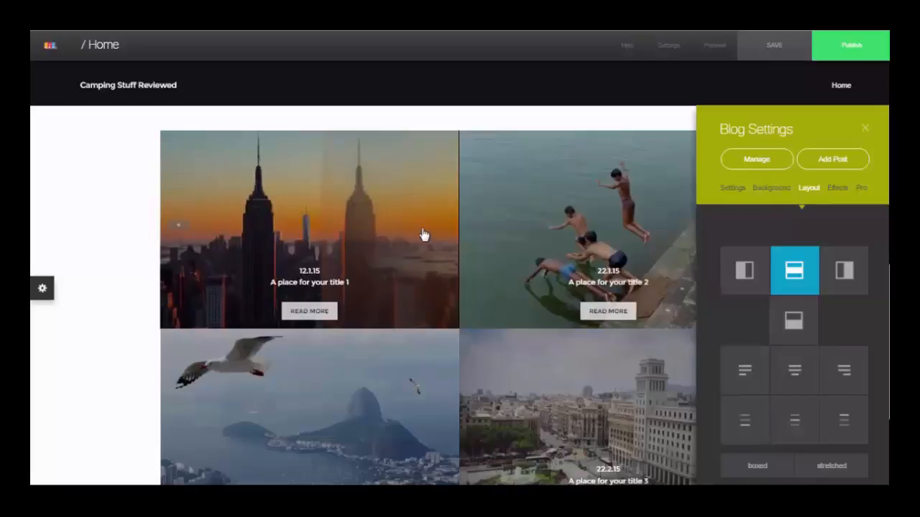
mouse_move(364, 207)
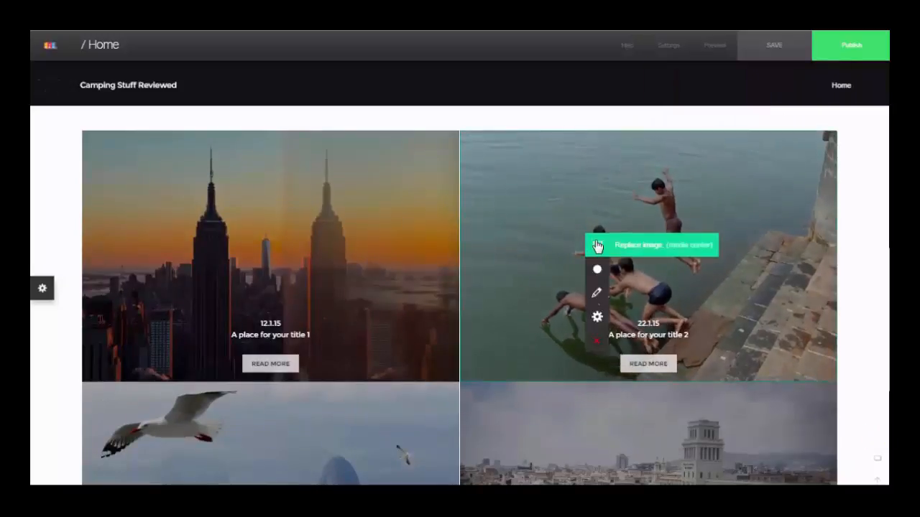
Swap the second post's divers photo for the Nature sunset silhouette from the Media Center.
click(650, 245)
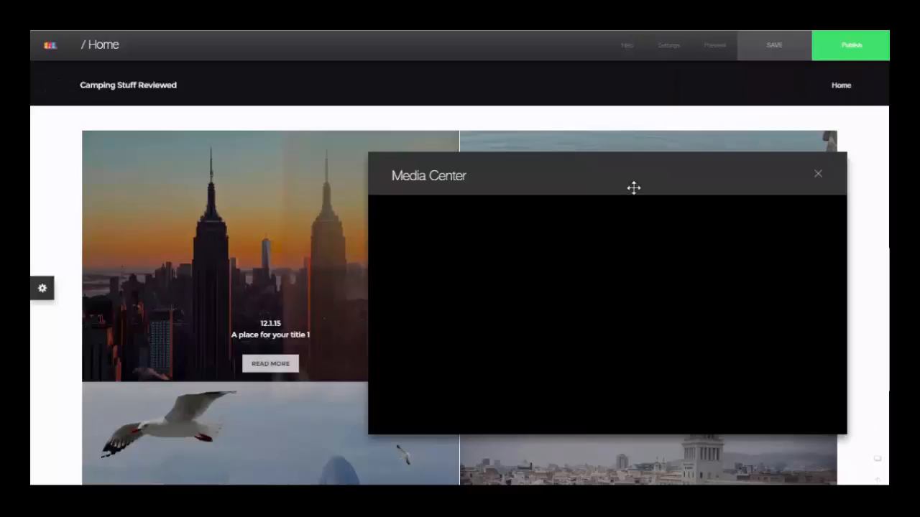
drag(633, 187, 367, 144)
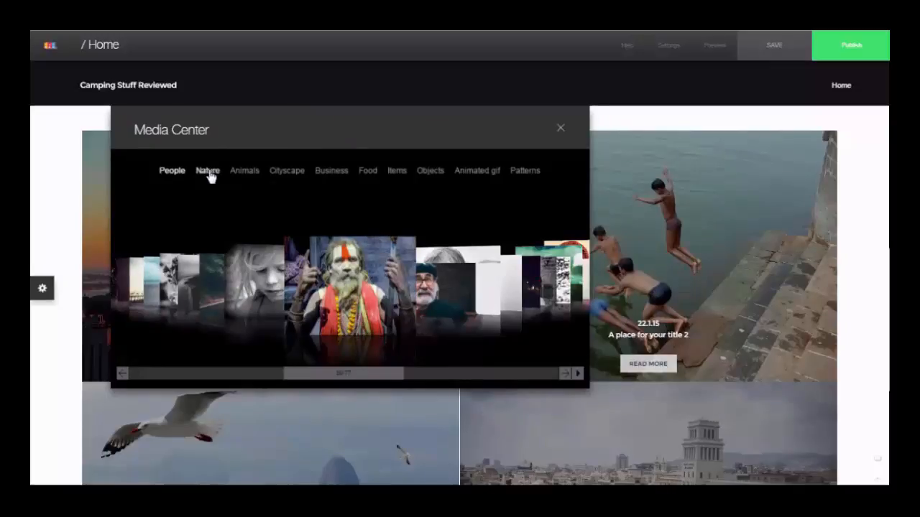
click(207, 170)
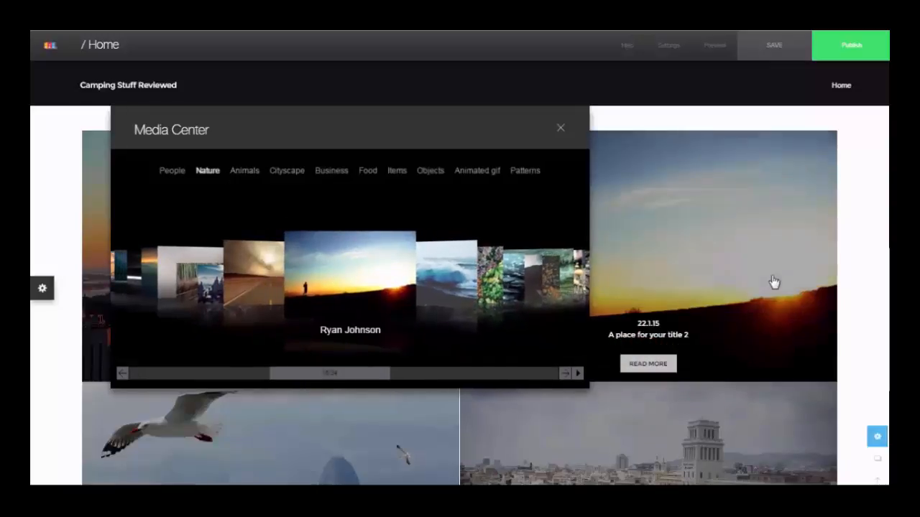
mouse_move(561, 134)
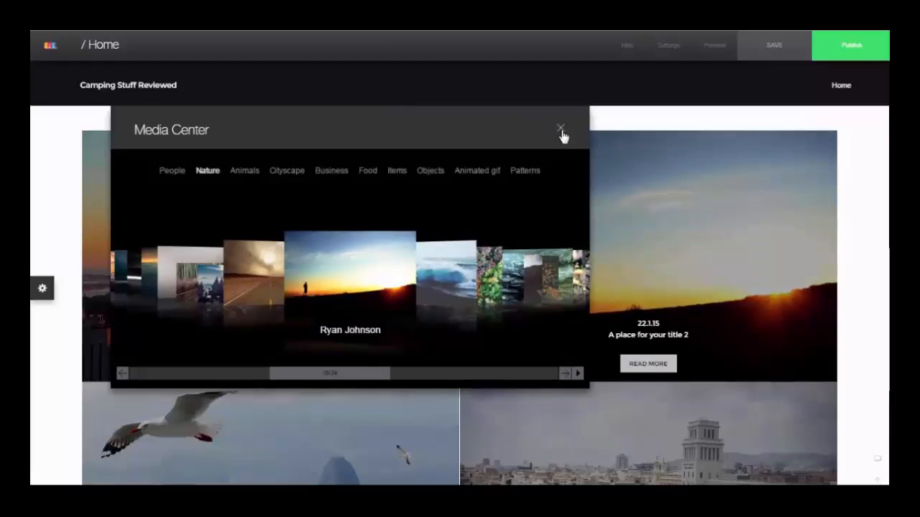
click(561, 128)
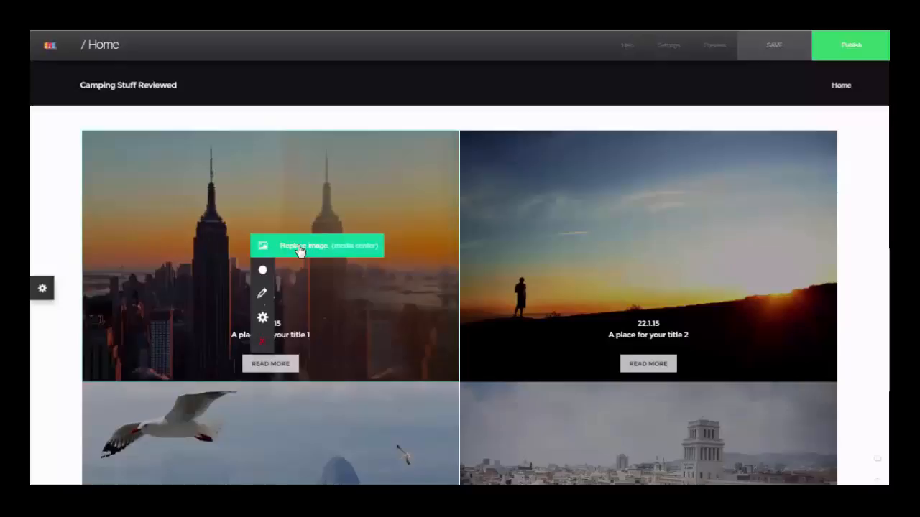
Give post 1 the forest-road photo and post 4 the tulip-field photo, leaving post 3 unchanged.
click(316, 245)
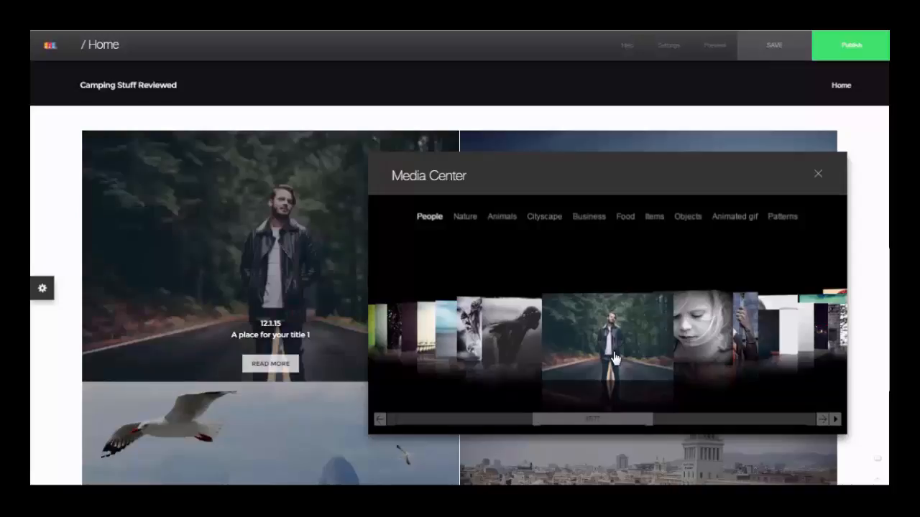
mouse_move(819, 179)
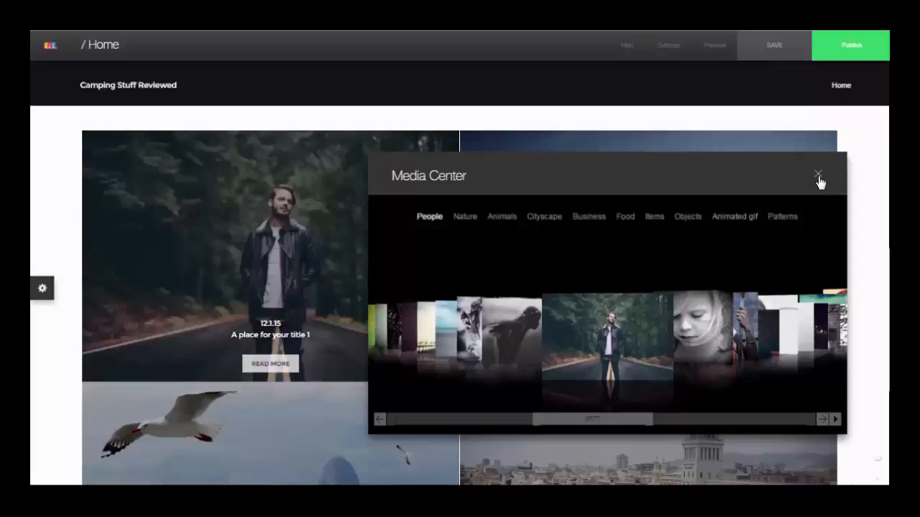
click(817, 176)
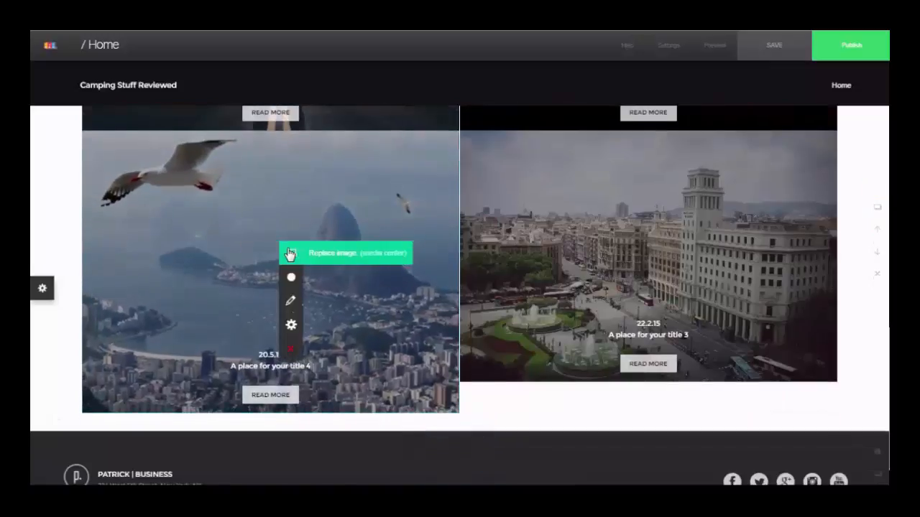
click(345, 252)
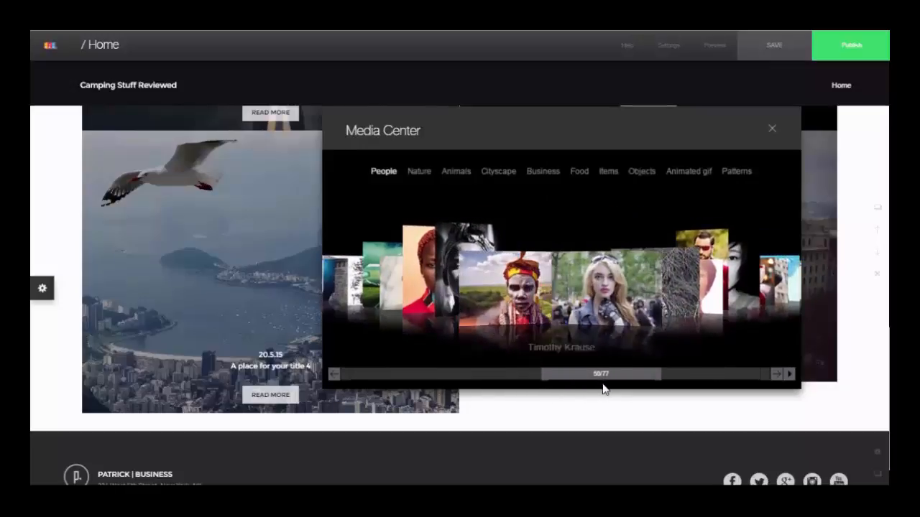
click(776, 374)
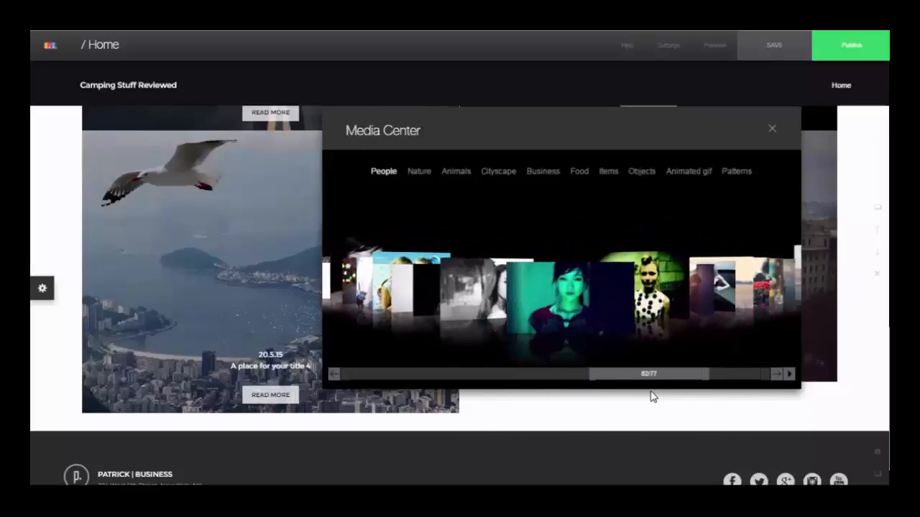
click(776, 374)
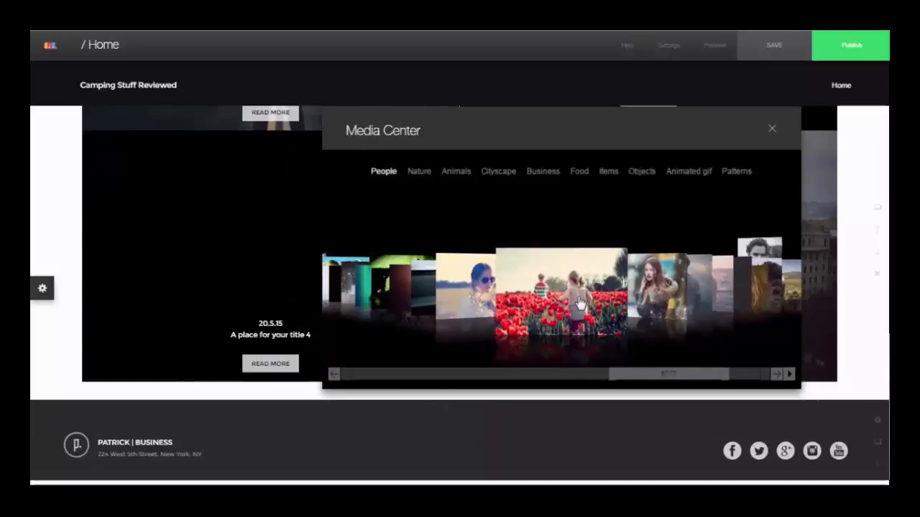
click(560, 298)
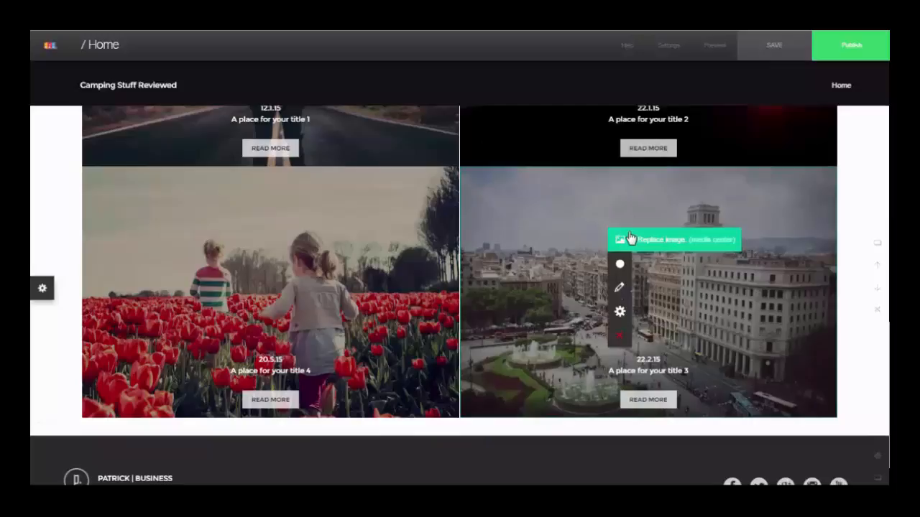
click(673, 239)
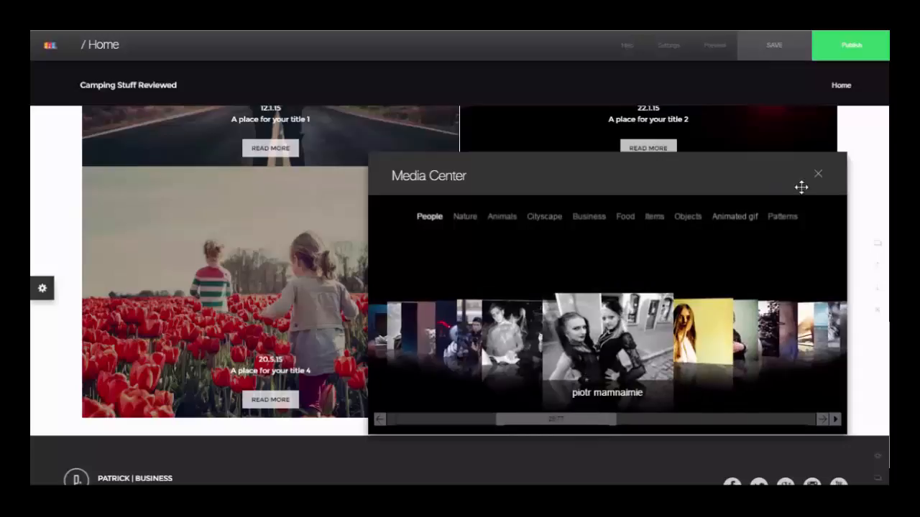
mouse_move(764, 192)
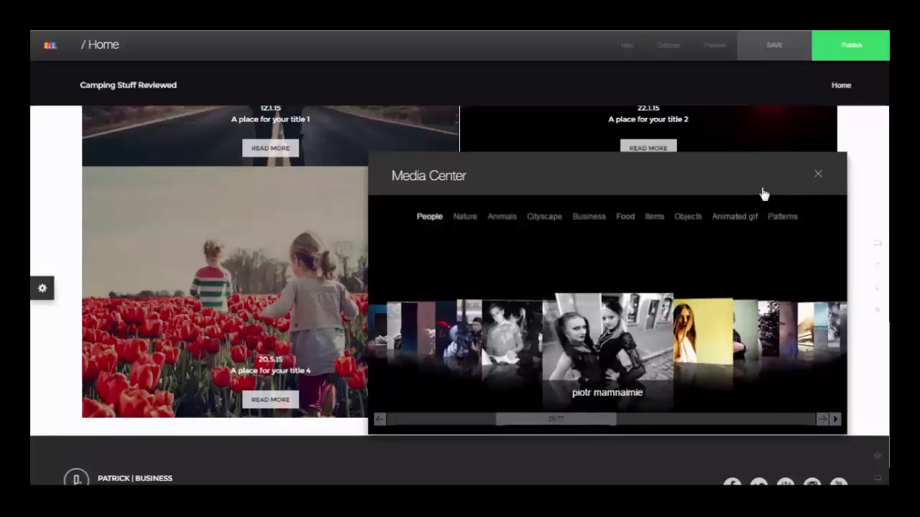
click(818, 173)
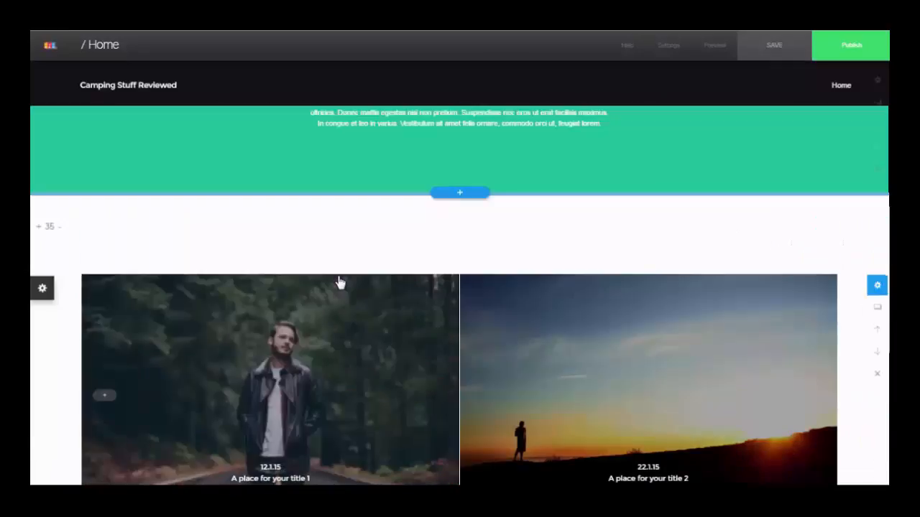
scroll(up, 3)
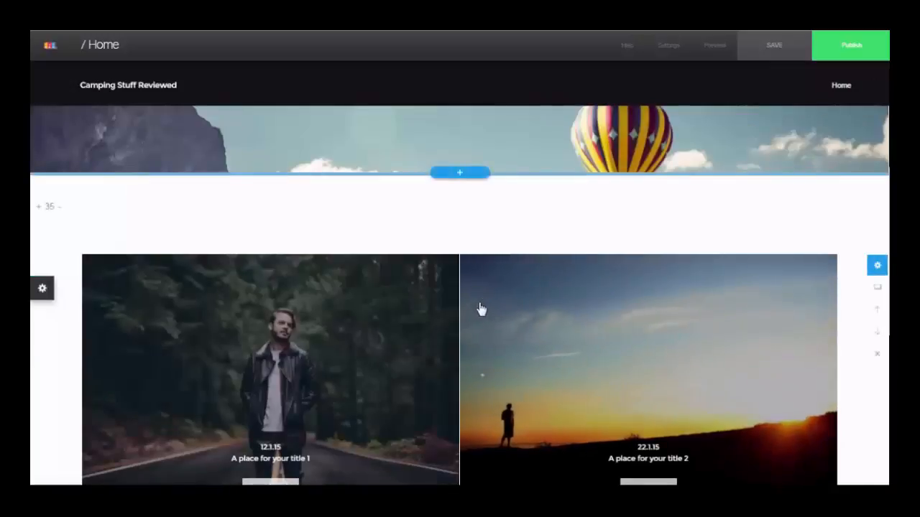
scroll(down, 3)
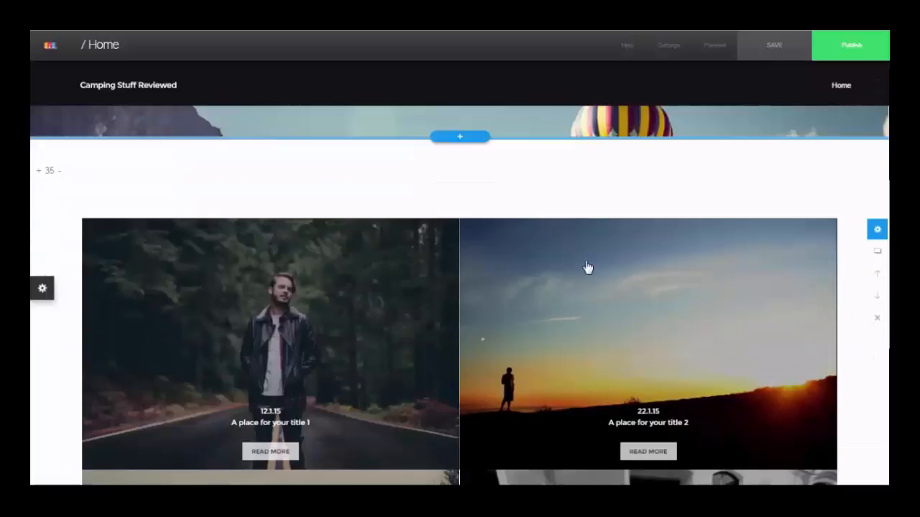
click(877, 229)
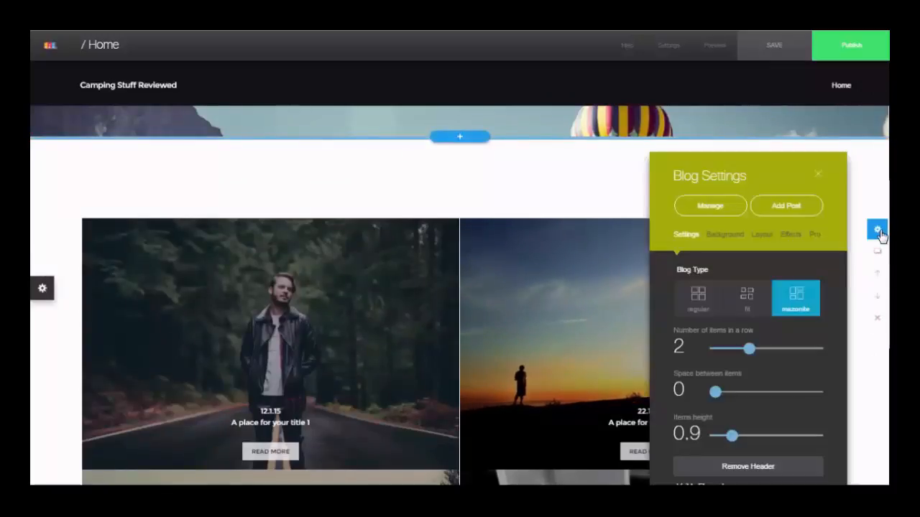
click(814, 234)
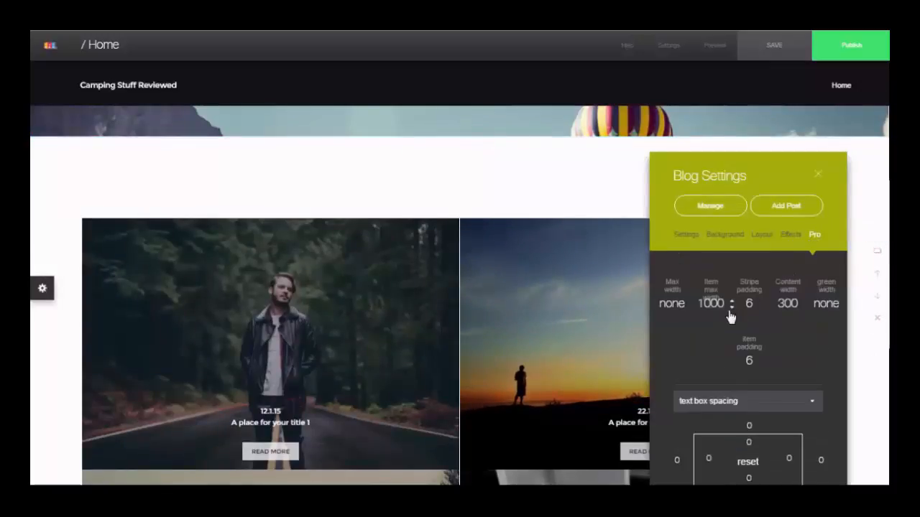
click(732, 308)
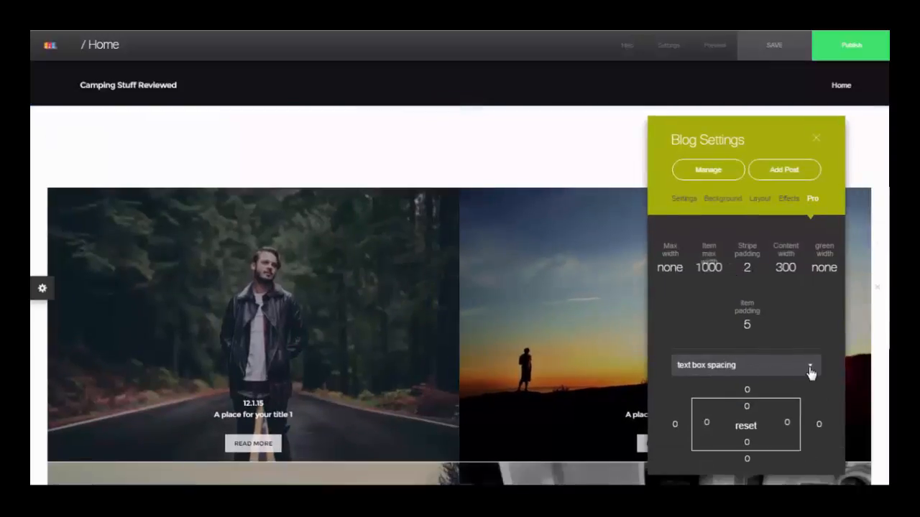
mouse_move(828, 380)
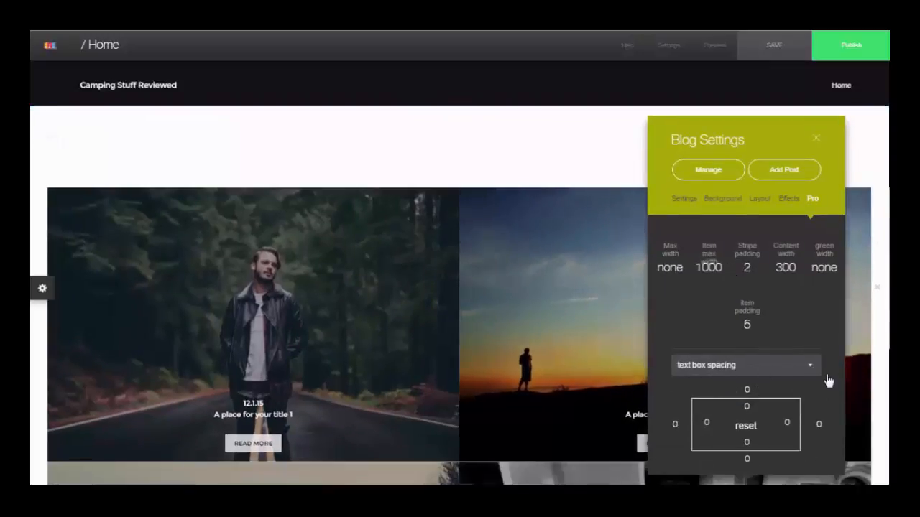
click(745, 365)
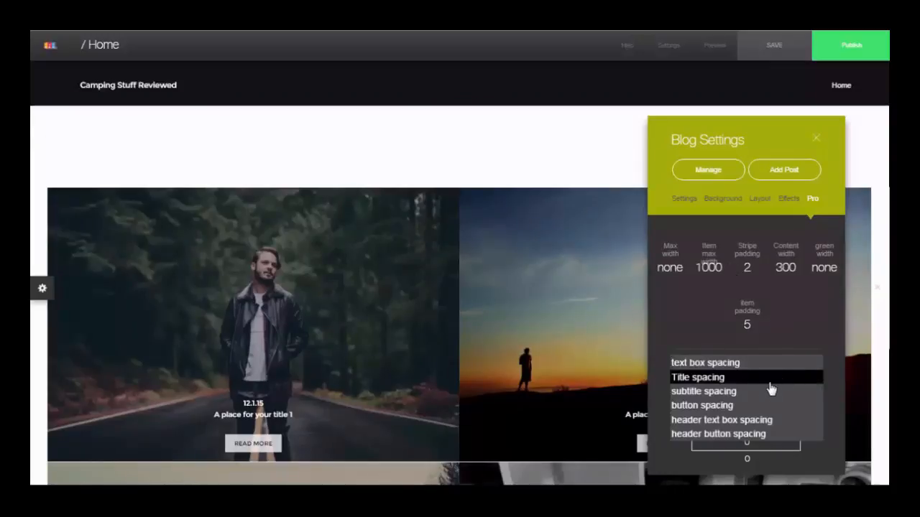
mouse_move(733, 391)
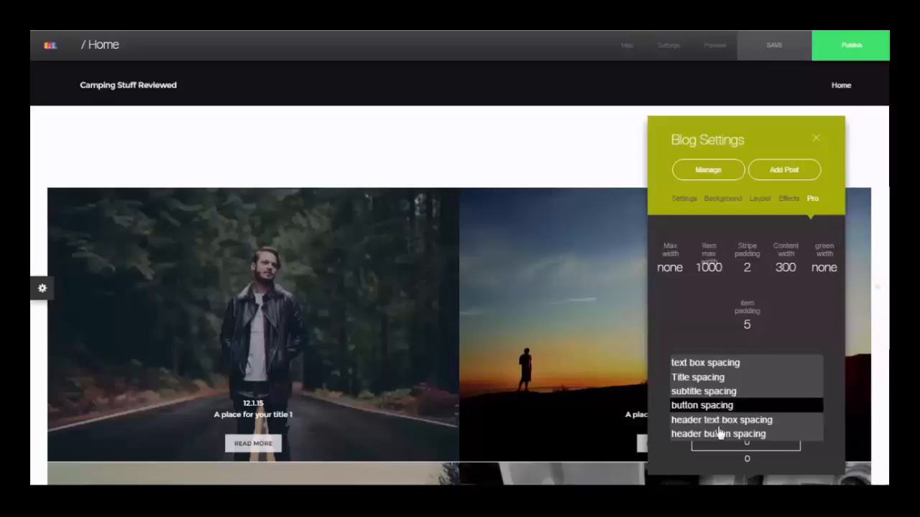
click(704, 362)
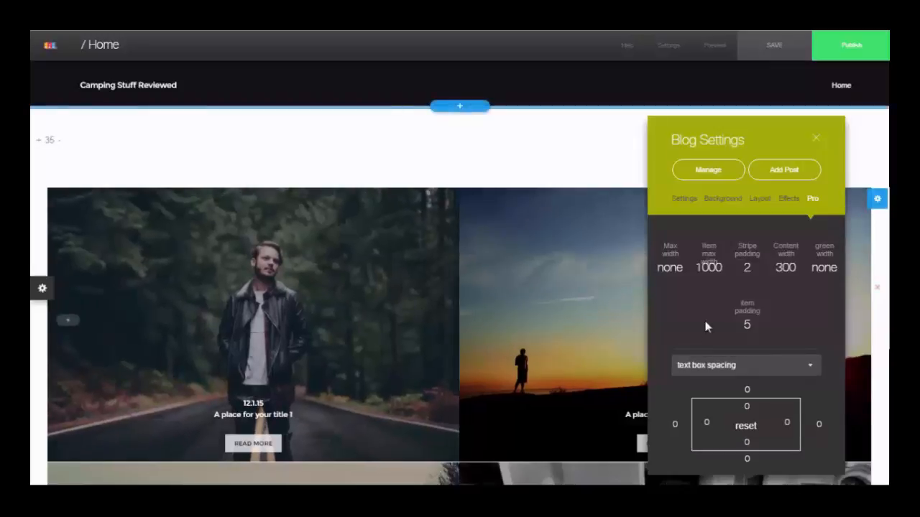
click(788, 199)
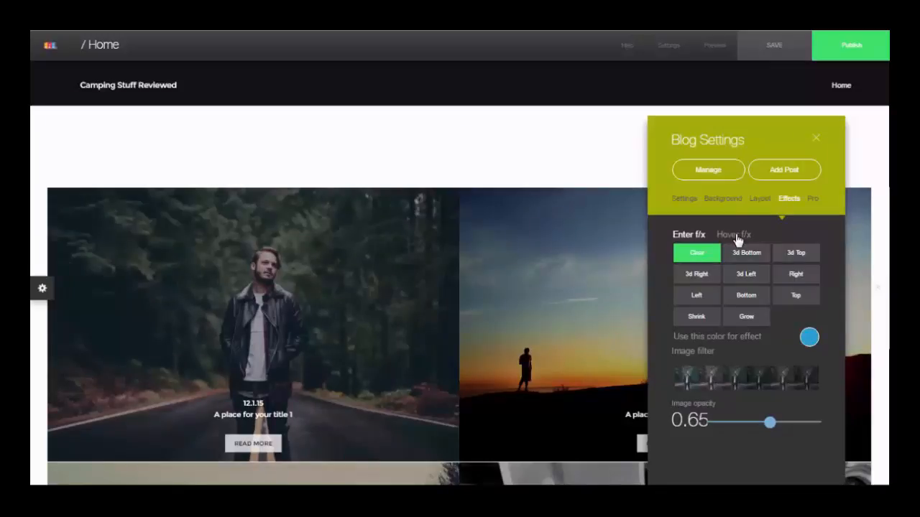
Apply the Slow Zoom hover effect to blog images and scroll the page to check it.
click(733, 234)
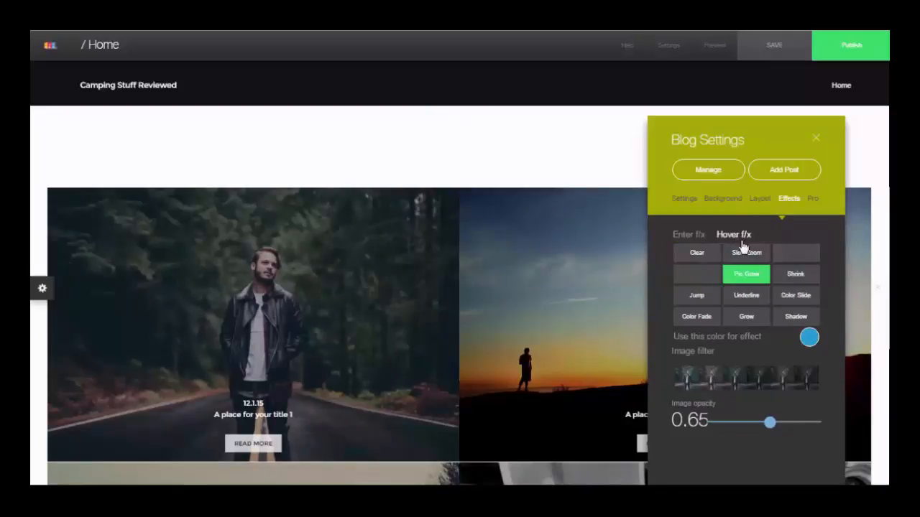
click(746, 252)
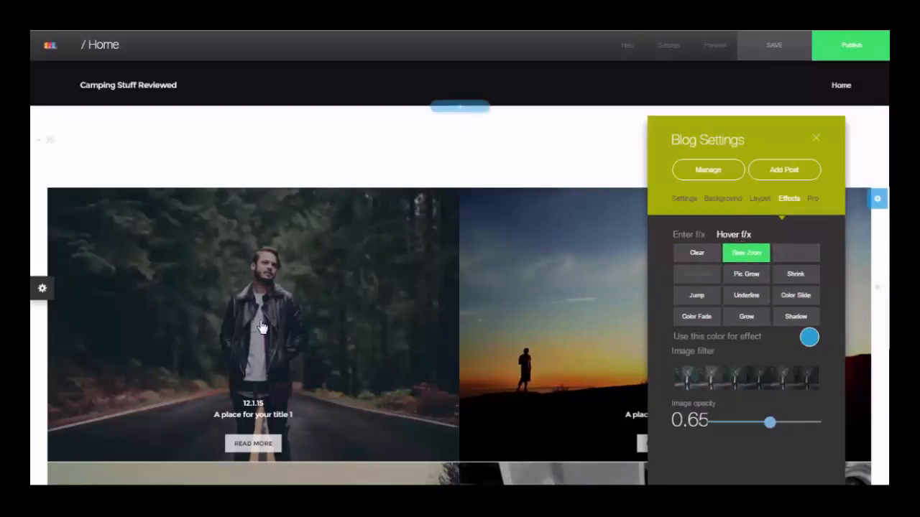
mouse_move(523, 307)
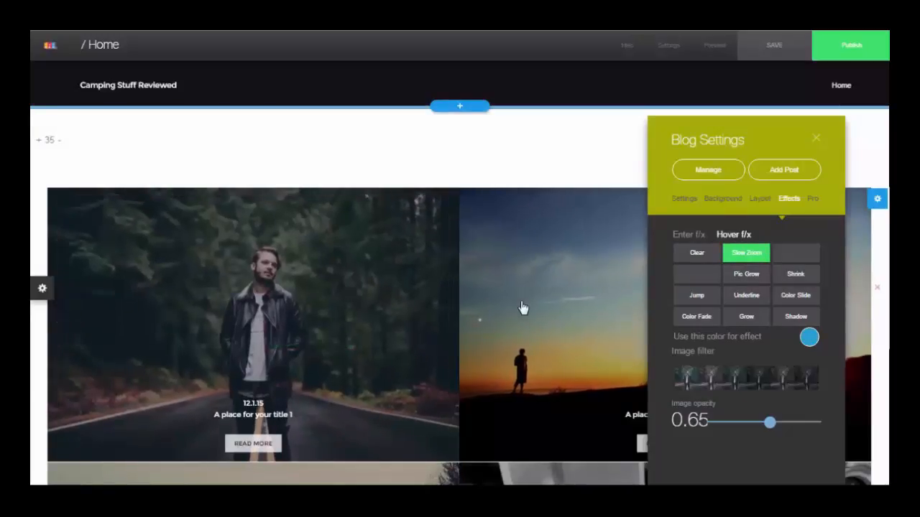
scroll(down, 3)
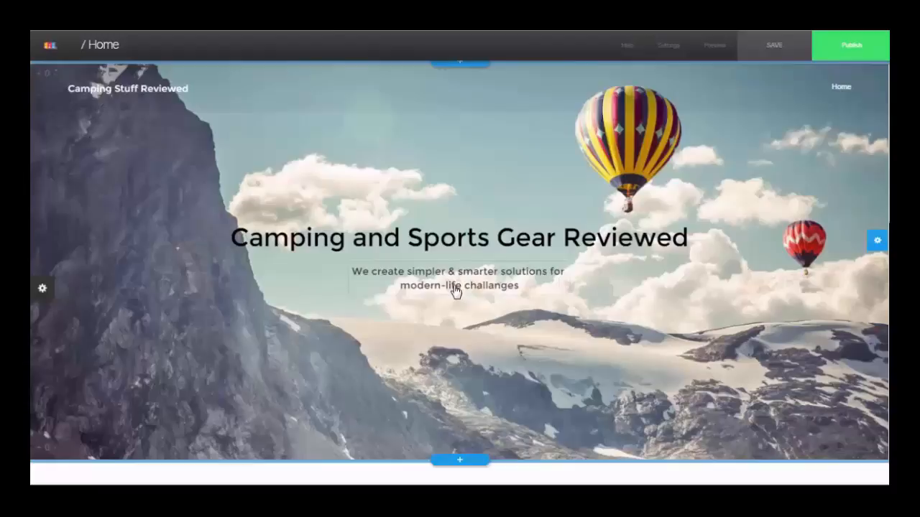
scroll(down, 3)
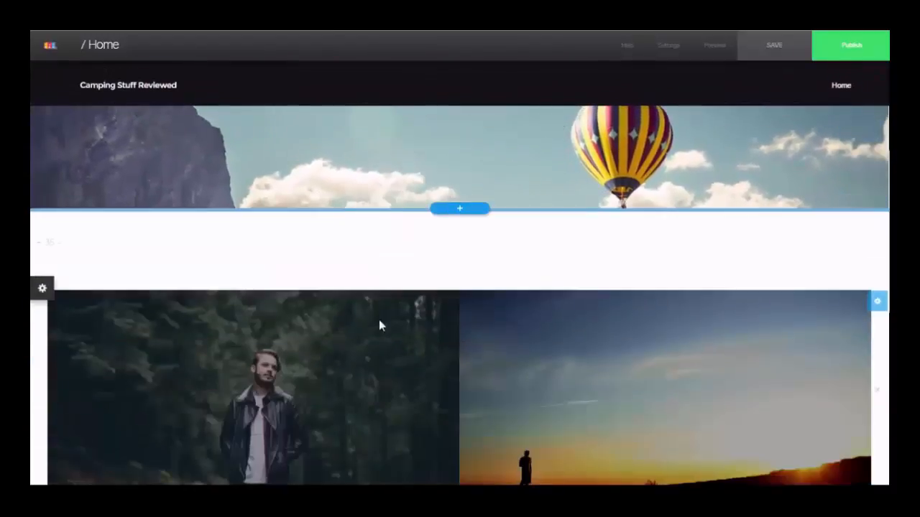
scroll(down, 3)
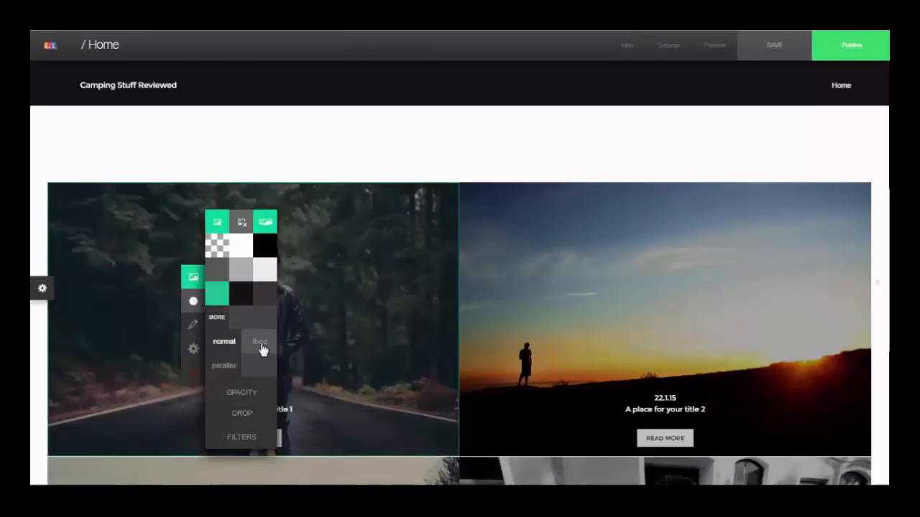
Make the first post's image fixed and try the blog at one post per row.
click(259, 342)
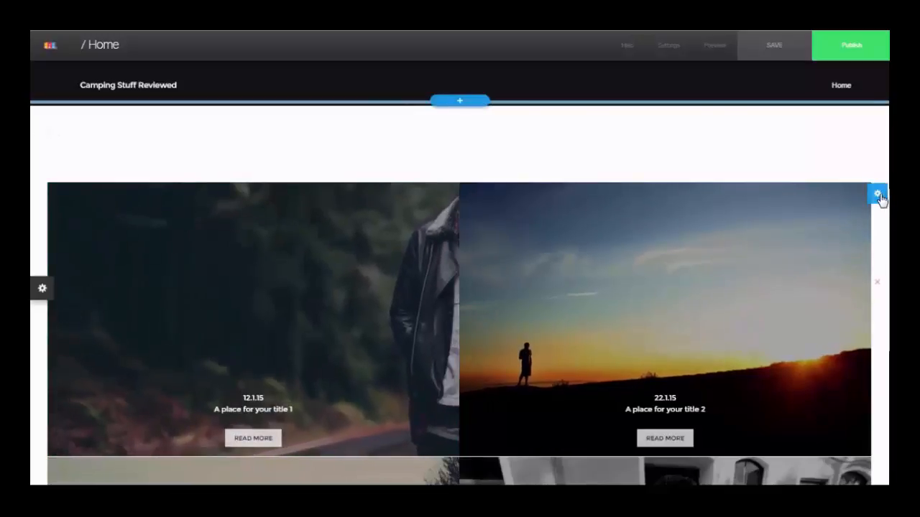
click(877, 195)
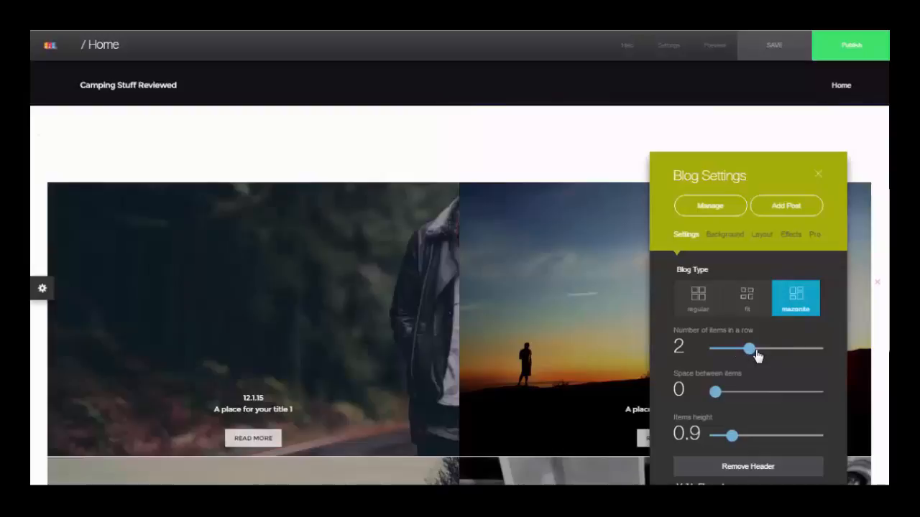
drag(751, 349, 715, 348)
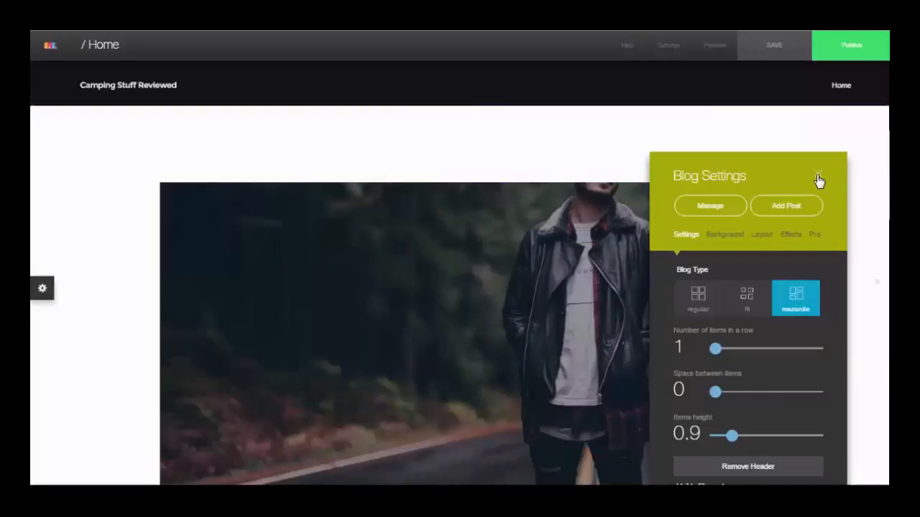
click(819, 178)
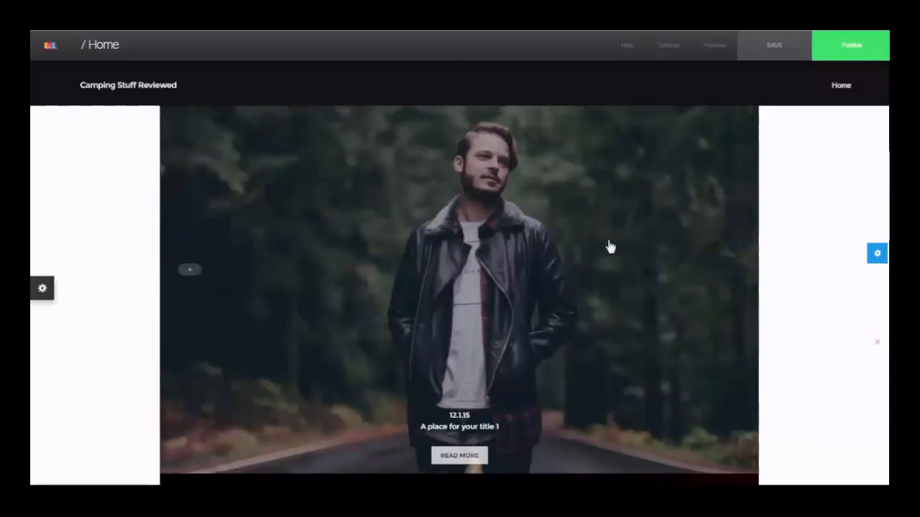
Review the single-column grid, then restore two posts per row.
scroll(down, 3)
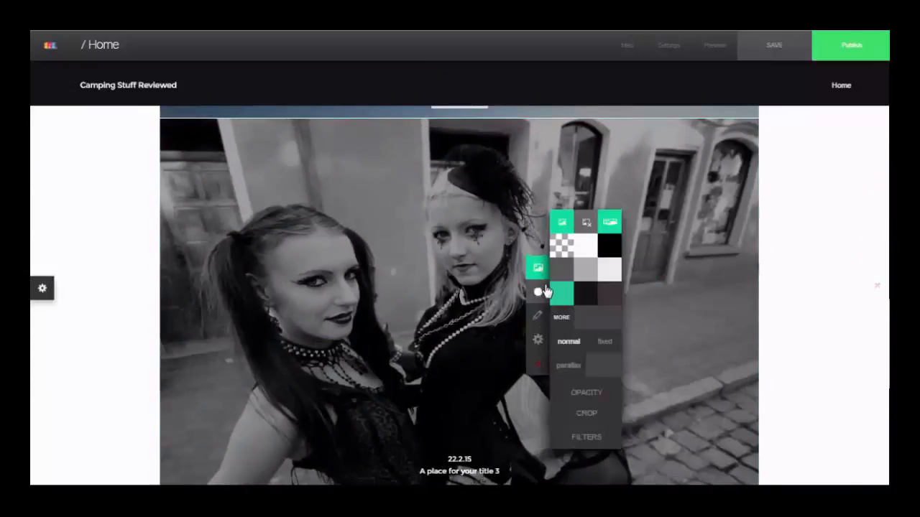
scroll(down, 3)
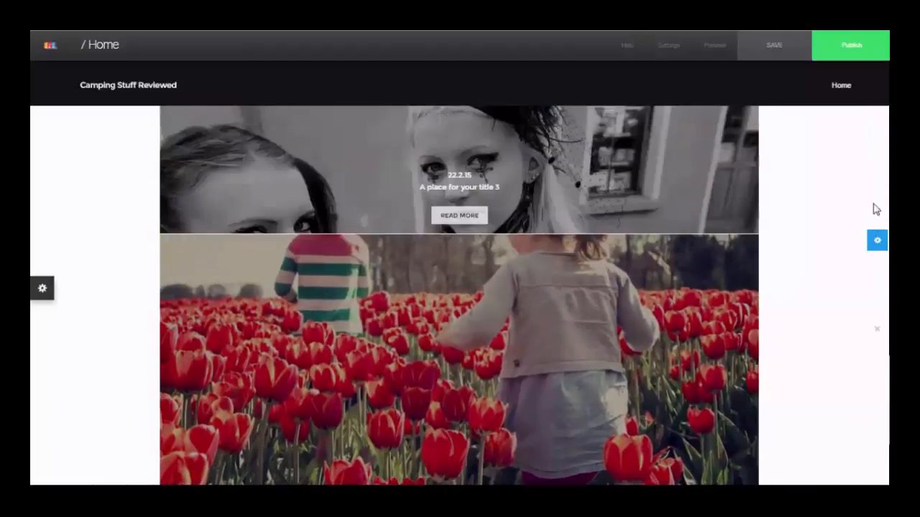
click(876, 240)
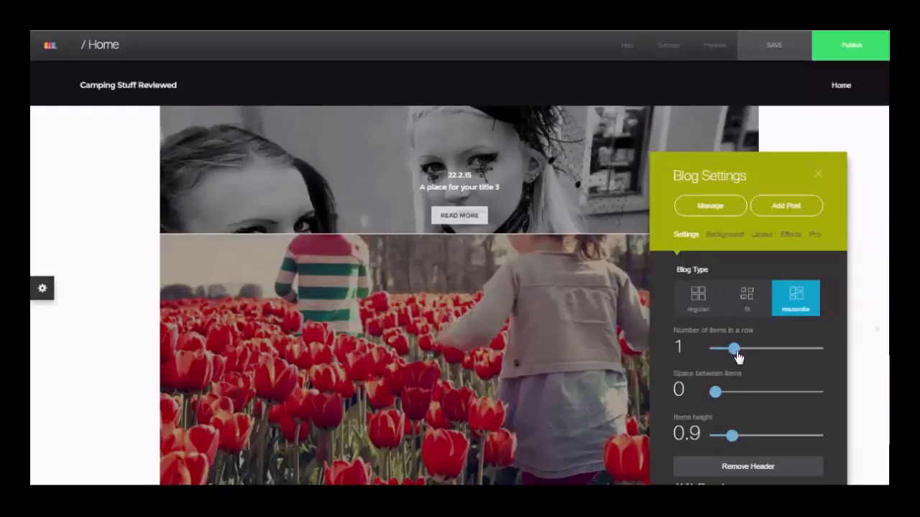
click(817, 174)
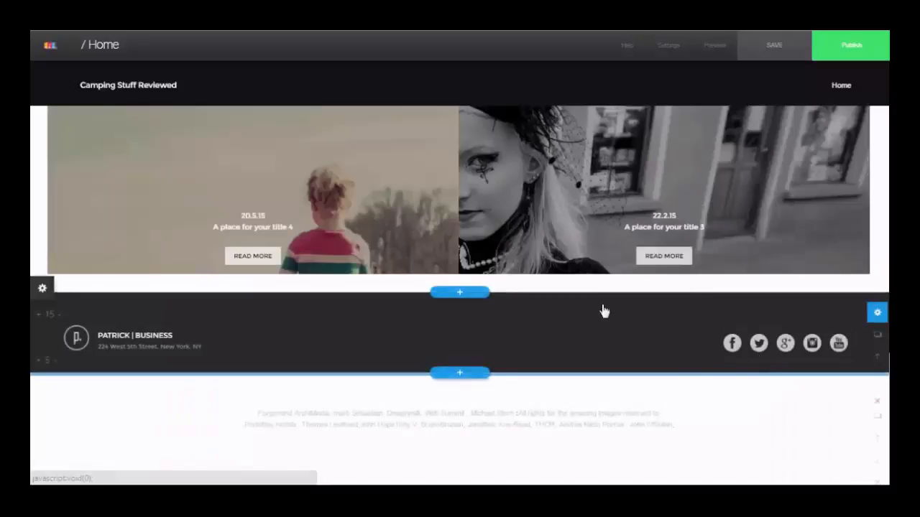
Show three posts per row in the fit layout, after trying masonry, and close settings.
scroll(up, 3)
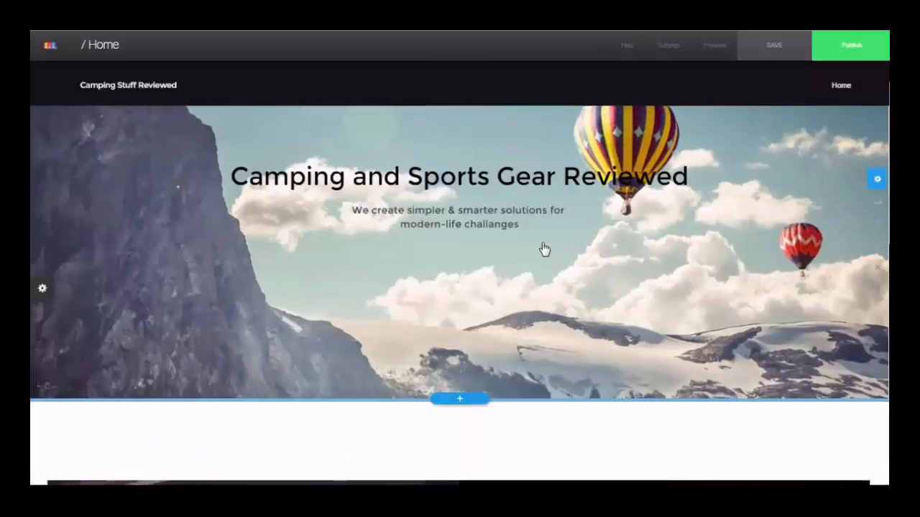
scroll(down, 3)
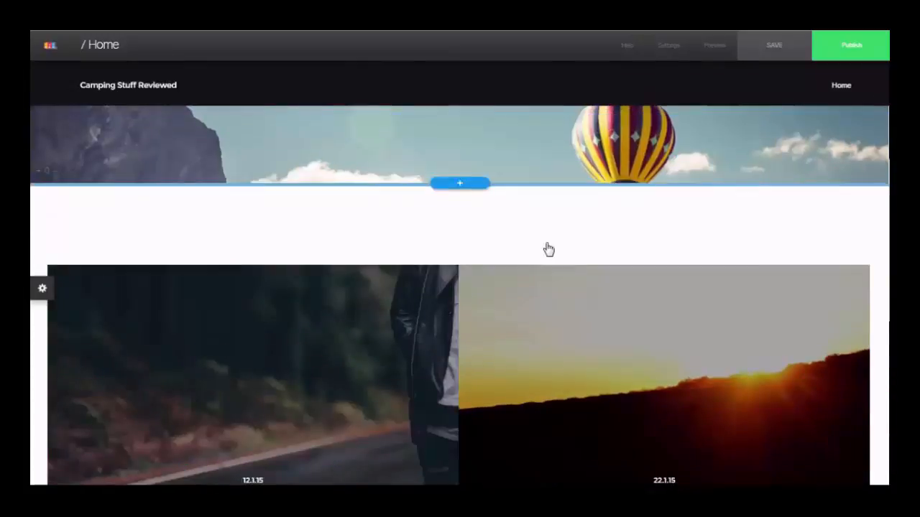
scroll(down, 3)
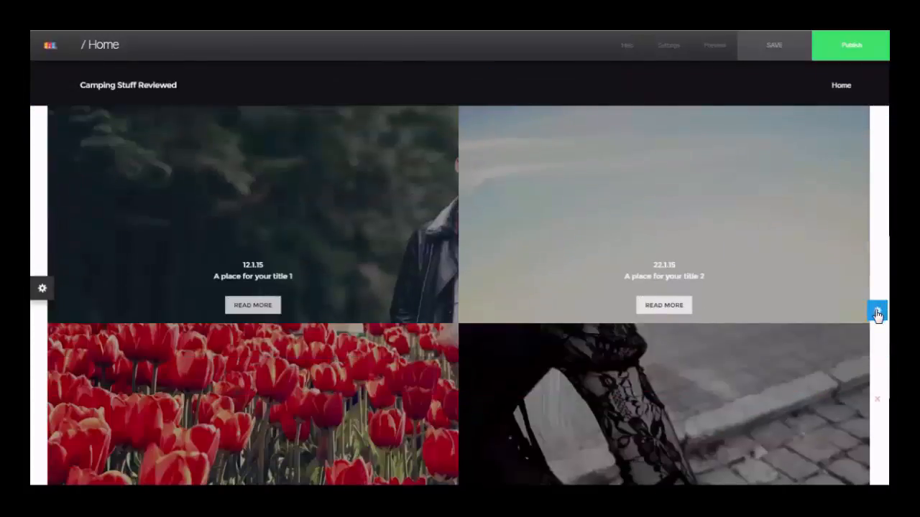
click(877, 313)
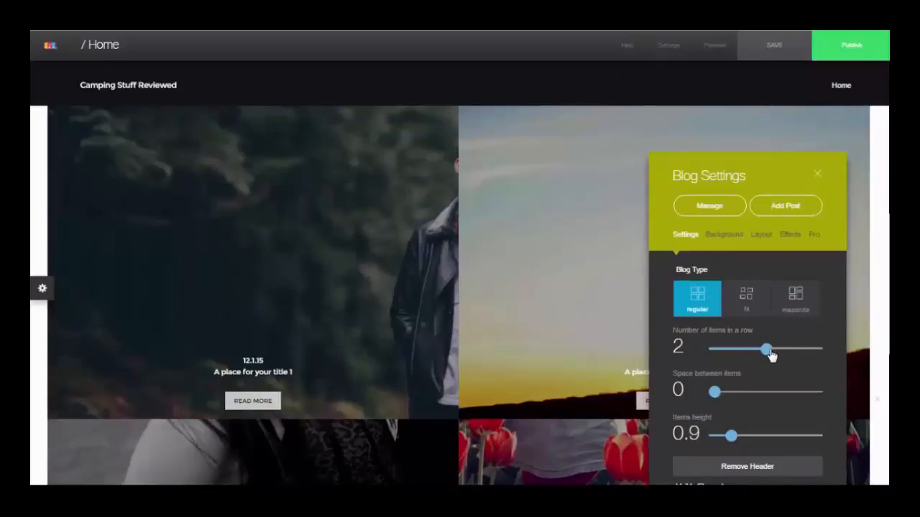
drag(765, 349, 789, 349)
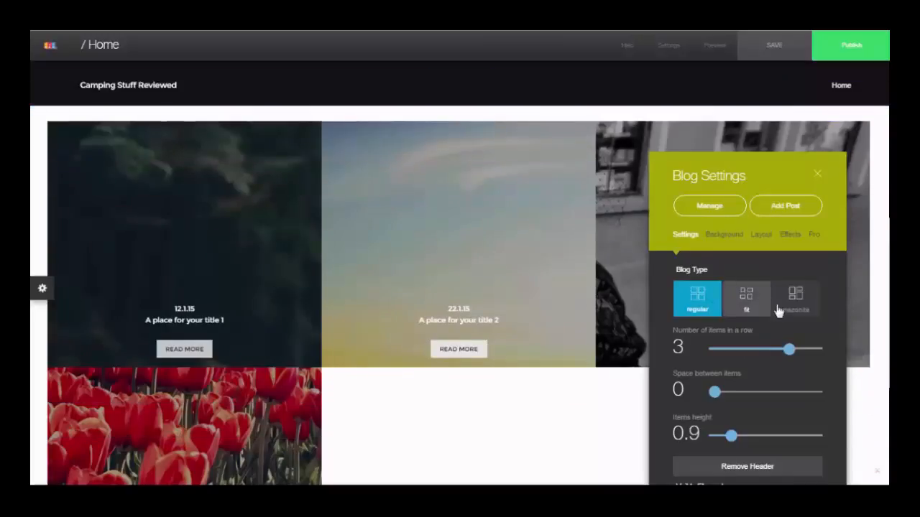
click(794, 298)
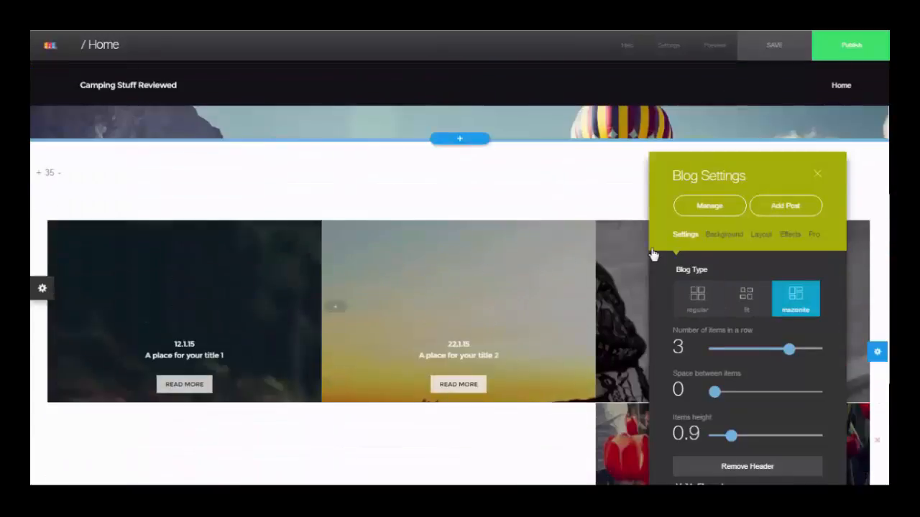
mouse_move(746, 298)
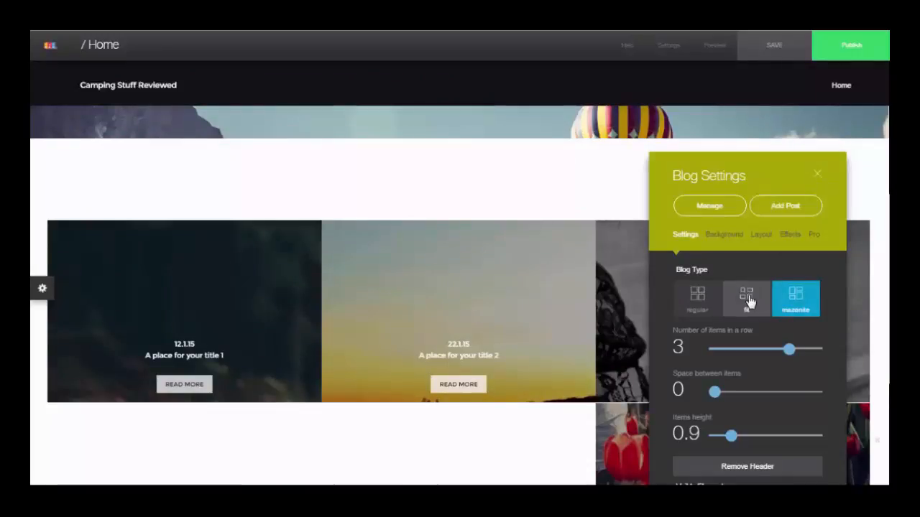
click(746, 298)
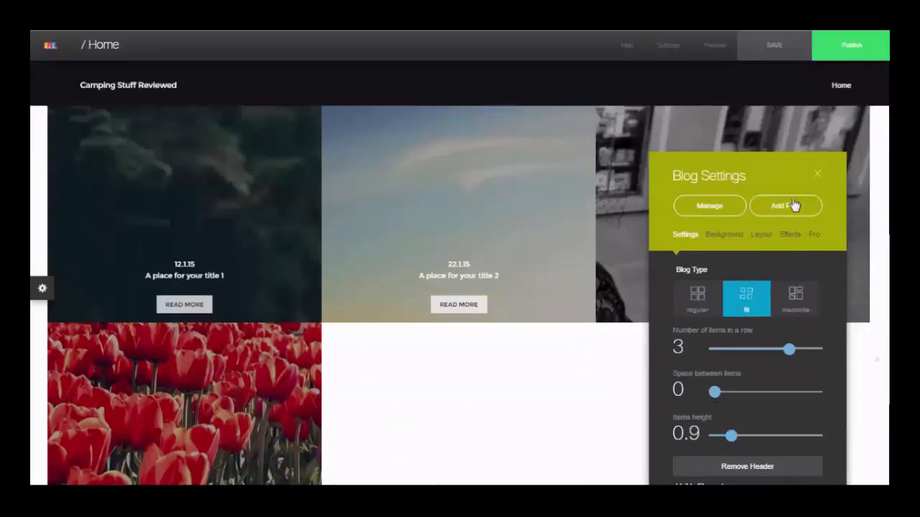
click(817, 173)
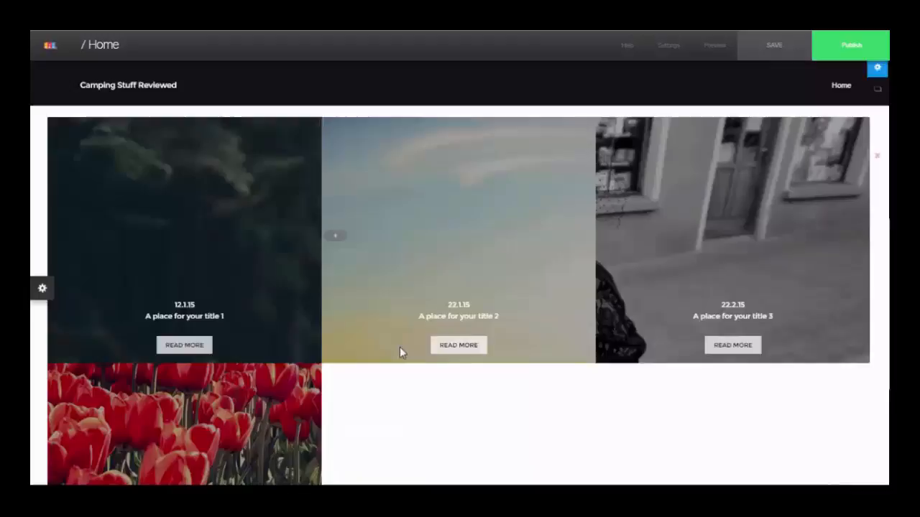
Reset the first and third post images to full display instead of zoomed in.
click(184, 251)
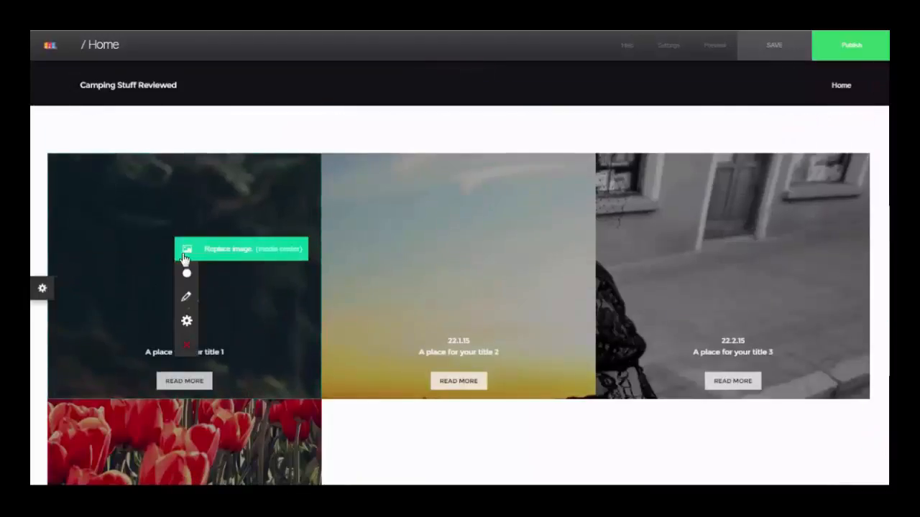
click(240, 249)
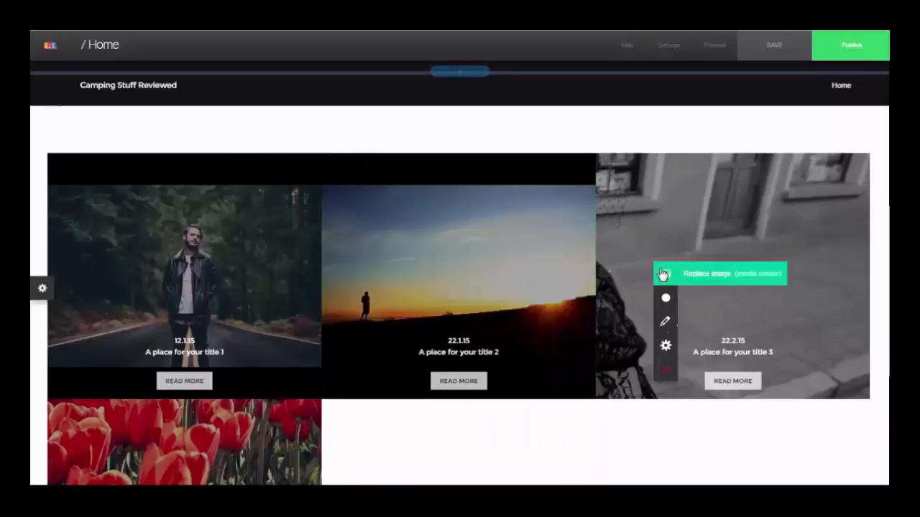
click(664, 346)
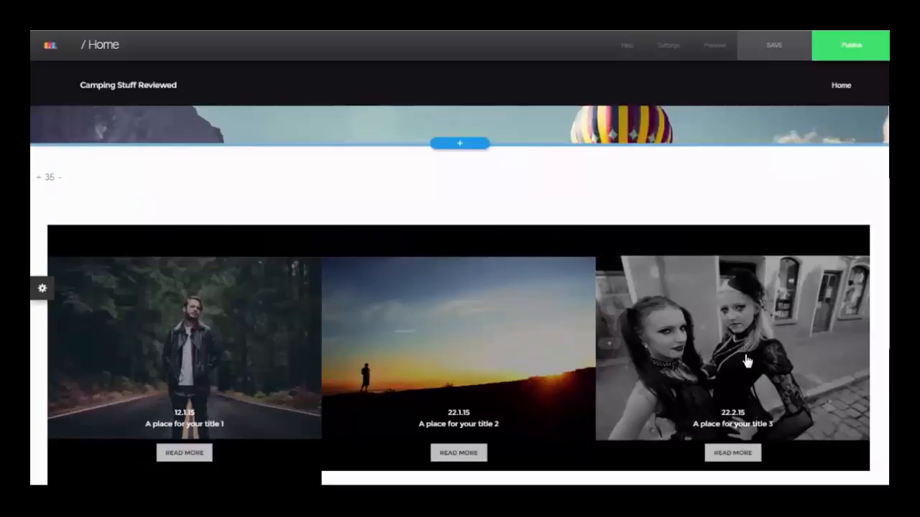
click(42, 288)
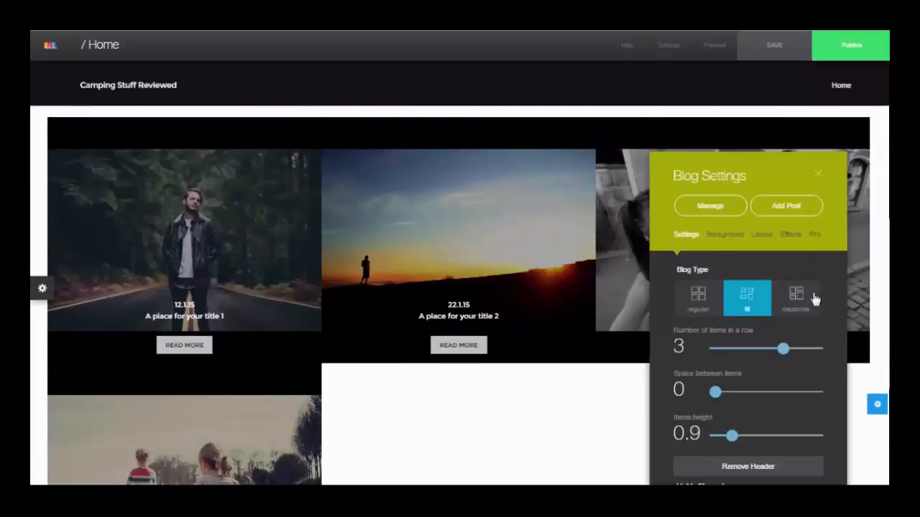
Switch the blog to the mazonite layout and add two new posts to the grid.
click(795, 297)
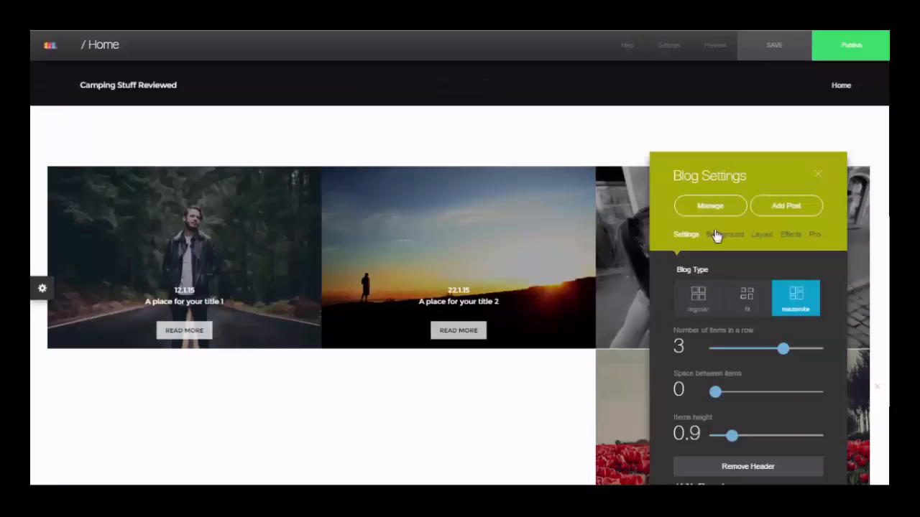
click(786, 207)
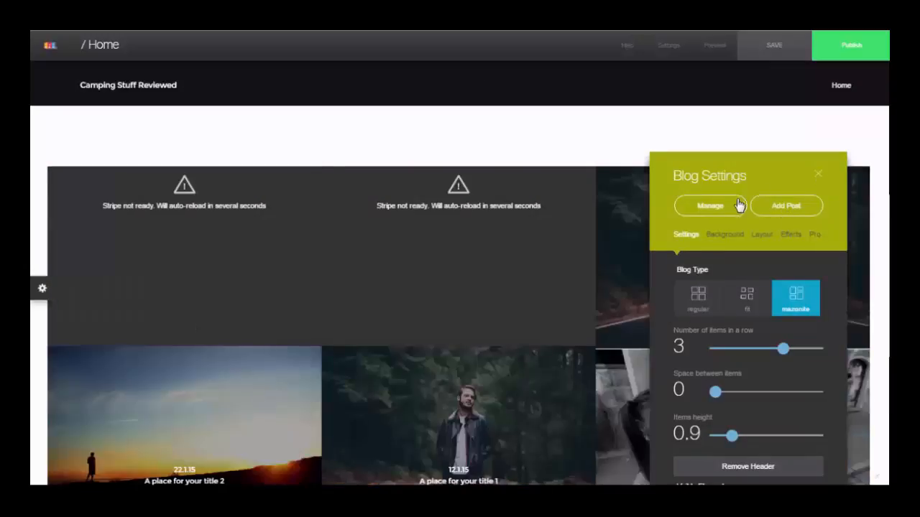
mouse_move(748, 215)
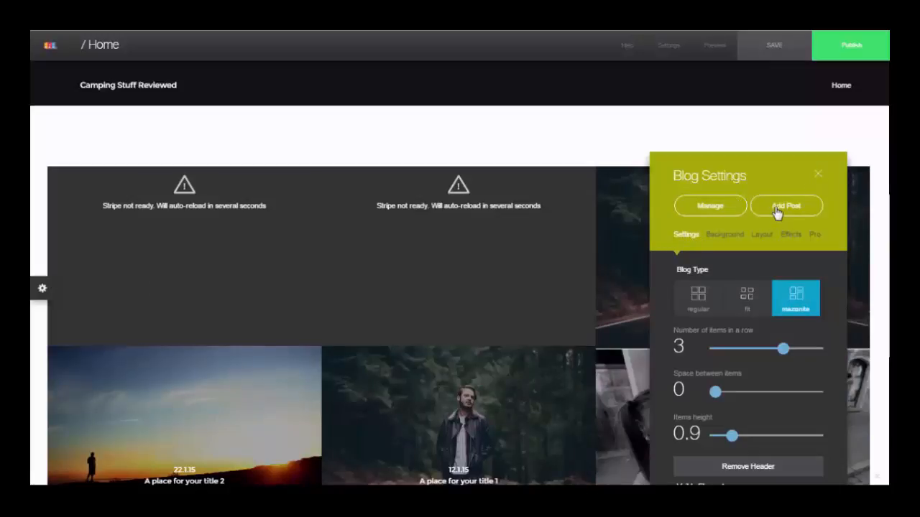
click(710, 205)
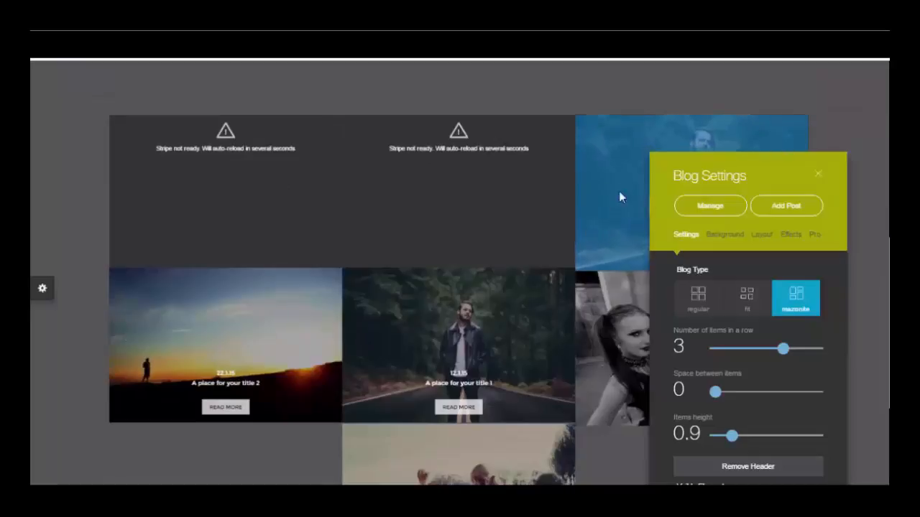
Move the road portrait post to the top of the right column and finish managing posts.
click(709, 207)
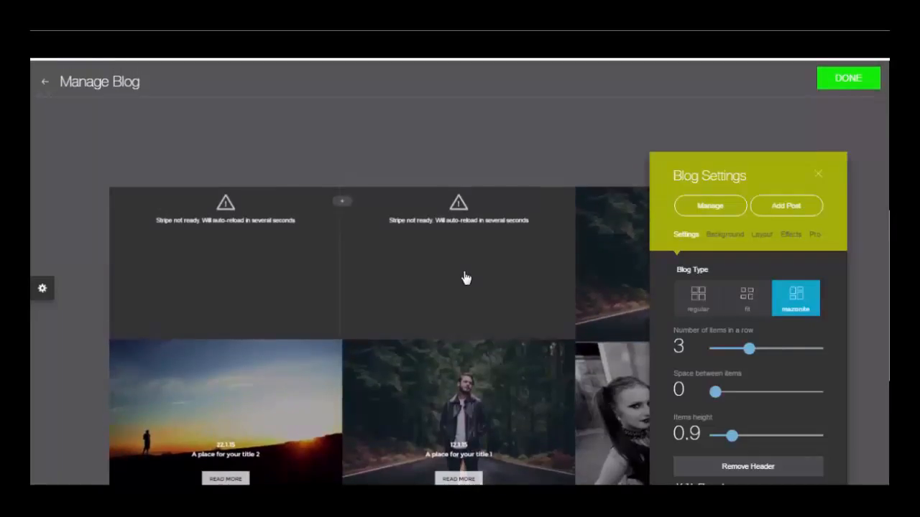
scroll(down, 3)
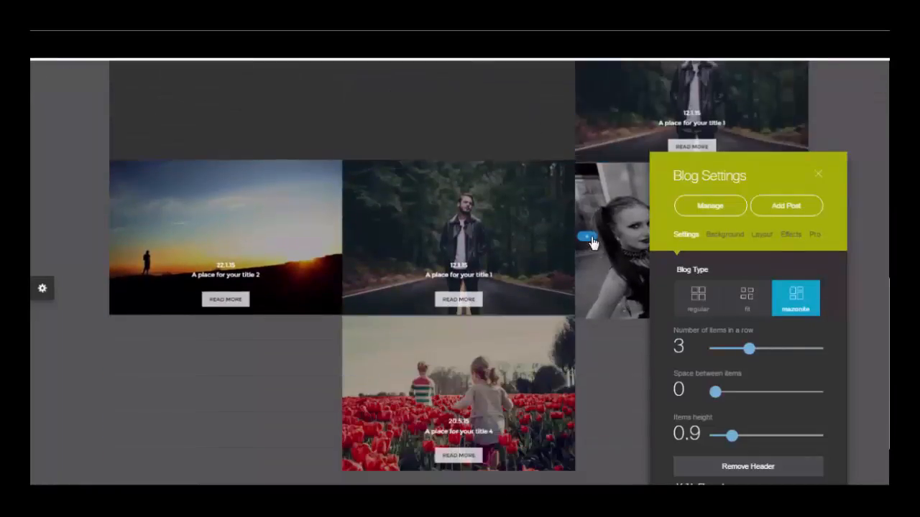
click(817, 174)
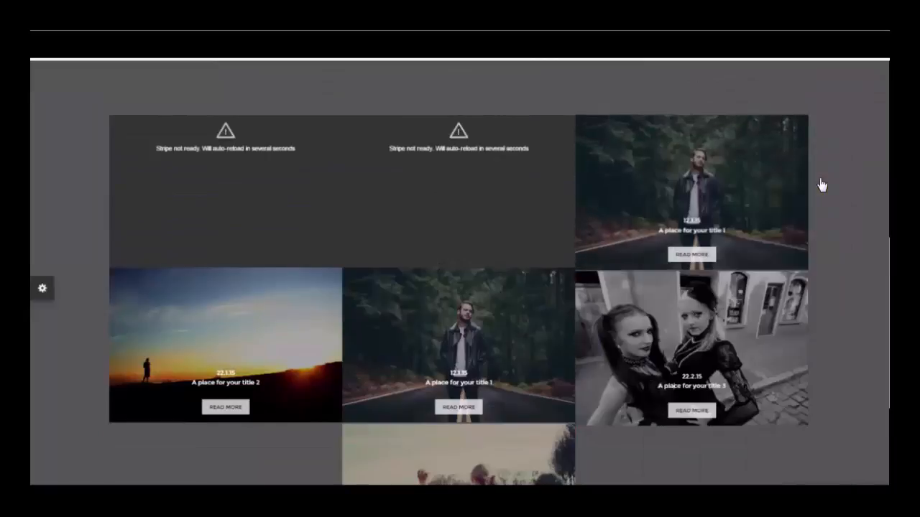
scroll(down, 3)
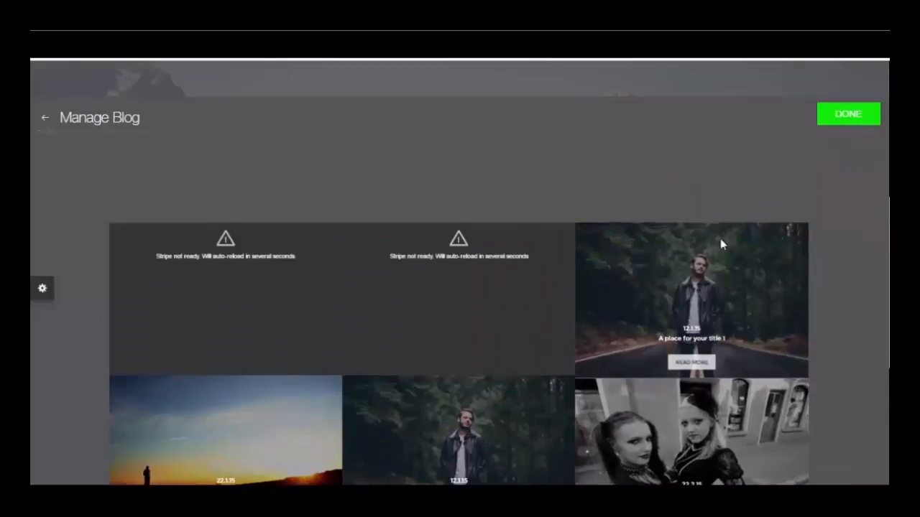
click(848, 113)
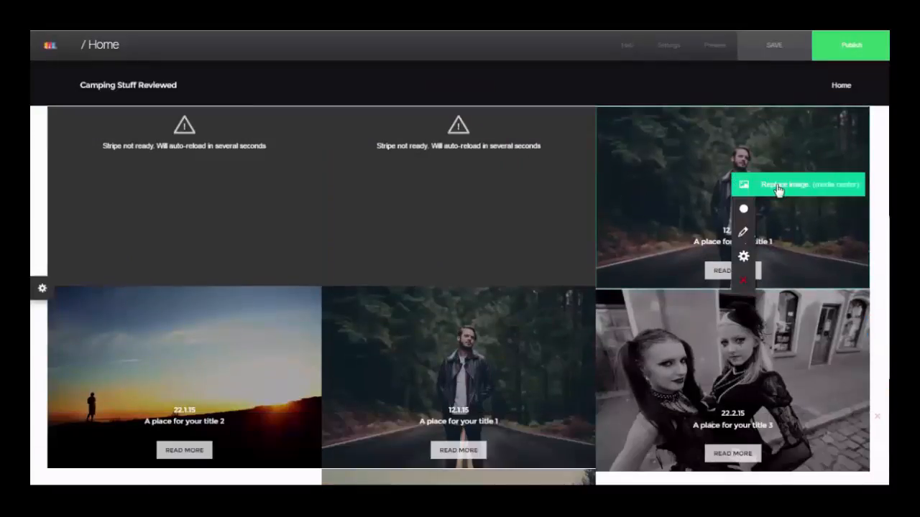
Swap the forest-road post's picture for the Borat stencil image and close Blog Settings.
click(798, 184)
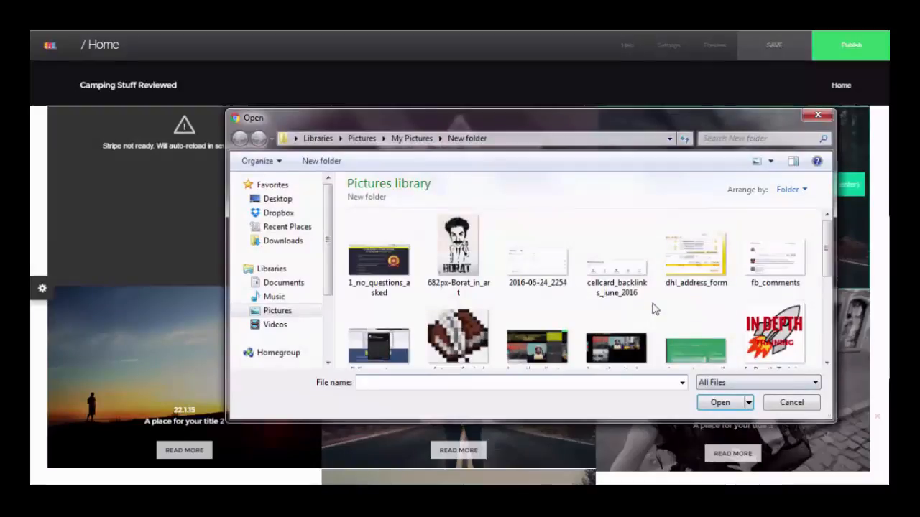
click(791, 403)
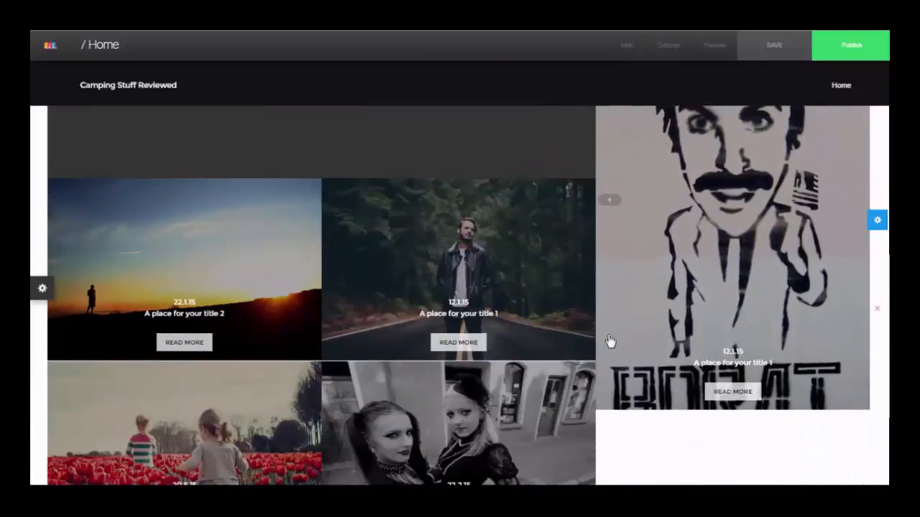
click(877, 328)
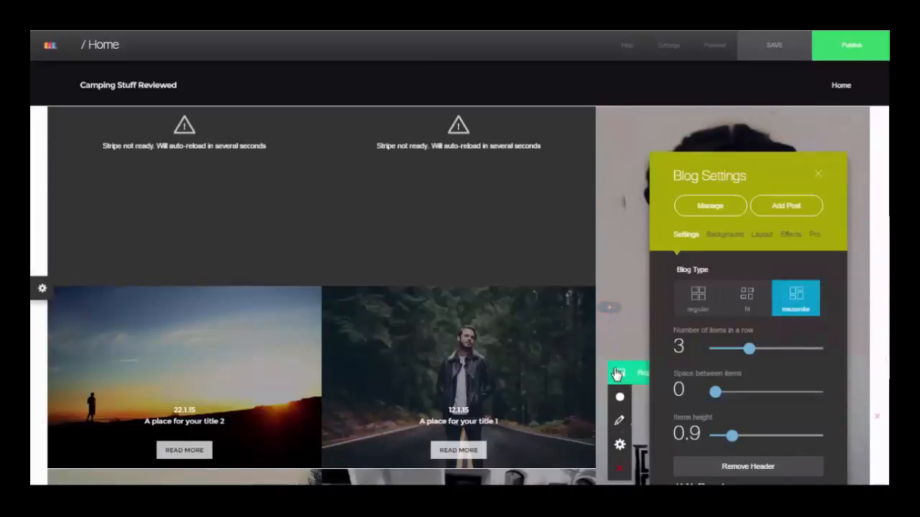
click(817, 173)
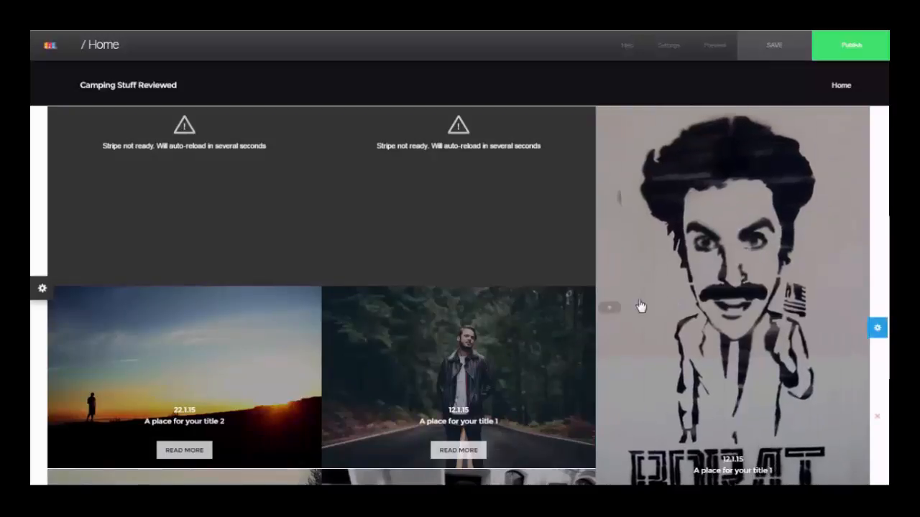
scroll(down, 3)
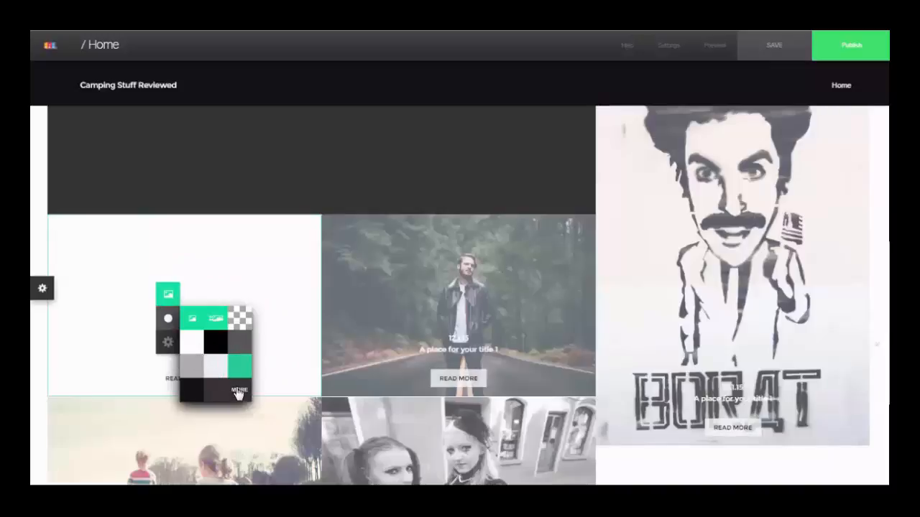
mouse_move(238, 328)
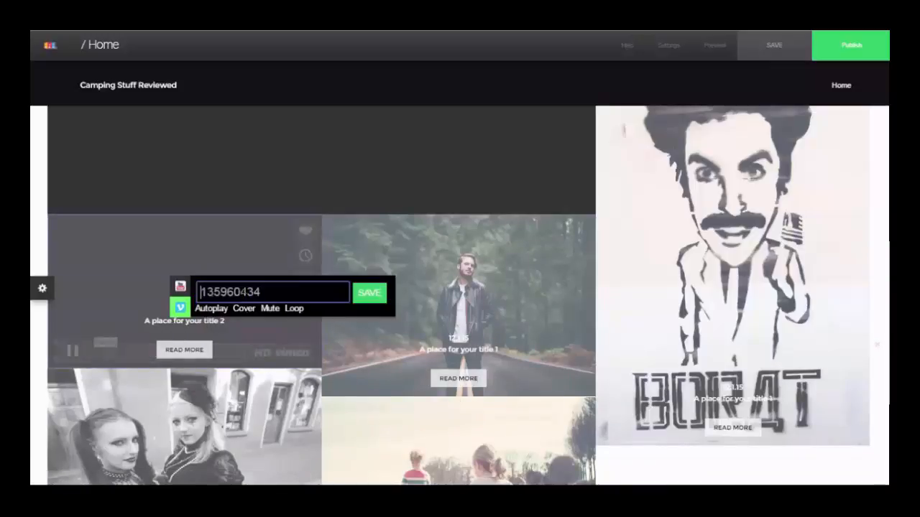
Apply a video background to the title 2 post using a Nature clip from the Media Center.
click(369, 292)
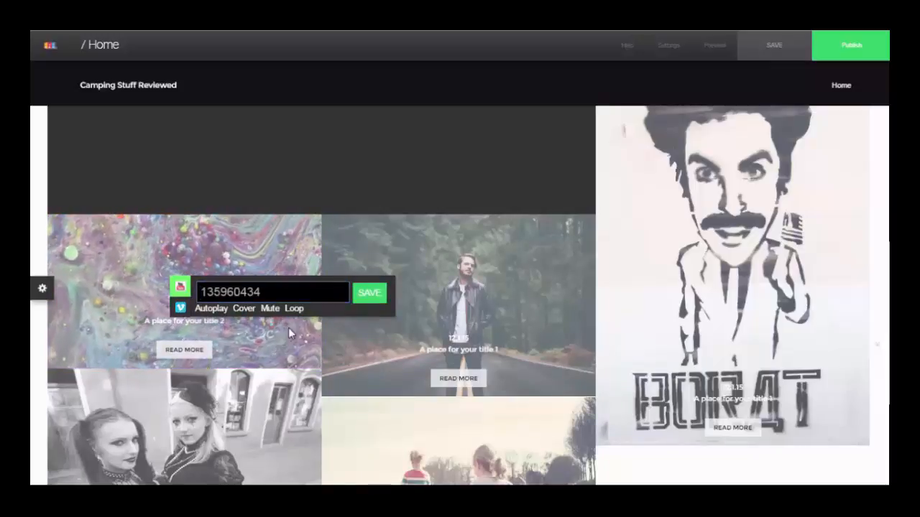
click(370, 292)
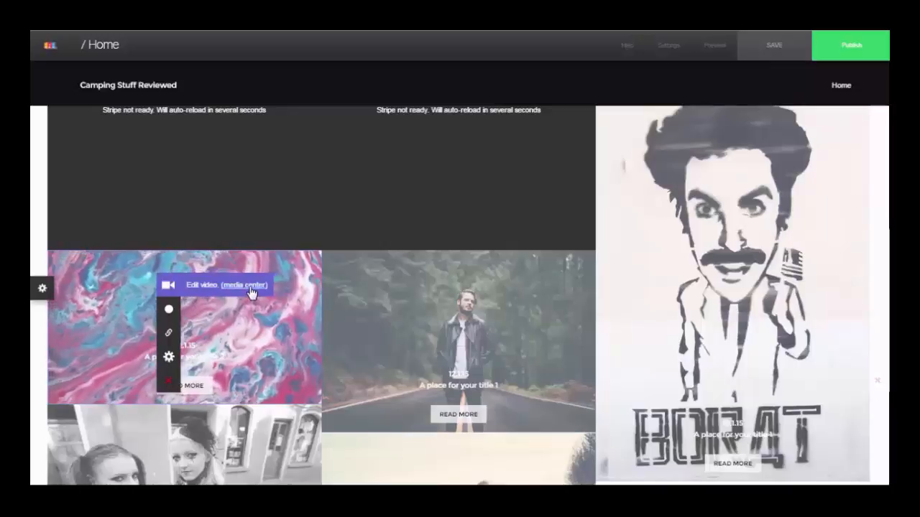
click(229, 284)
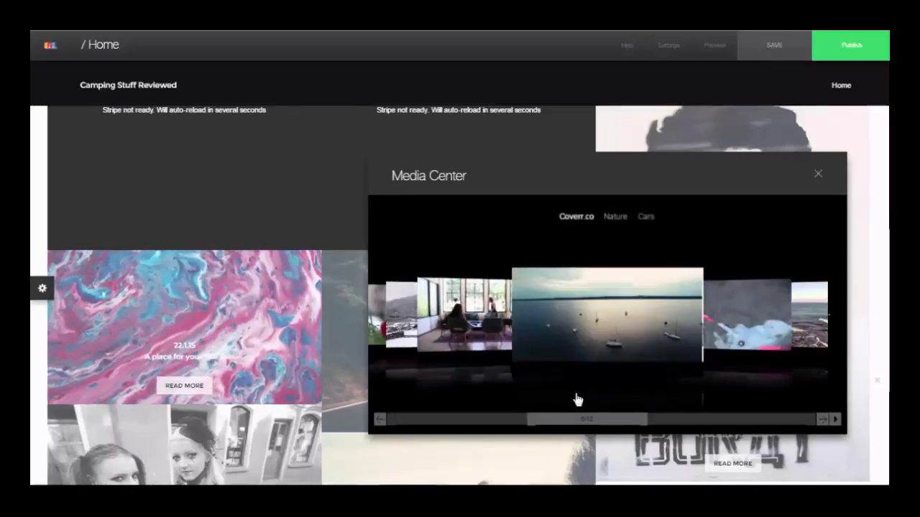
click(615, 216)
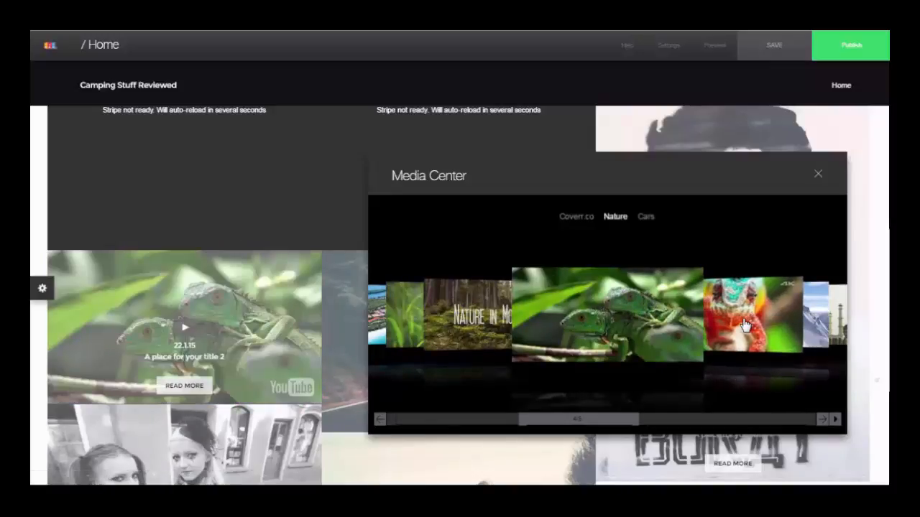
click(835, 419)
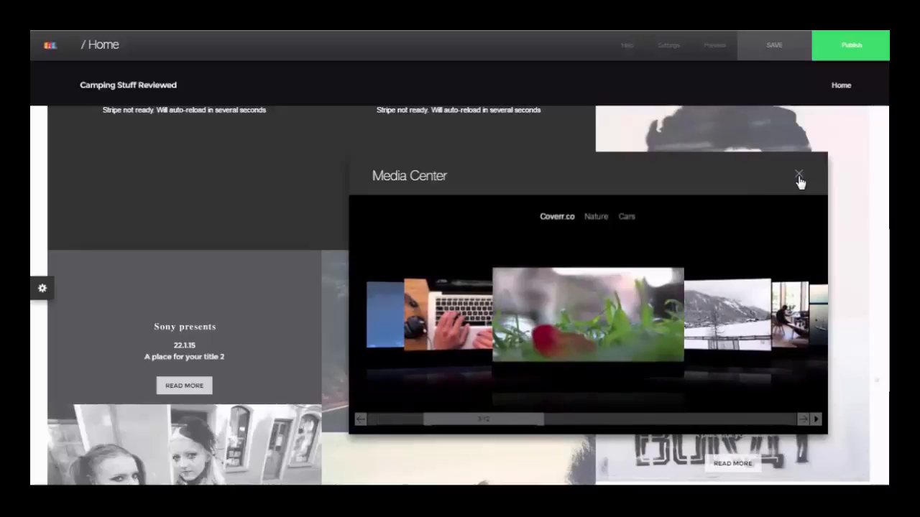
click(799, 174)
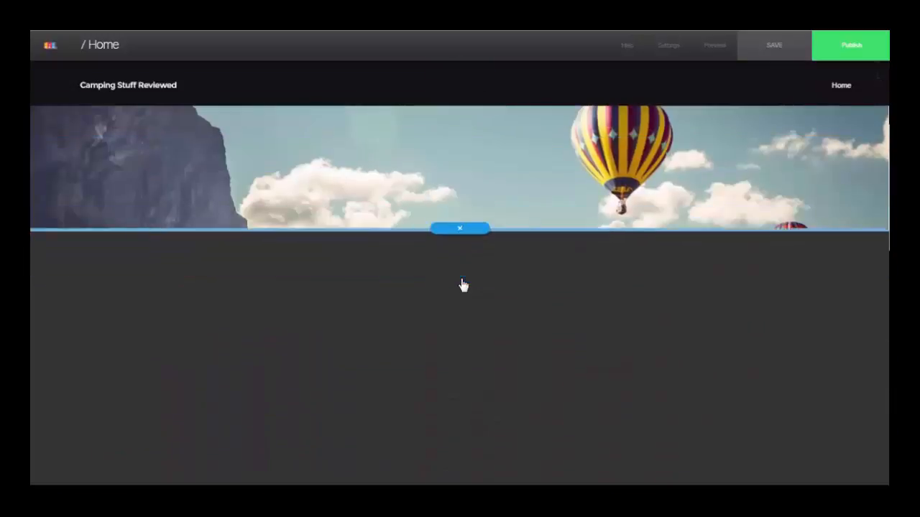
Add the mountain section below the header in the site's style and remove its call-to-action.
click(460, 228)
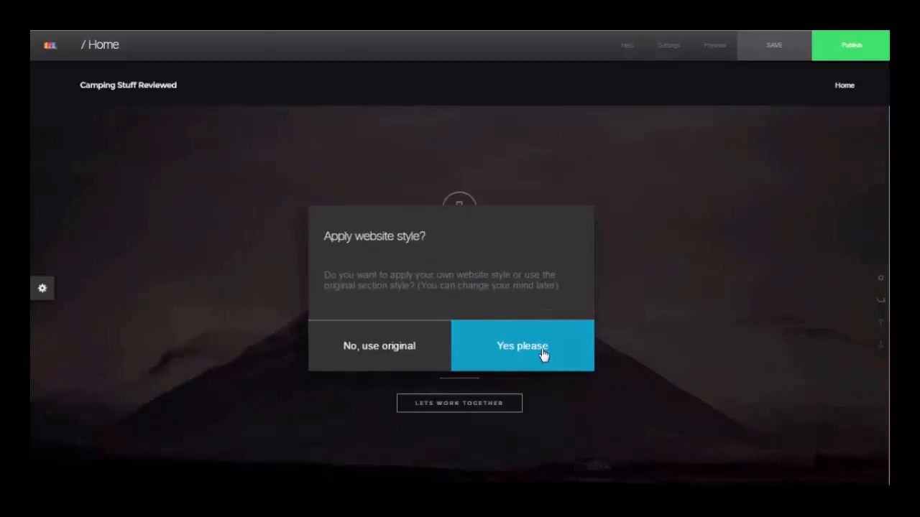
click(522, 345)
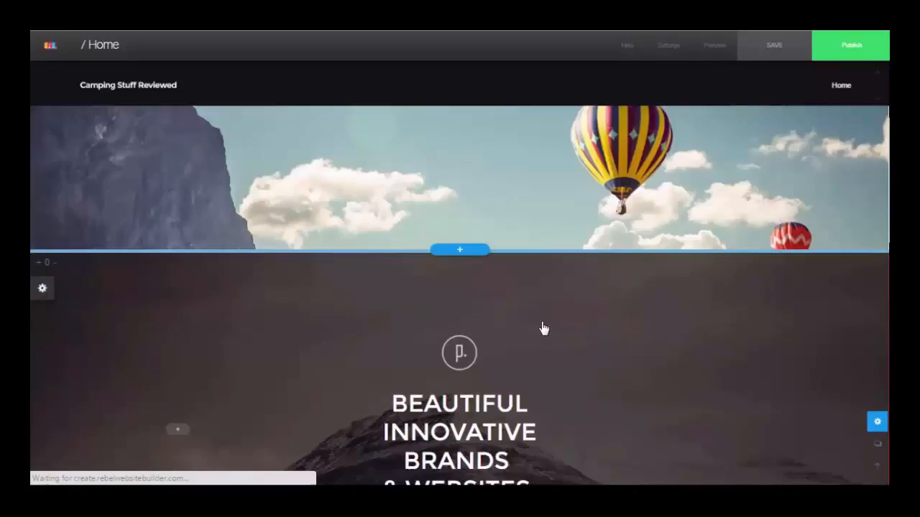
scroll(down, 3)
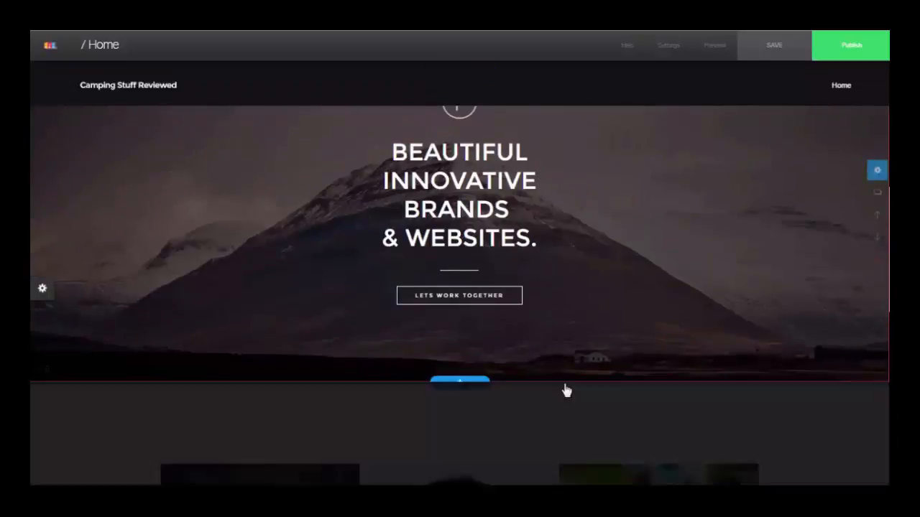
scroll(down, 3)
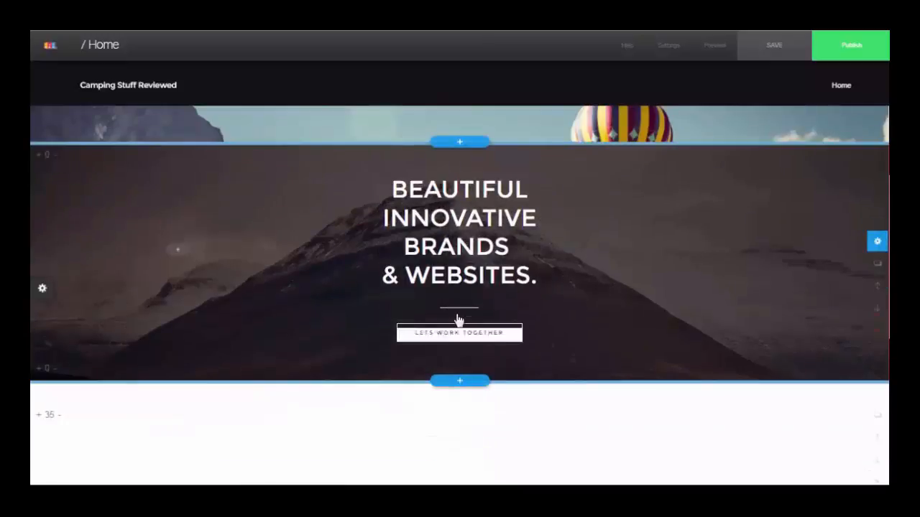
click(459, 332)
text(LEARN HOW TO SURVIVE Z-DAY)
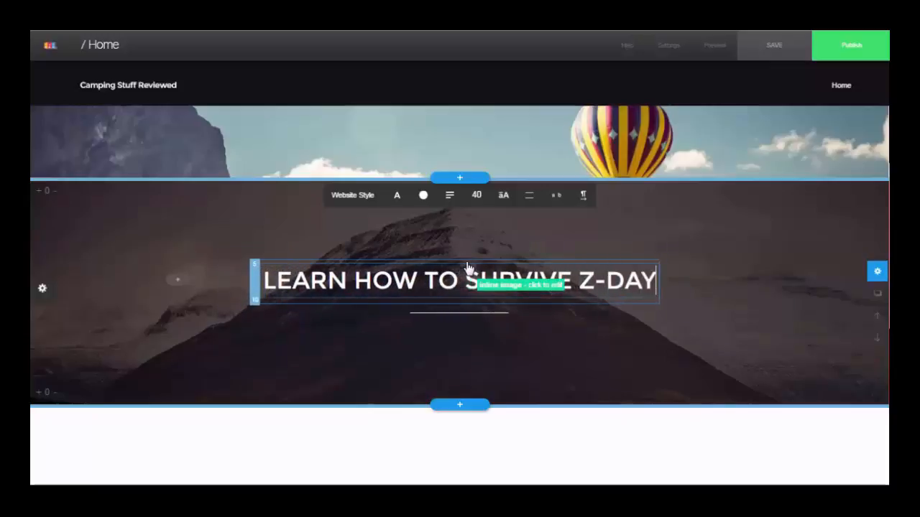
mouse_move(419, 363)
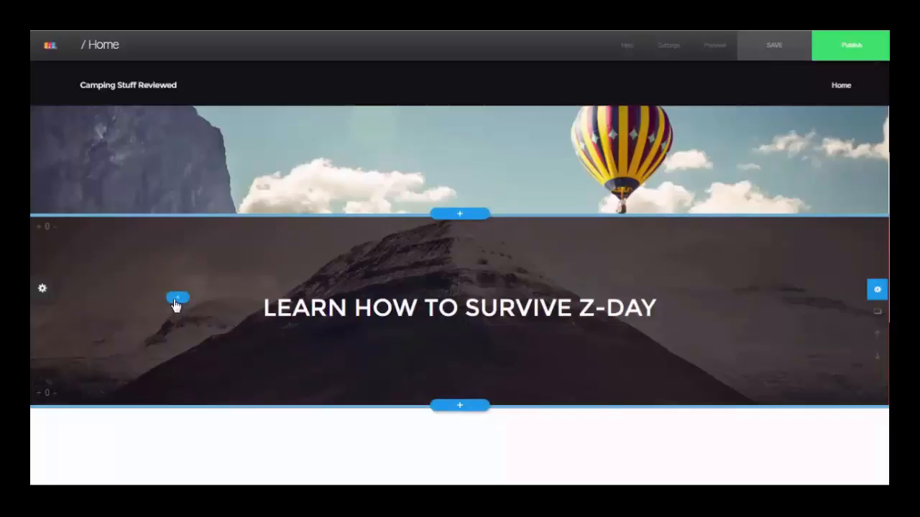
mouse_move(586, 359)
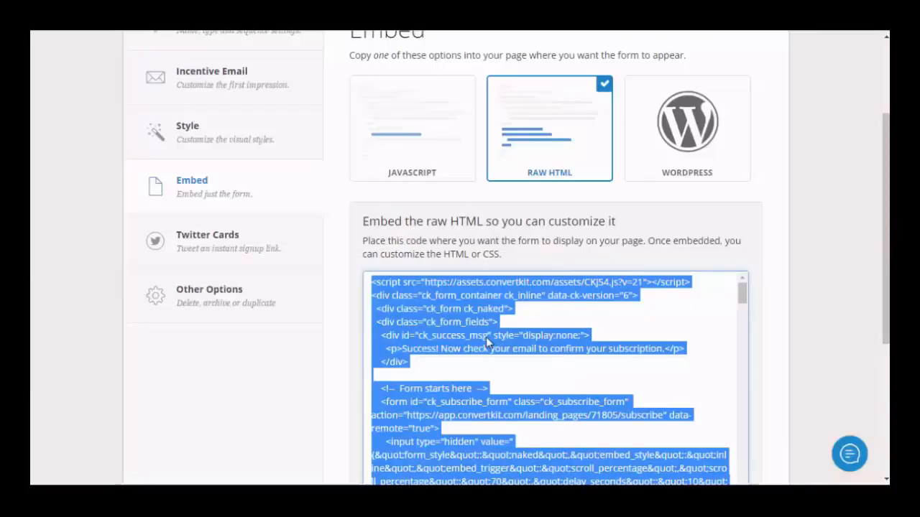
mouse_move(488, 344)
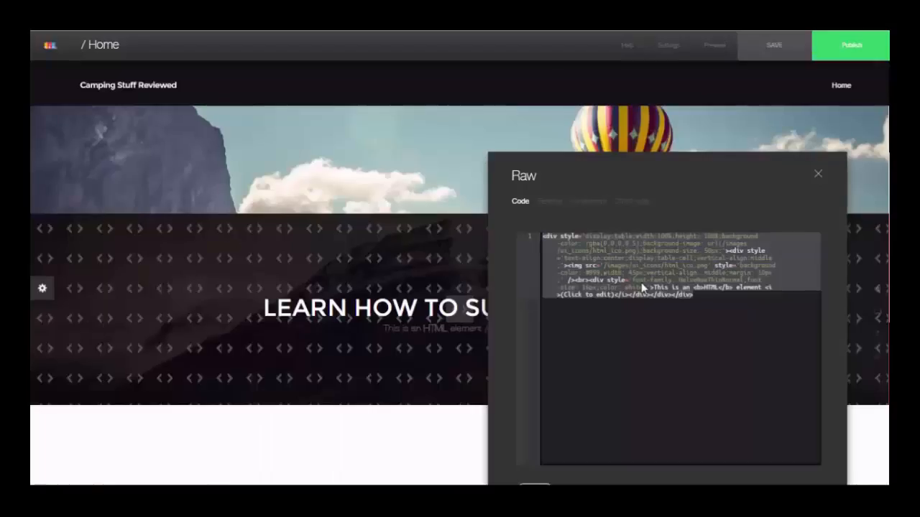
Save the pasted ConvertKit signup form code and close the Raw editor.
scroll(down, 3)
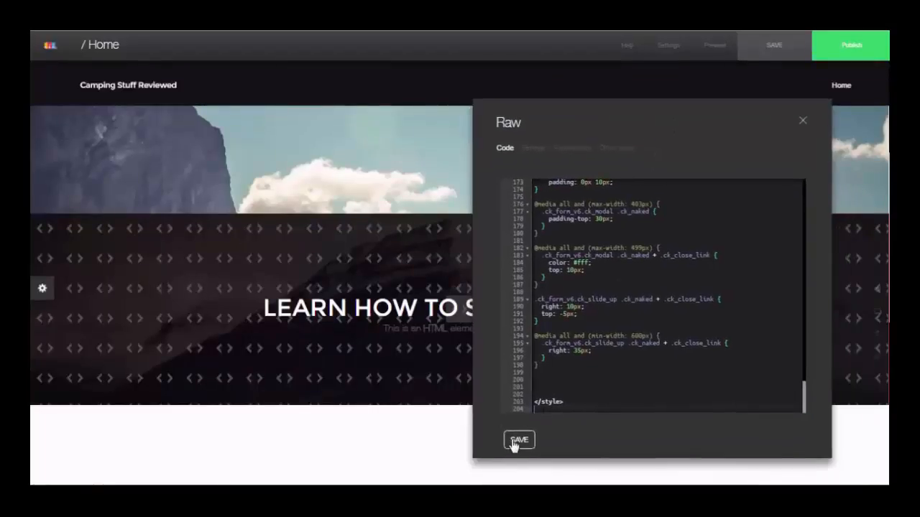
click(518, 439)
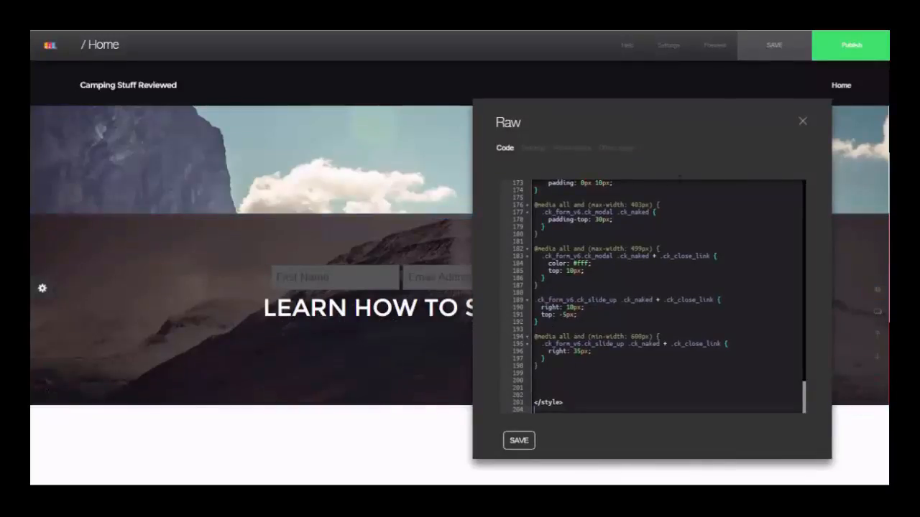
click(802, 120)
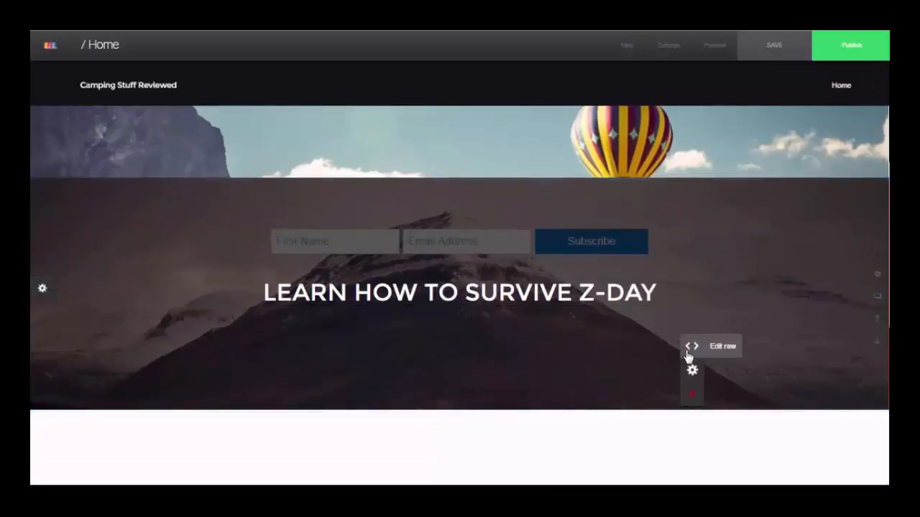
Place the Z-Day slide title middle-left after trying other grid positions.
click(691, 370)
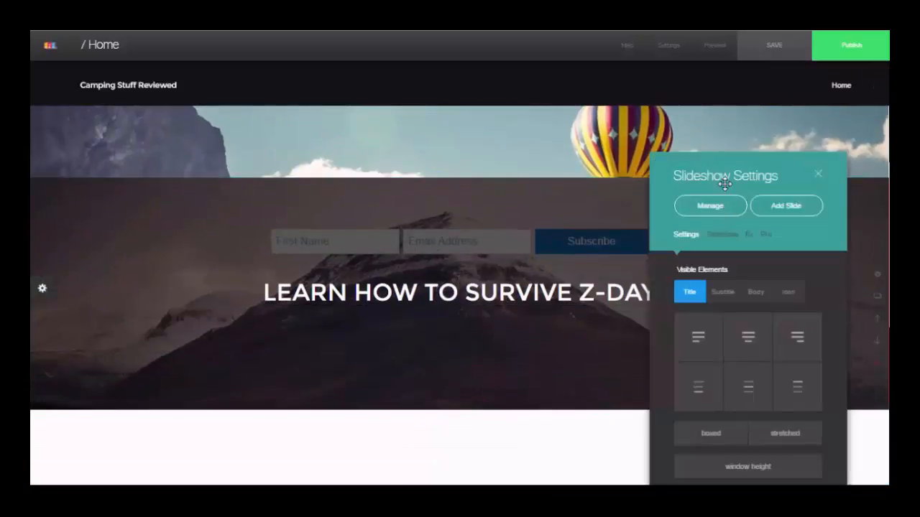
click(706, 331)
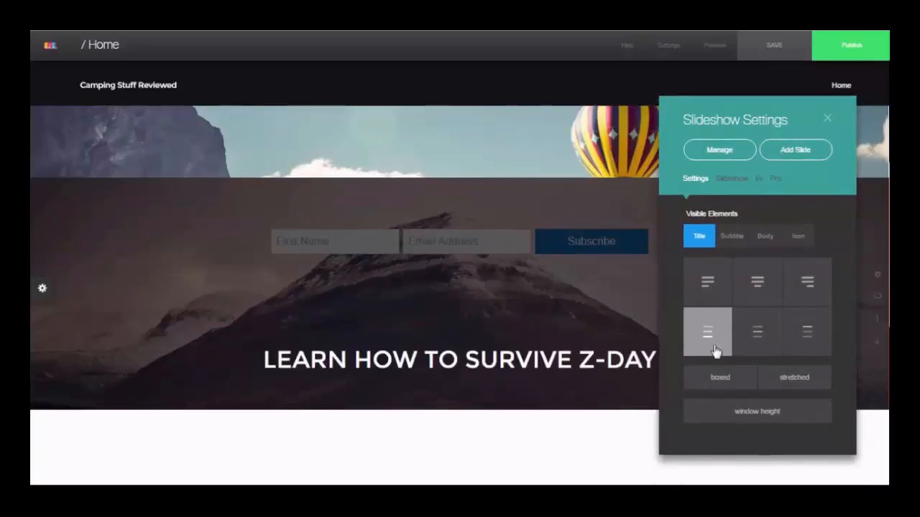
click(806, 332)
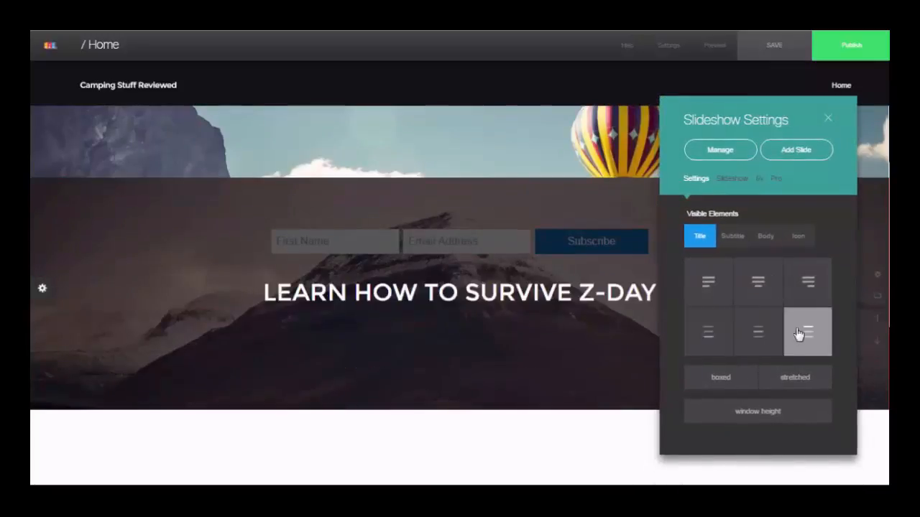
click(807, 281)
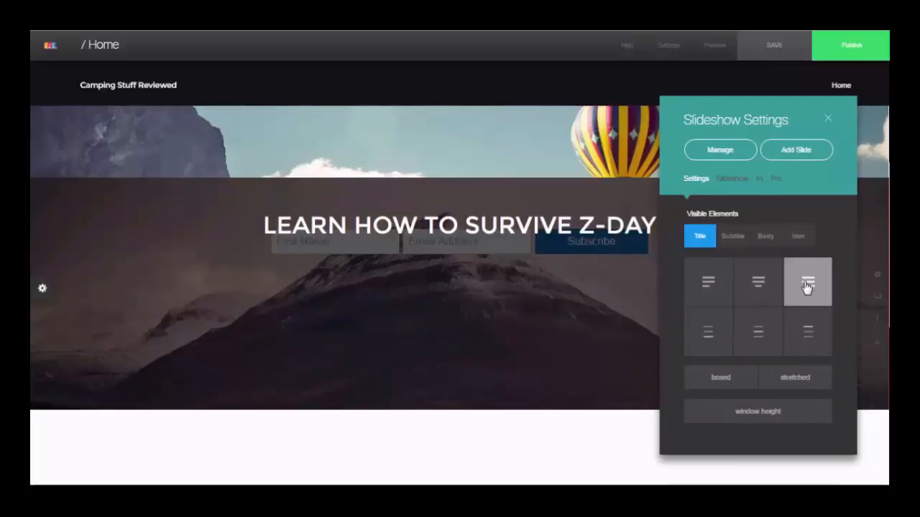
click(709, 331)
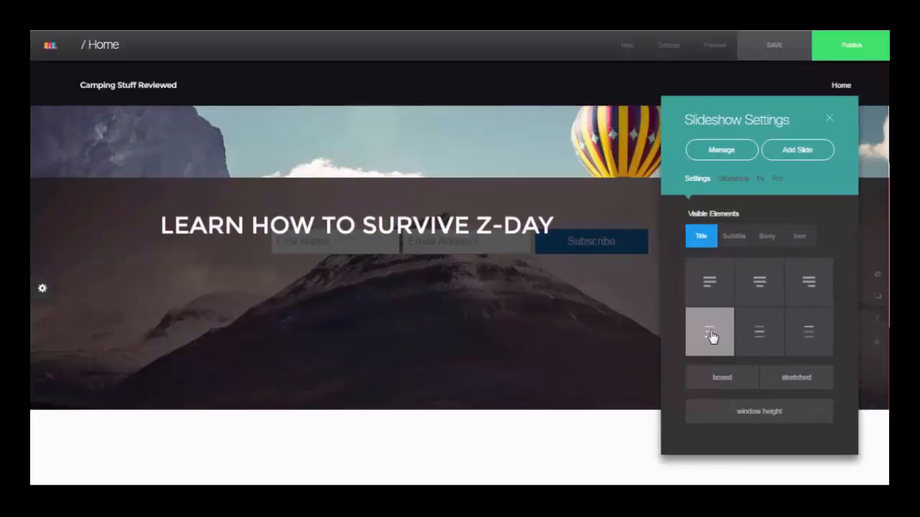
click(709, 332)
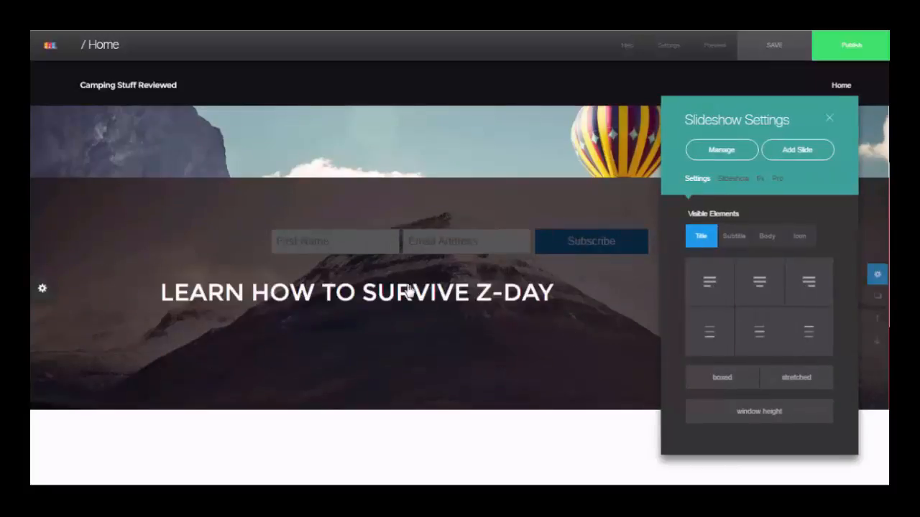
click(829, 118)
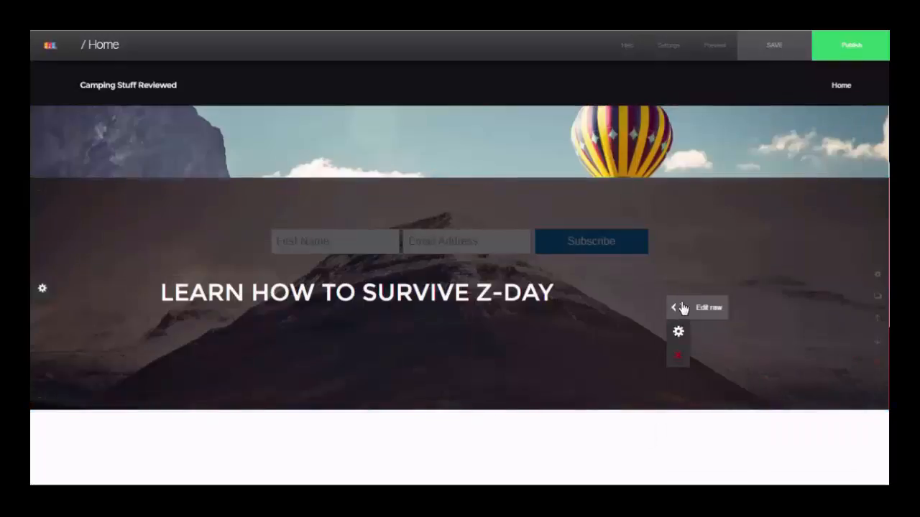
Review the header slide in slide management and return to the page.
click(677, 331)
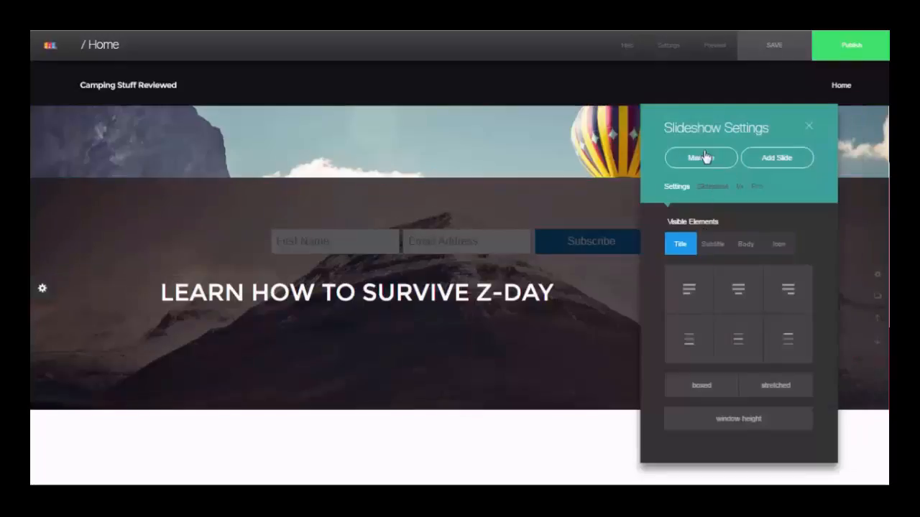
click(701, 157)
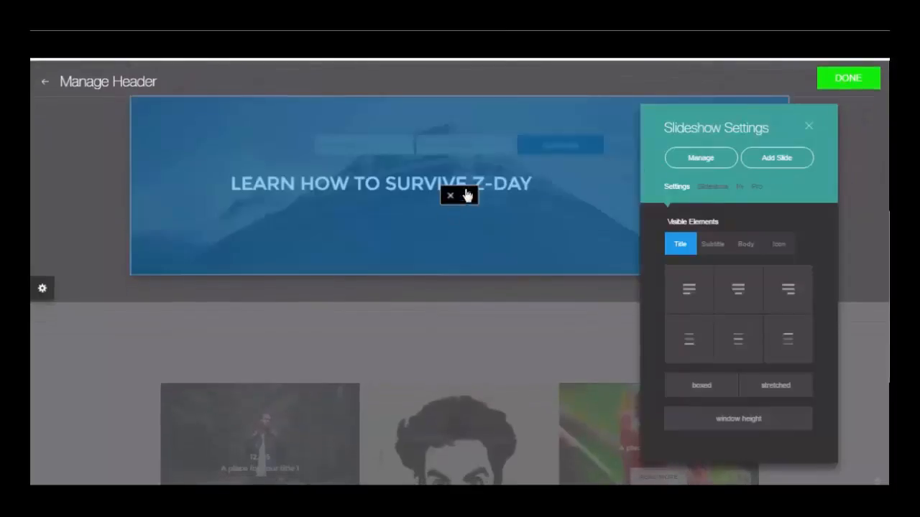
click(809, 126)
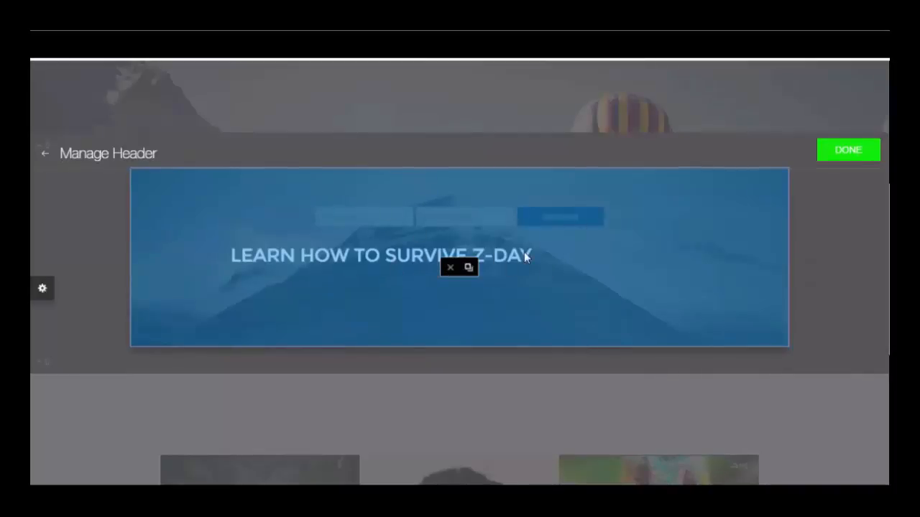
mouse_move(505, 248)
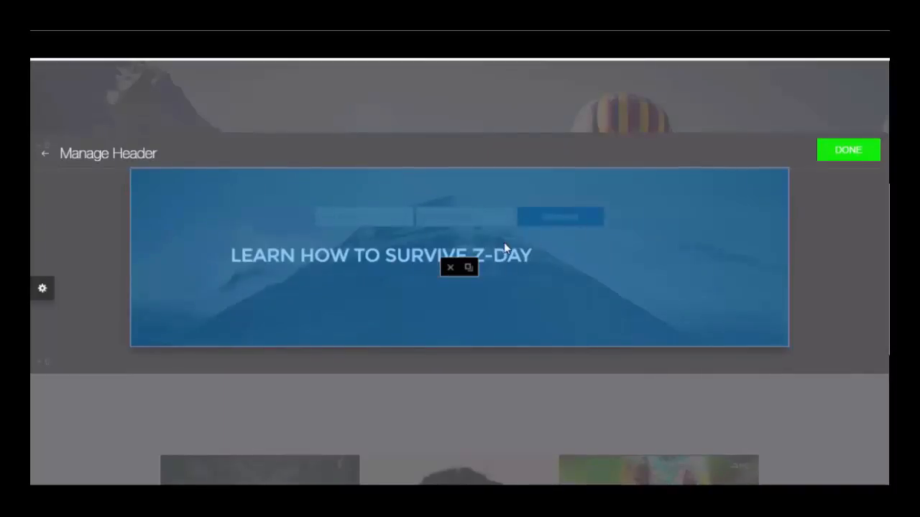
mouse_move(562, 246)
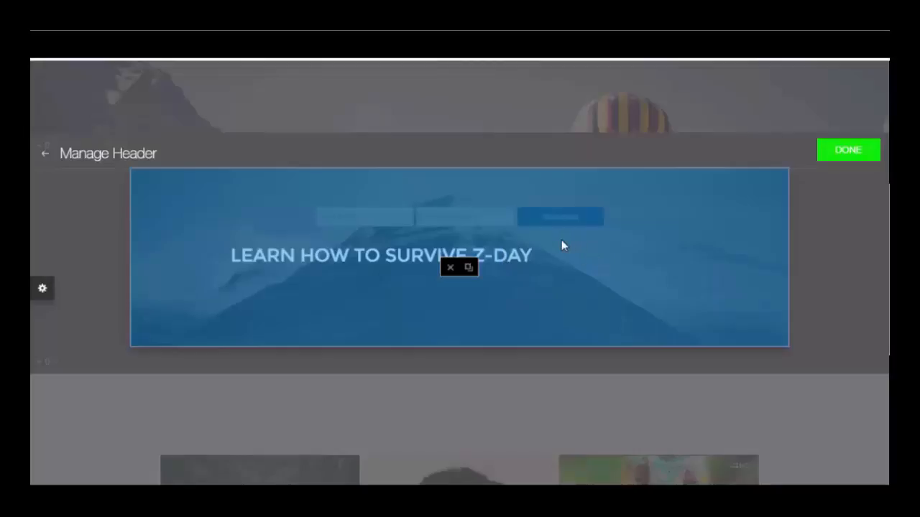
click(848, 150)
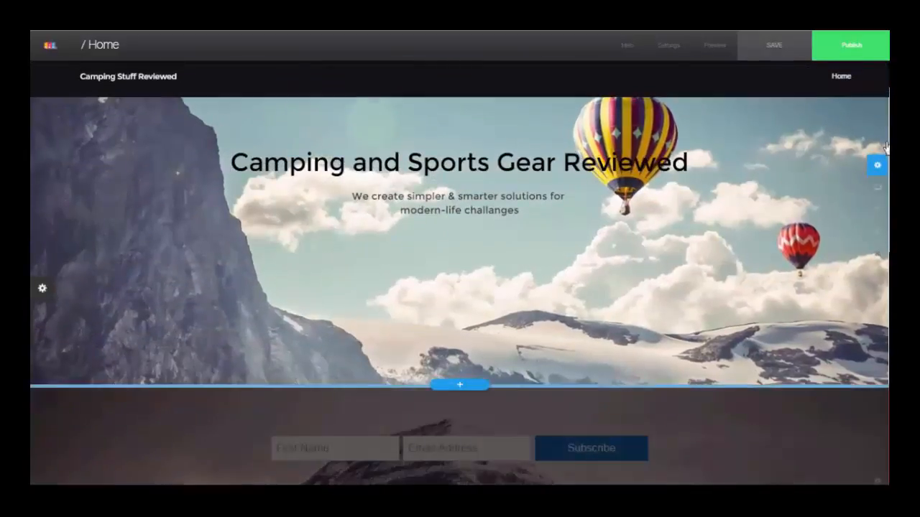
Increase the blog grid's Max width in the Pro tab of Blog Settings.
scroll(down, 3)
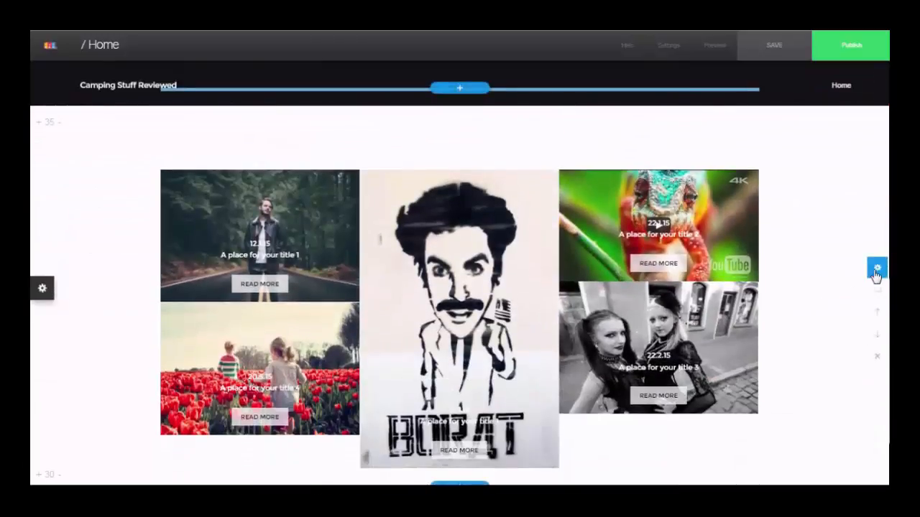
click(877, 268)
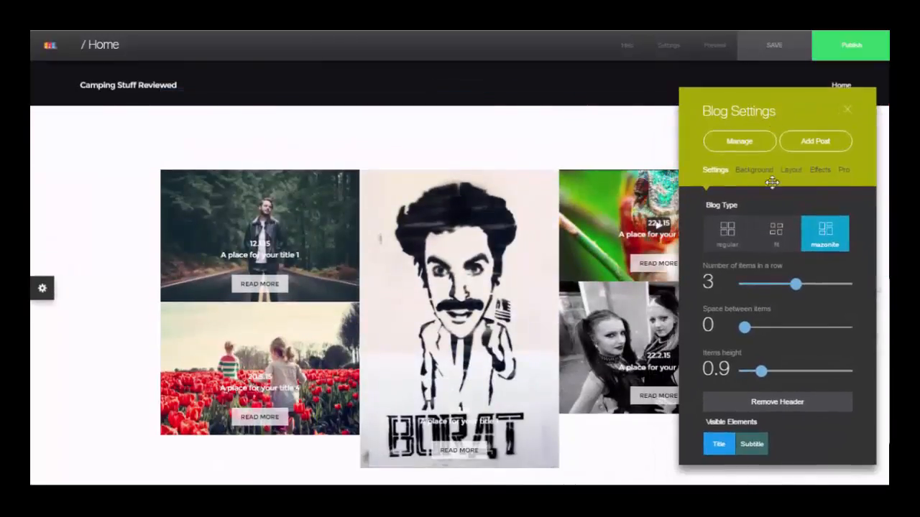
click(843, 170)
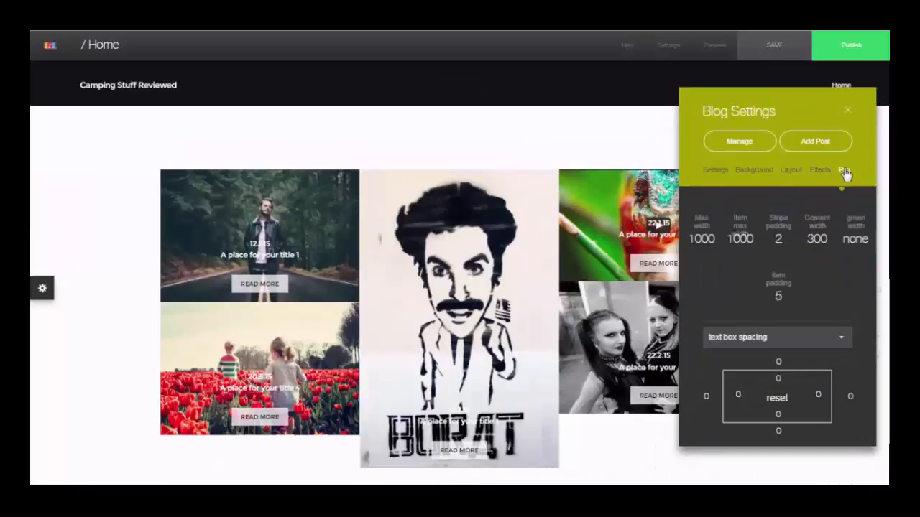
mouse_move(686, 241)
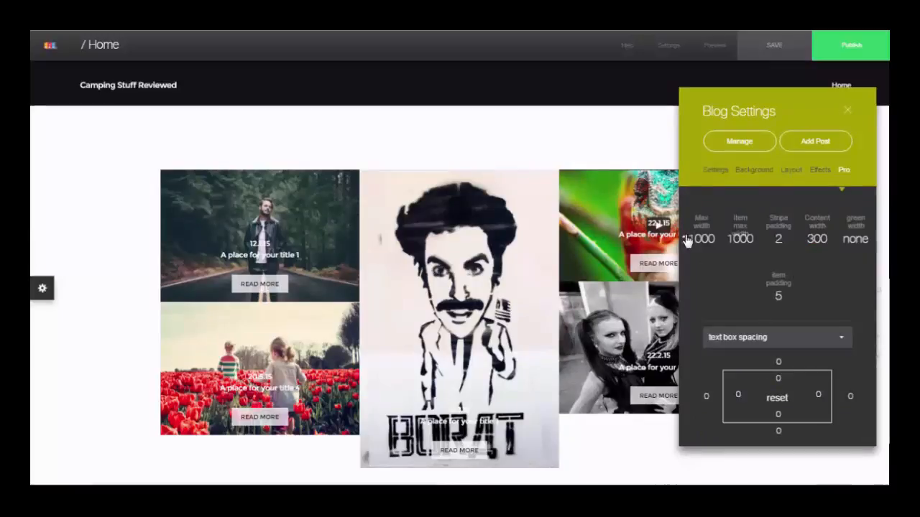
click(790, 170)
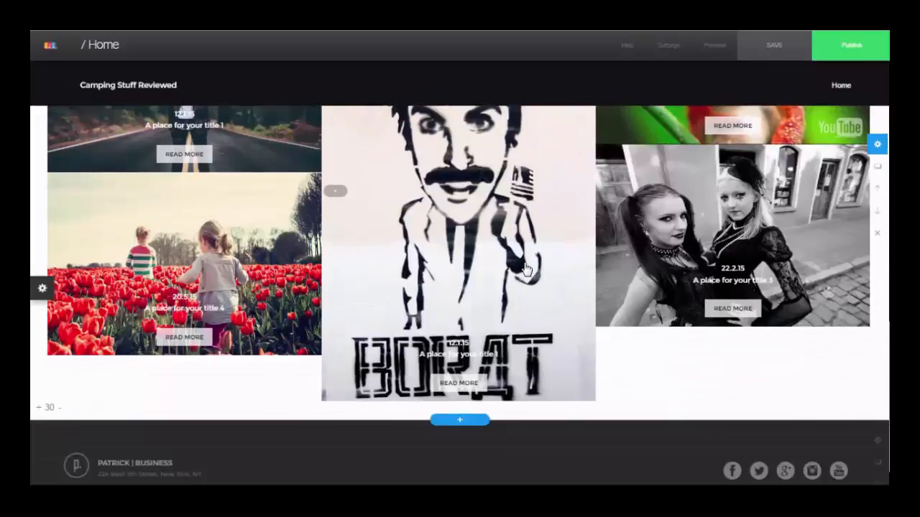
scroll(up, 3)
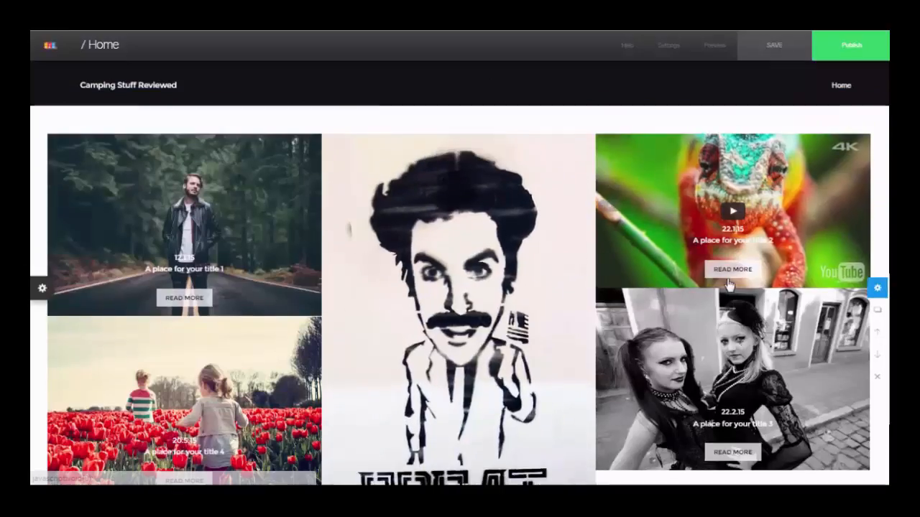
click(459, 87)
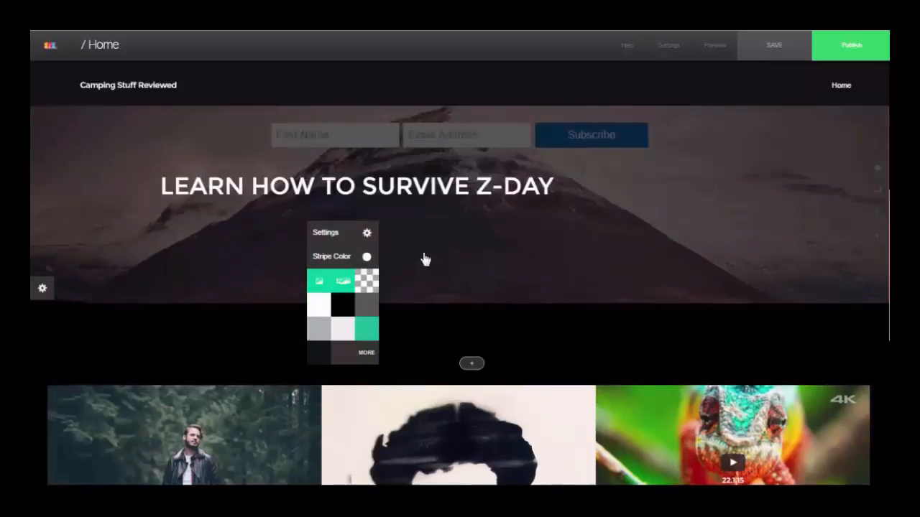
Set the blog section's stripe colour to a grey swatch.
scroll(down, 3)
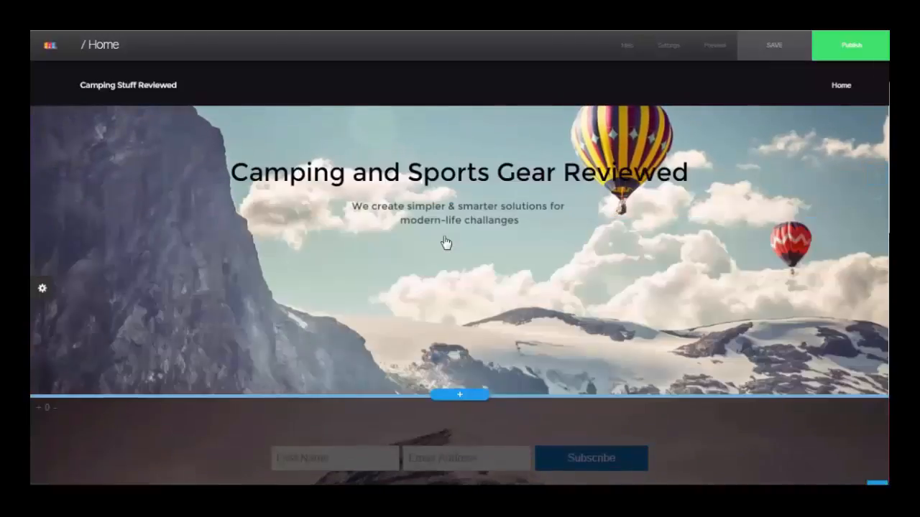
scroll(down, 3)
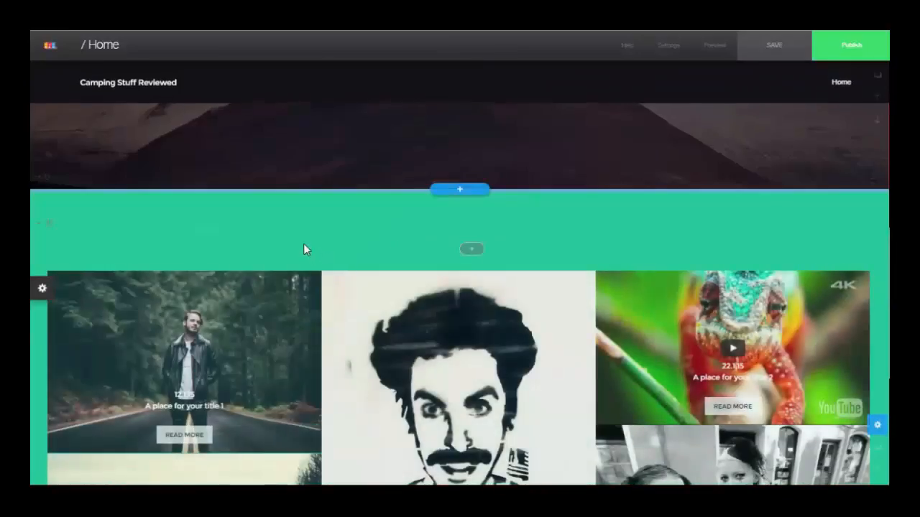
click(471, 249)
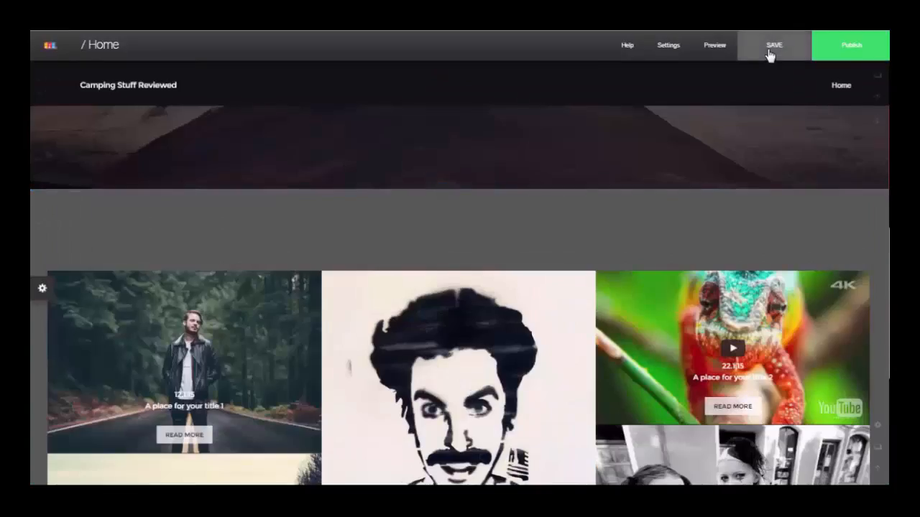
Name the site 'amazon aff site camping' in the save form and confirm.
click(773, 45)
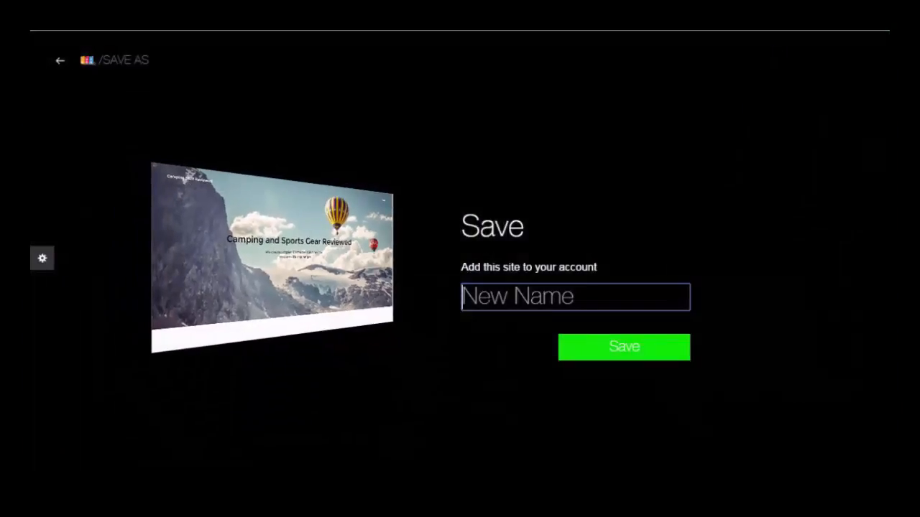
text(a)
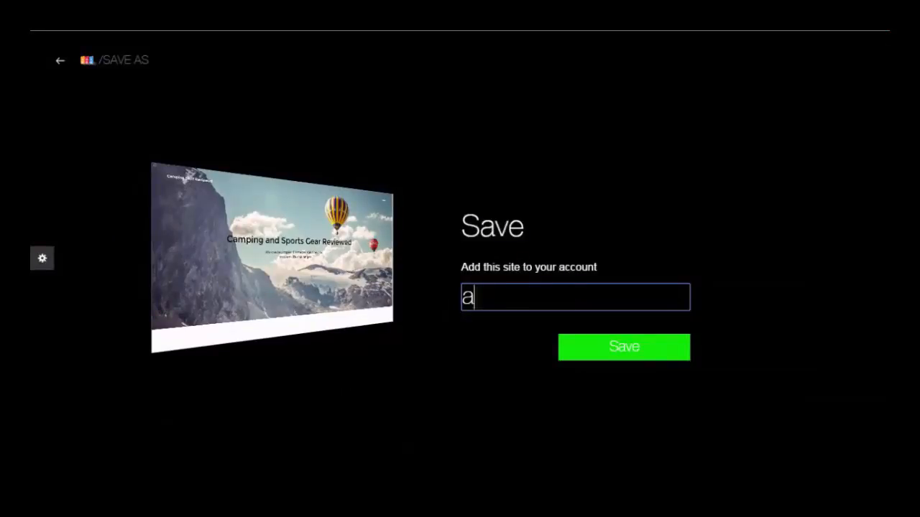
text(mazon aff s)
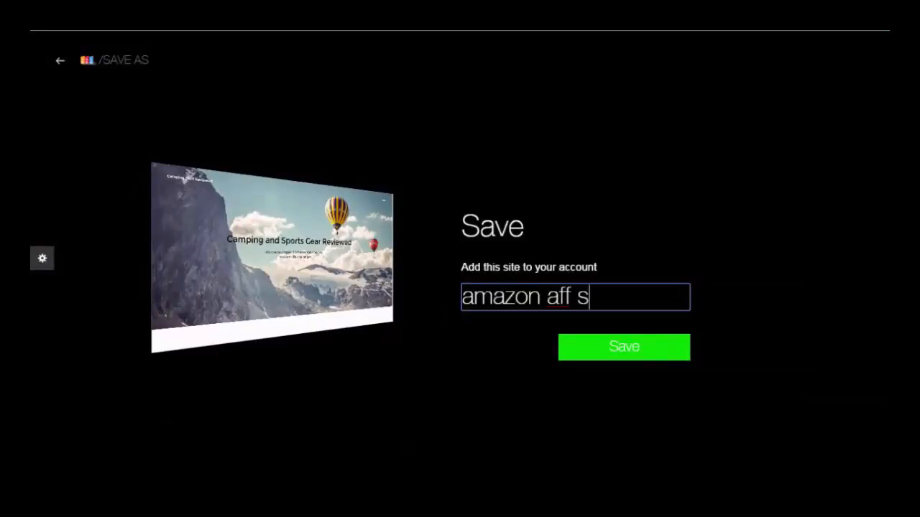
text(ite camping)
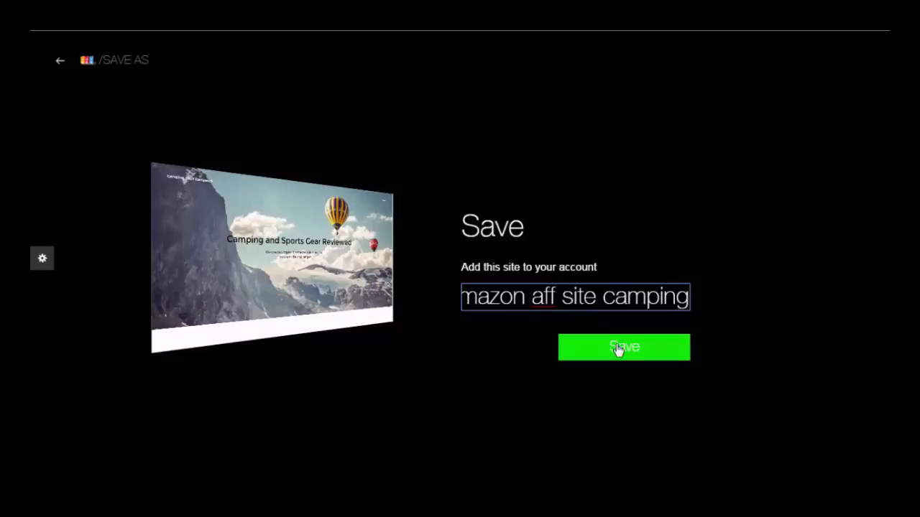
click(623, 348)
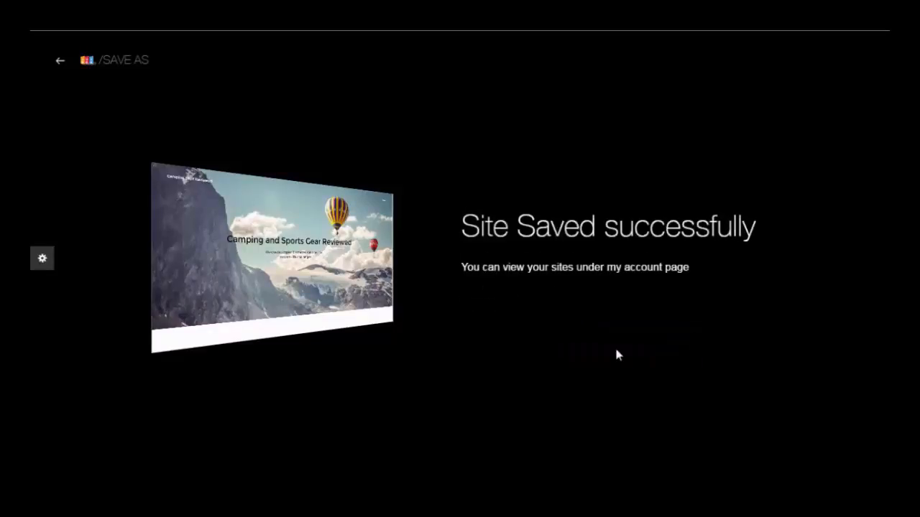
mouse_move(614, 352)
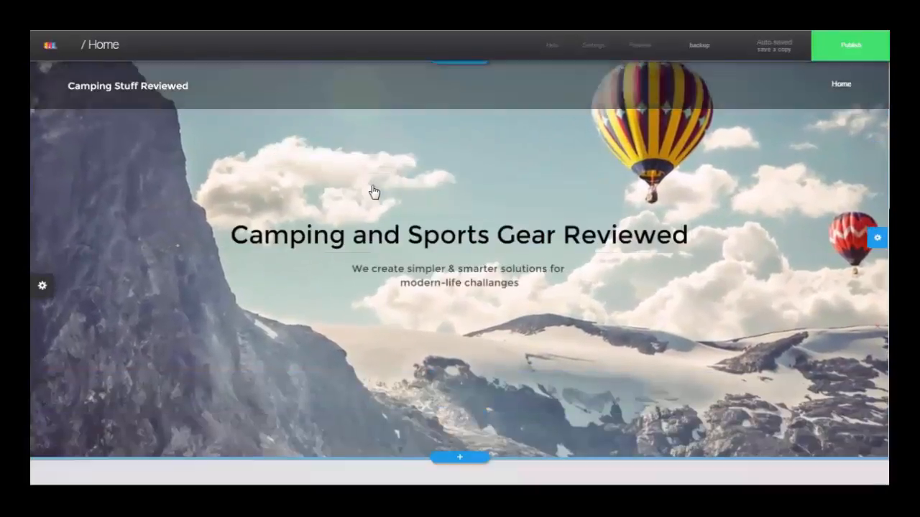
scroll(down, 3)
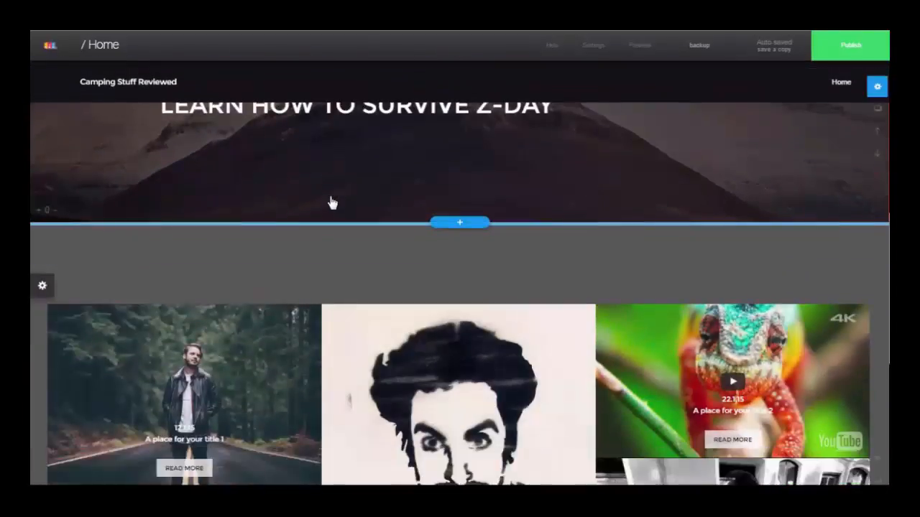
scroll(down, 3)
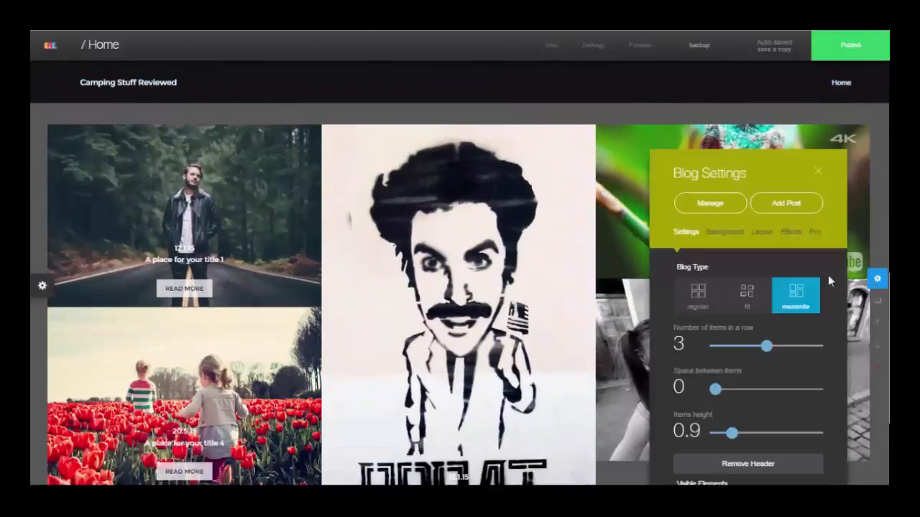
drag(722, 173, 611, 107)
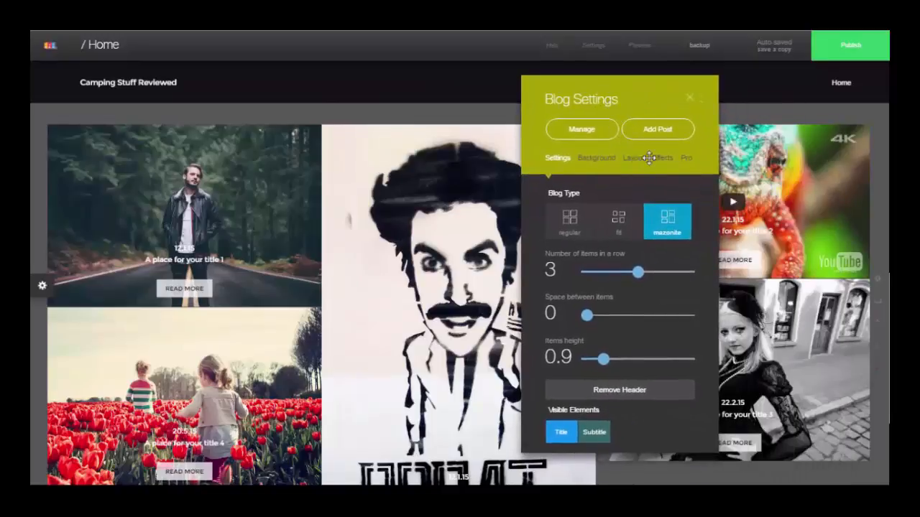
click(661, 158)
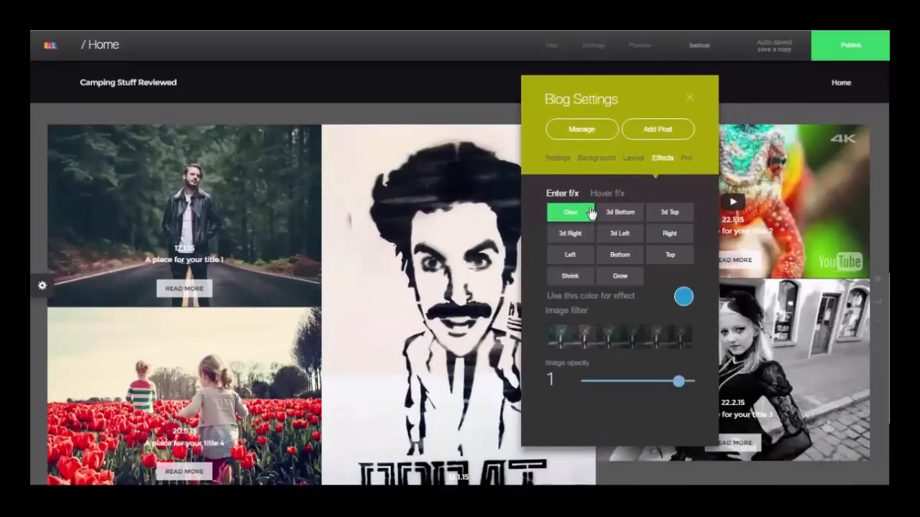
click(607, 193)
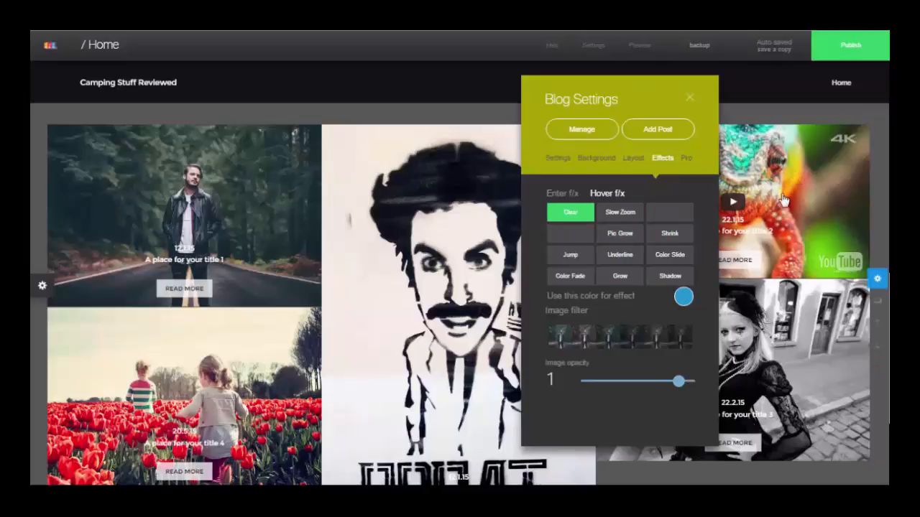
mouse_move(758, 225)
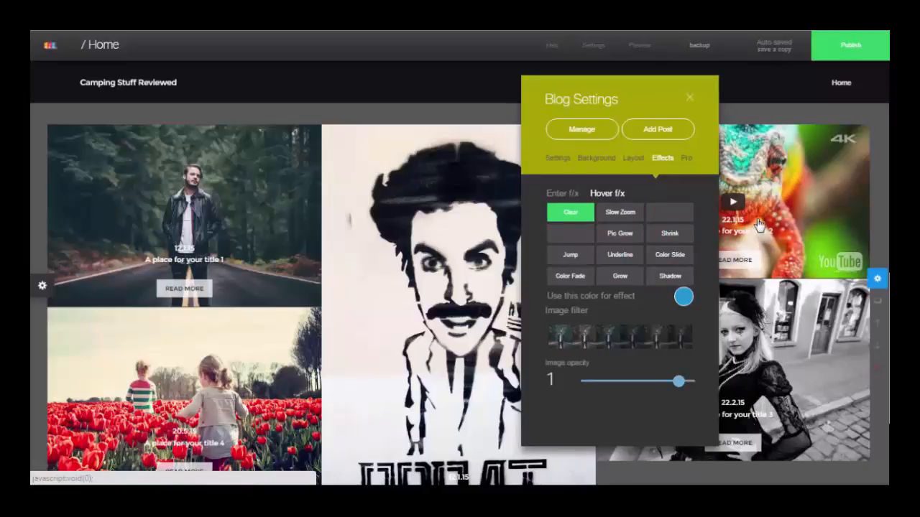
mouse_move(688, 85)
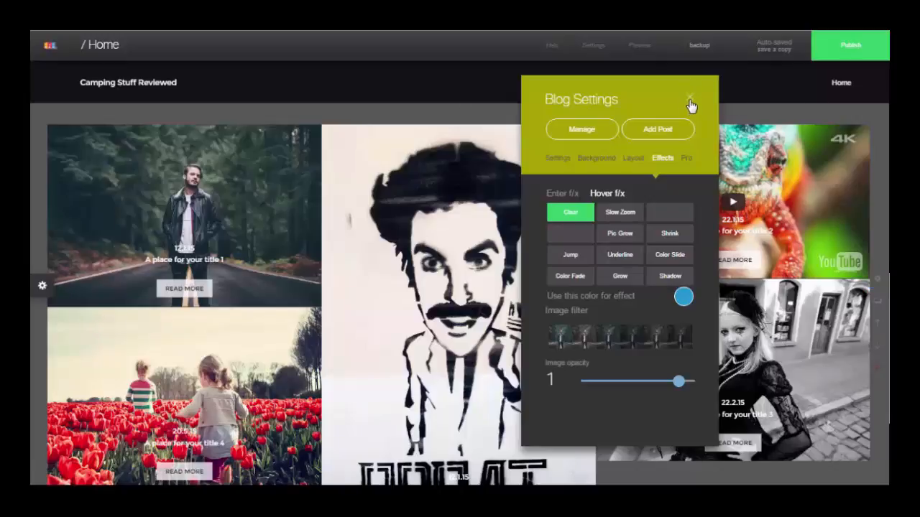
click(690, 101)
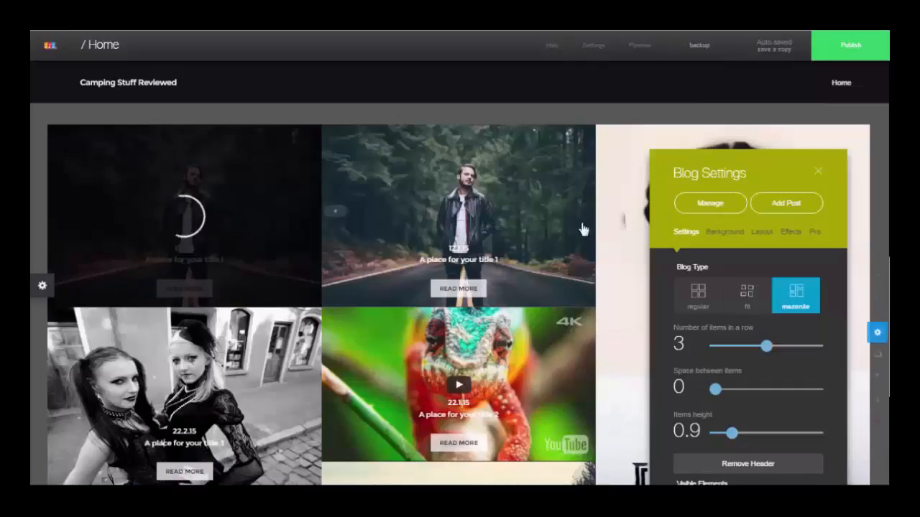
Close Blog Settings and open 'A place for your title 1' from the grid.
click(817, 171)
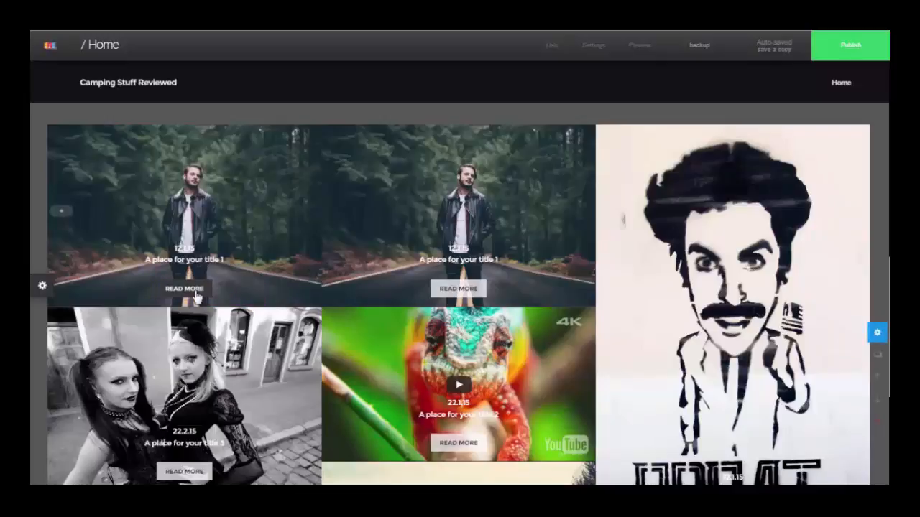
mouse_move(184, 293)
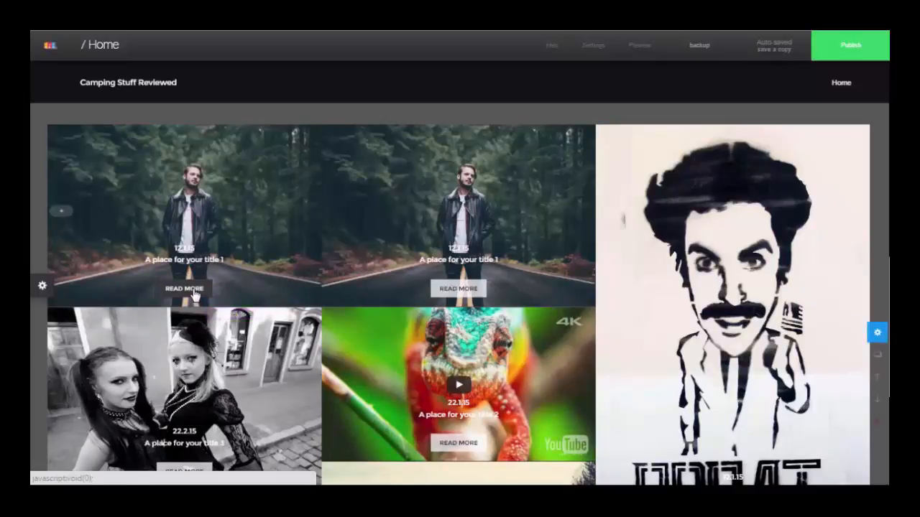
click(183, 288)
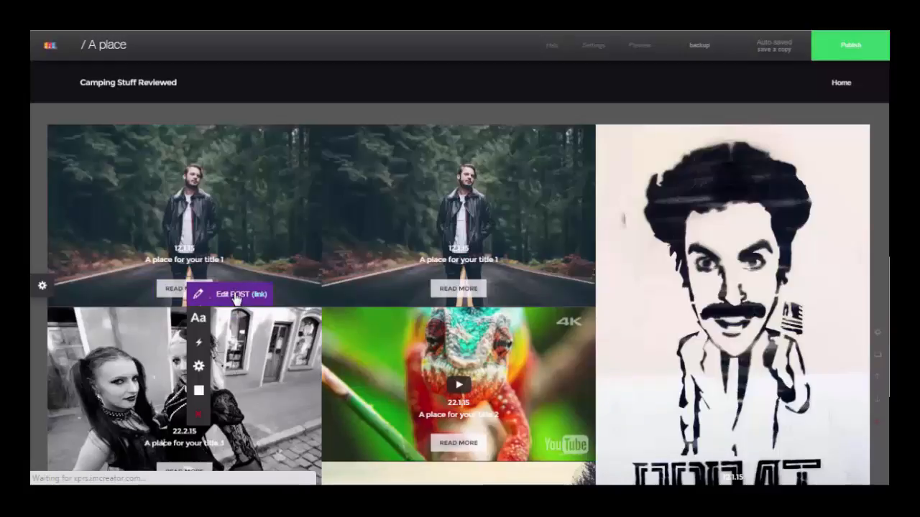
Enlarge the 'A place' post's body text with the font size + control.
click(233, 294)
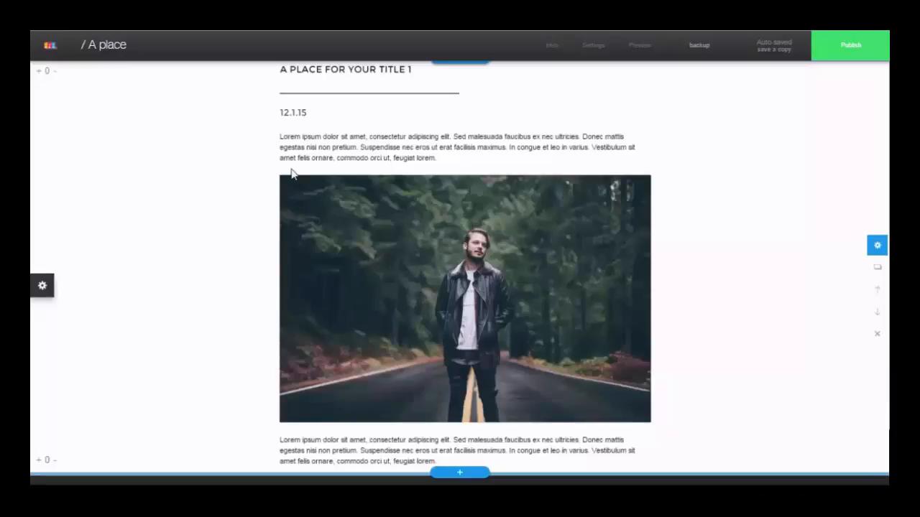
scroll(down, 3)
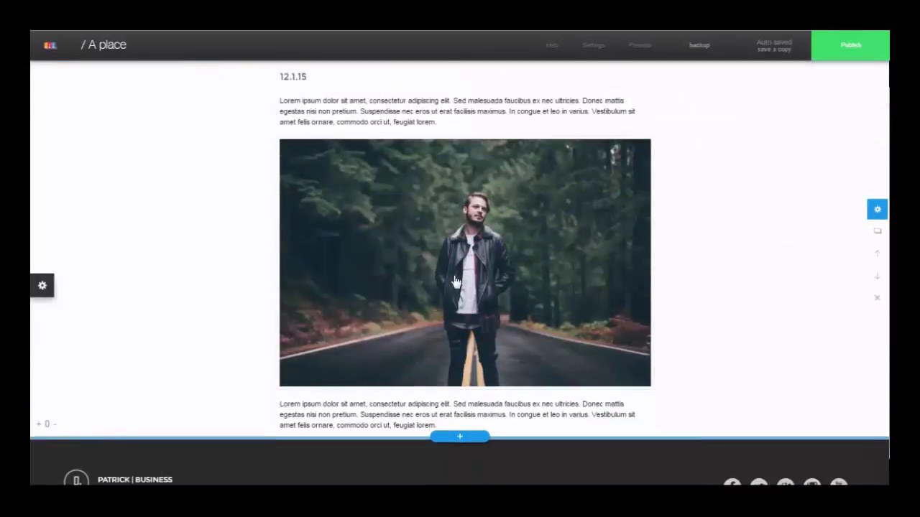
click(459, 280)
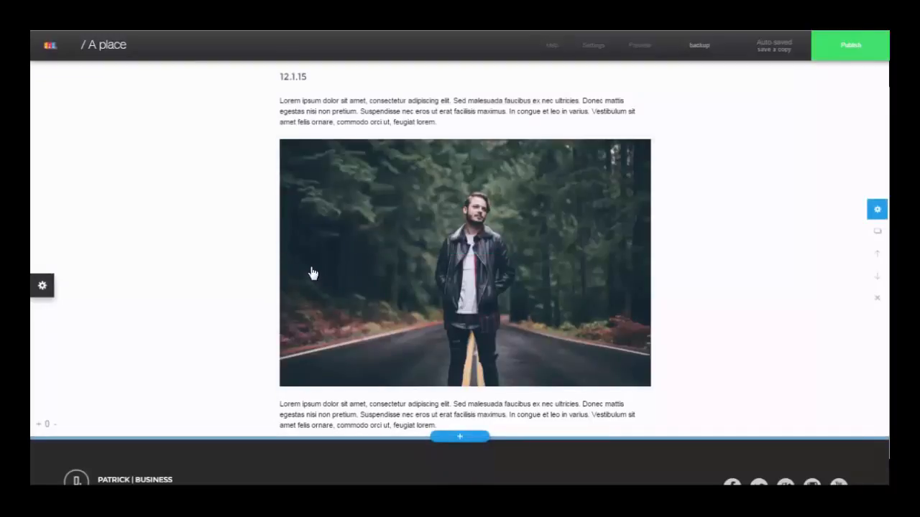
scroll(down, 3)
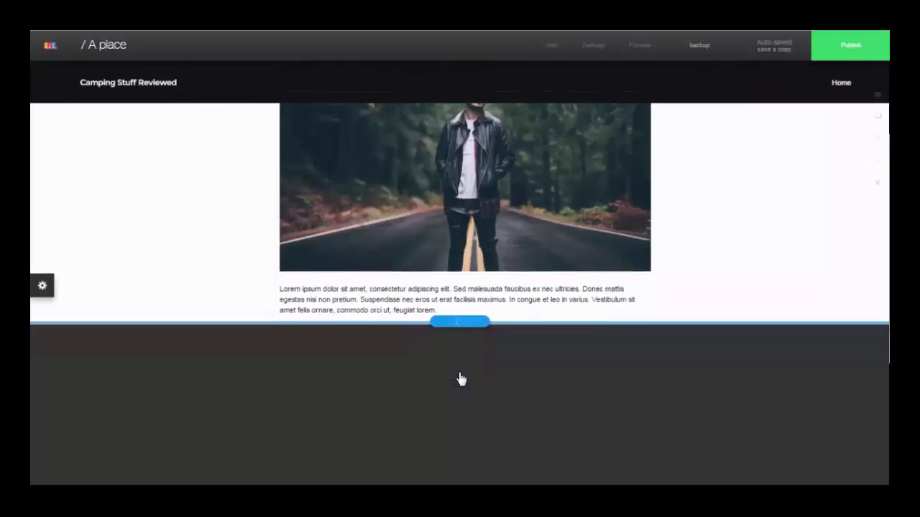
click(459, 323)
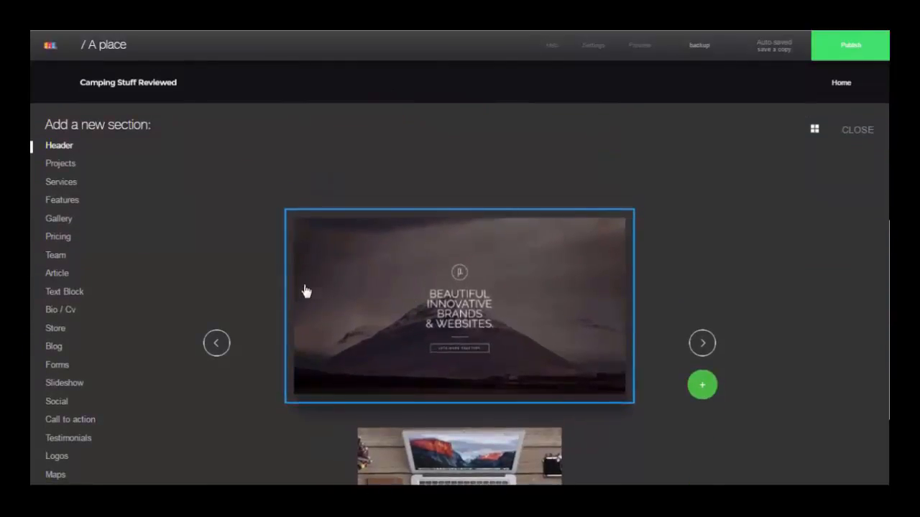
mouse_move(104, 337)
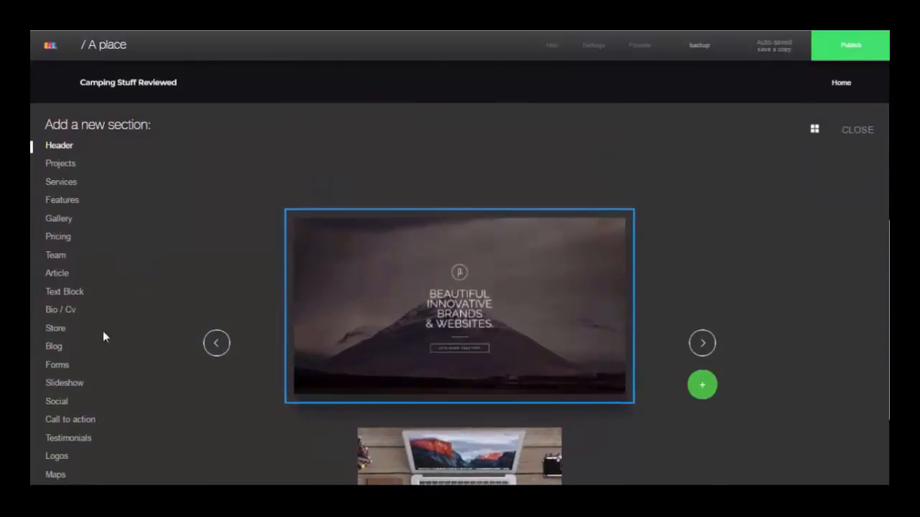
mouse_move(52, 345)
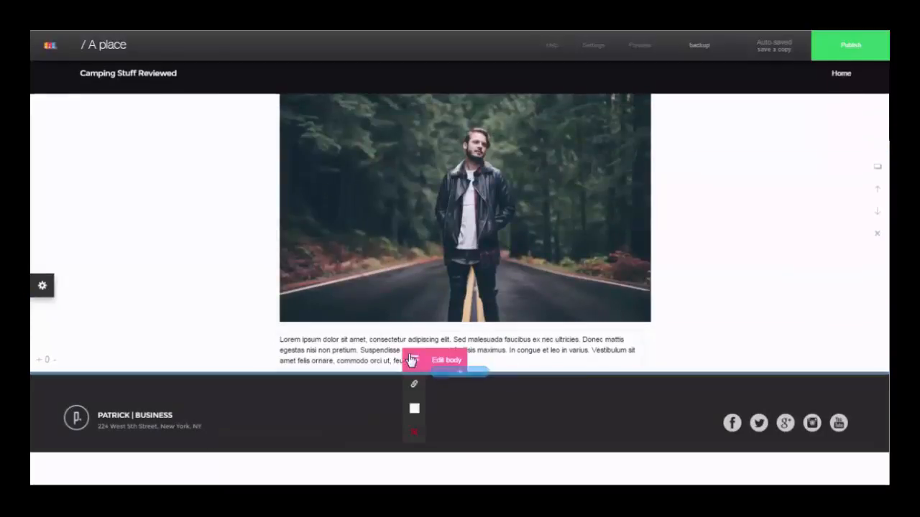
click(445, 360)
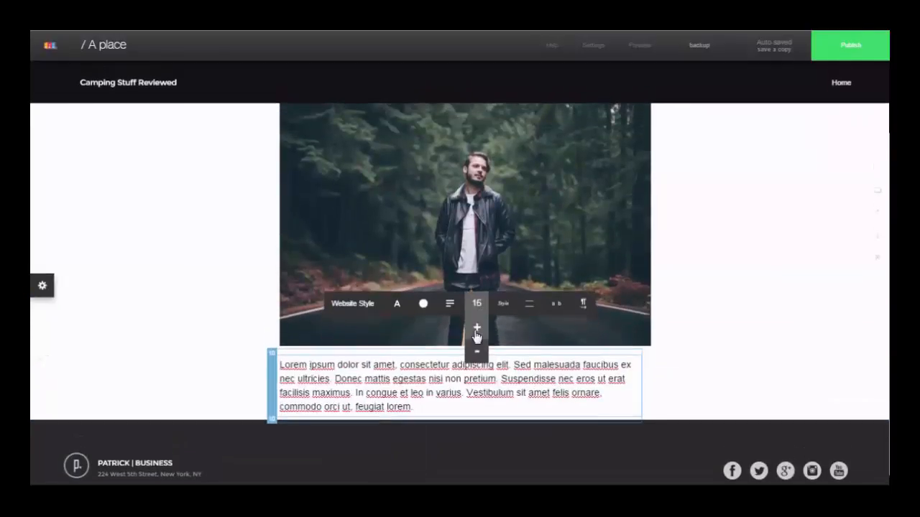
click(352, 303)
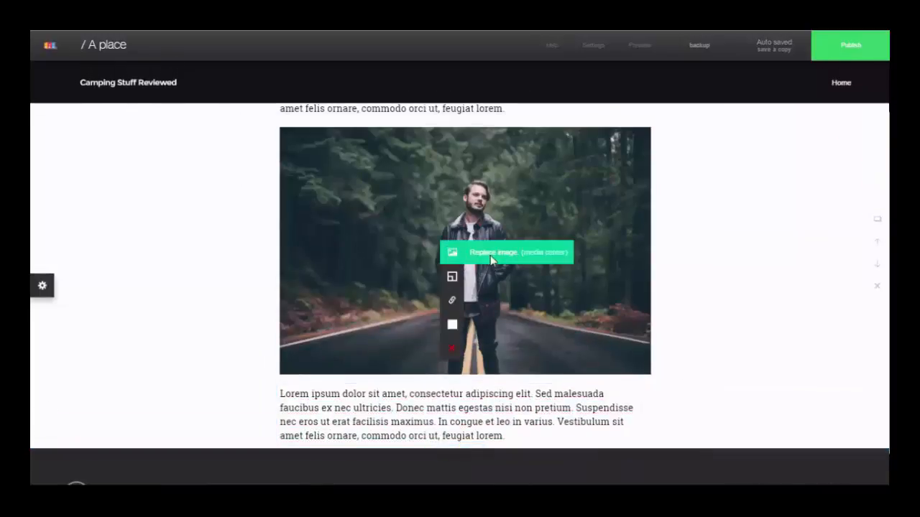
Replace the 'A place' post photo with the problem-with-google-adwords picture.
click(506, 252)
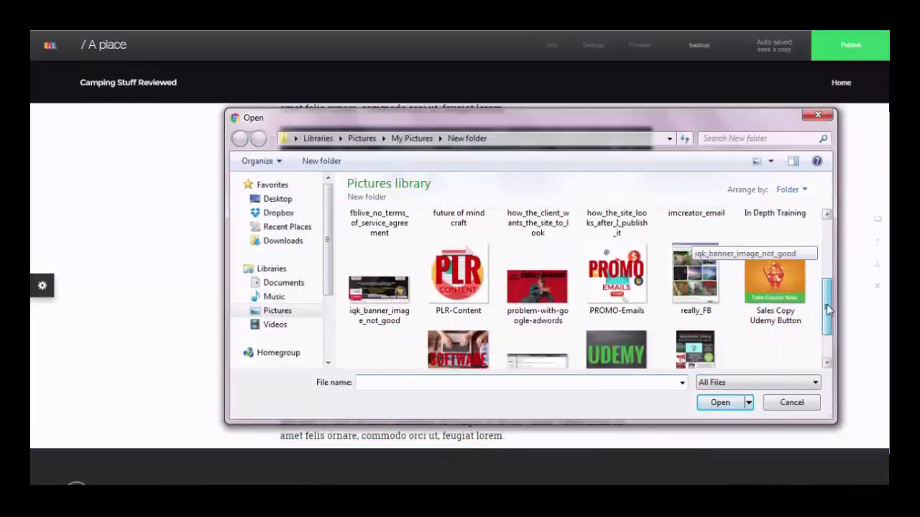
click(720, 402)
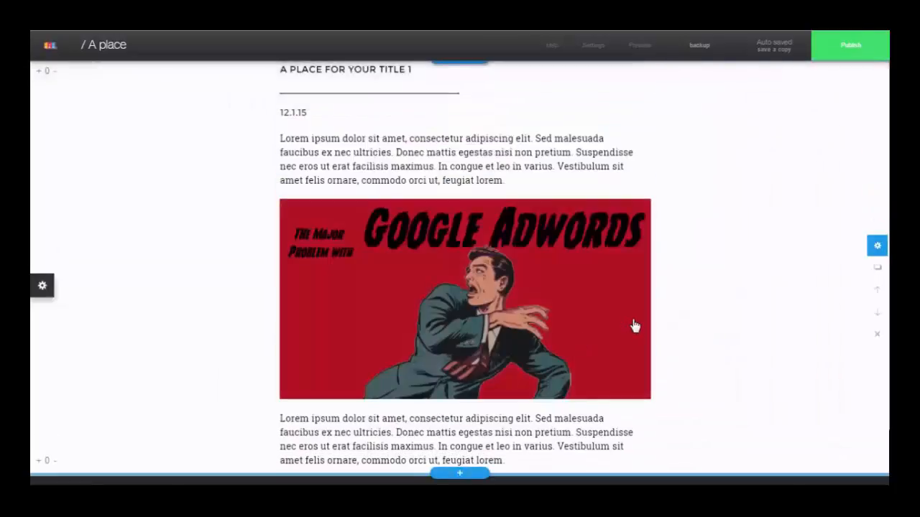
scroll(down, 3)
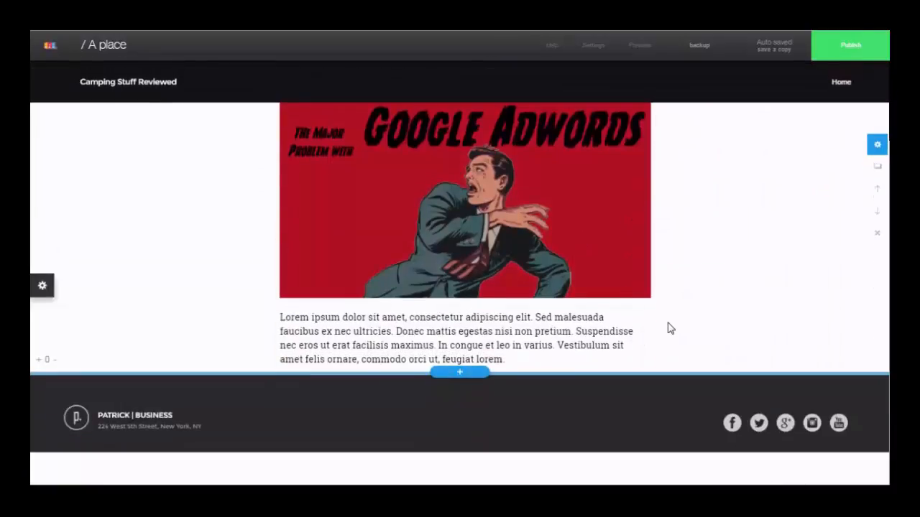
scroll(up, 3)
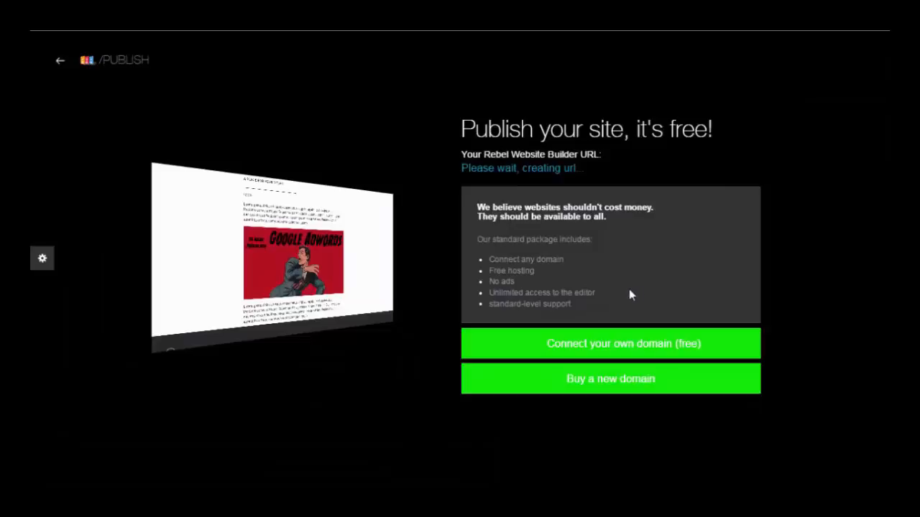
mouse_move(460, 265)
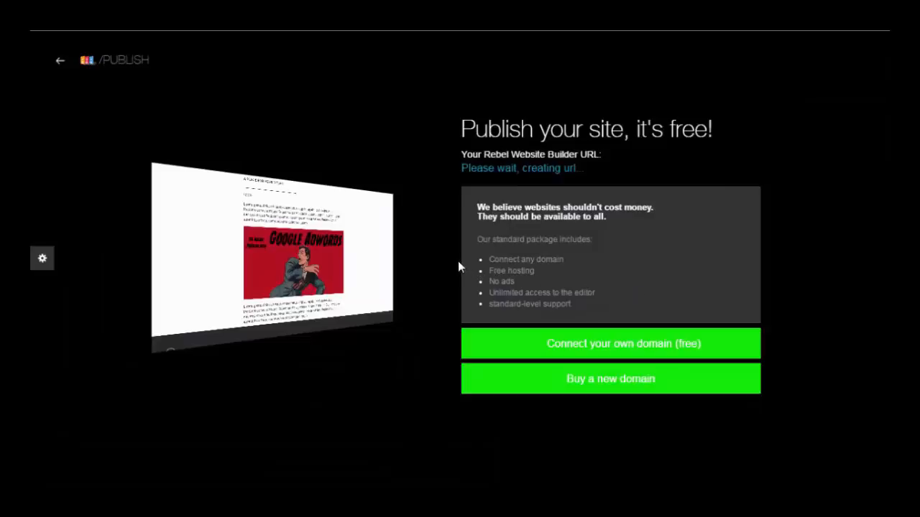
mouse_move(420, 262)
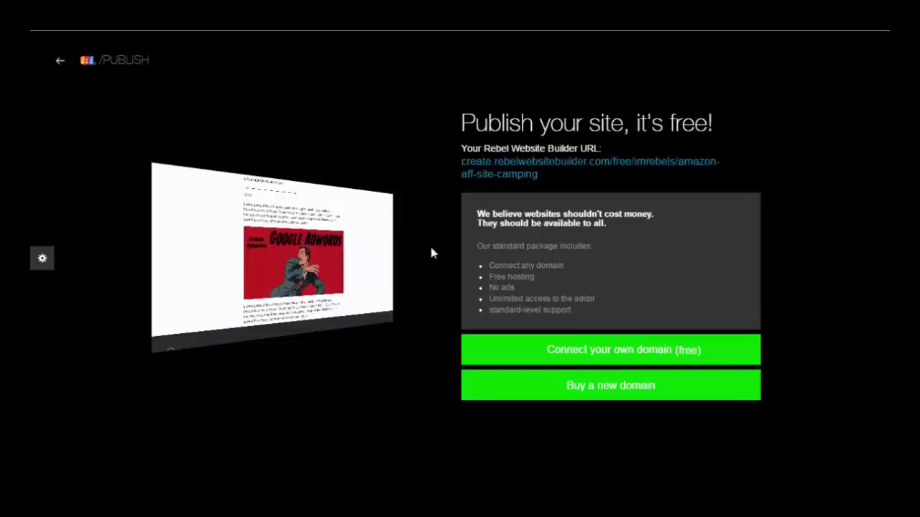
mouse_move(523, 115)
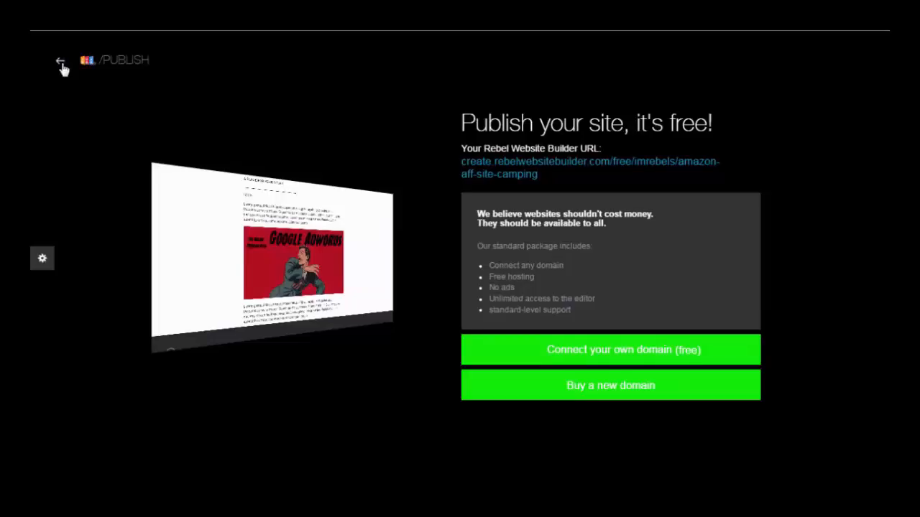
Rename the blog post page to 'Walk 1000 Miles' and open the site and account panel.
click(60, 61)
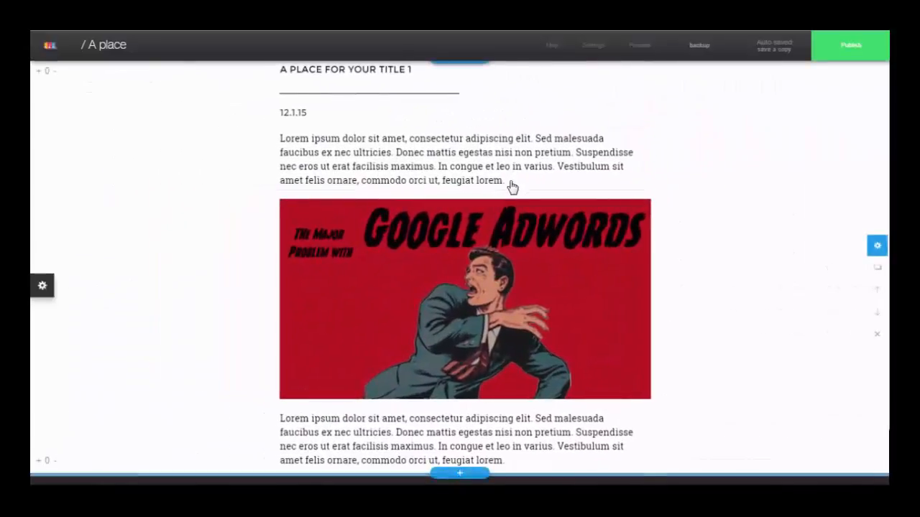
click(107, 45)
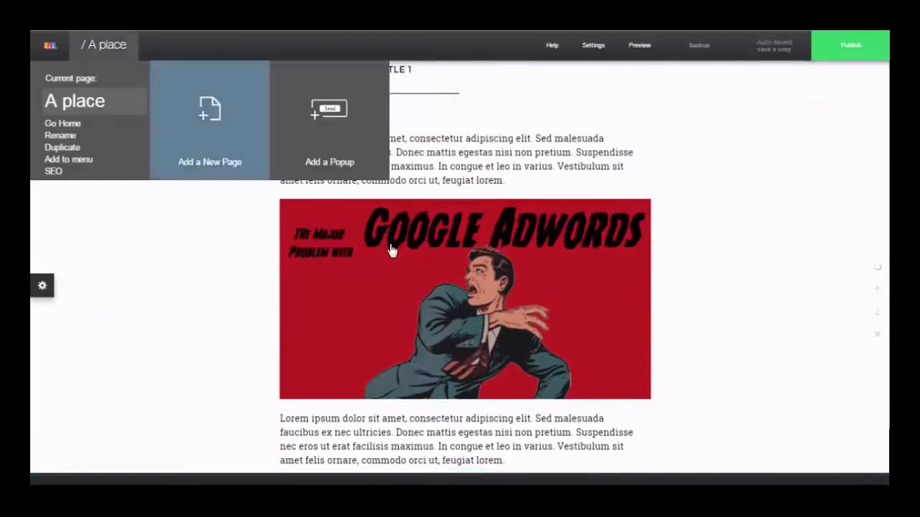
mouse_move(103, 54)
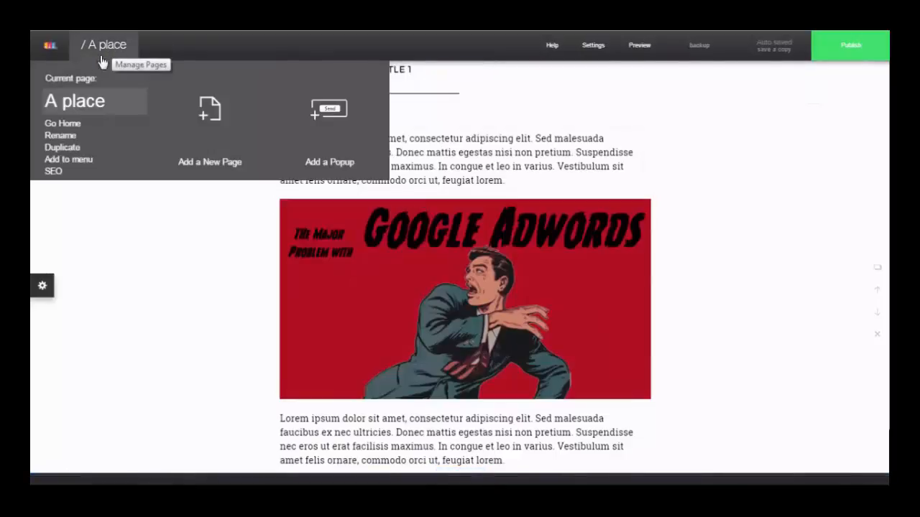
click(60, 135)
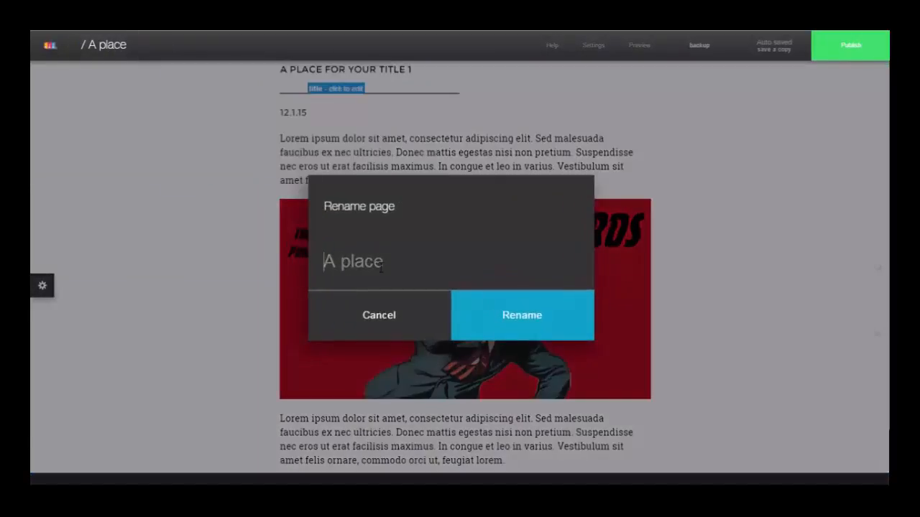
text(Walk 1000 Miles)
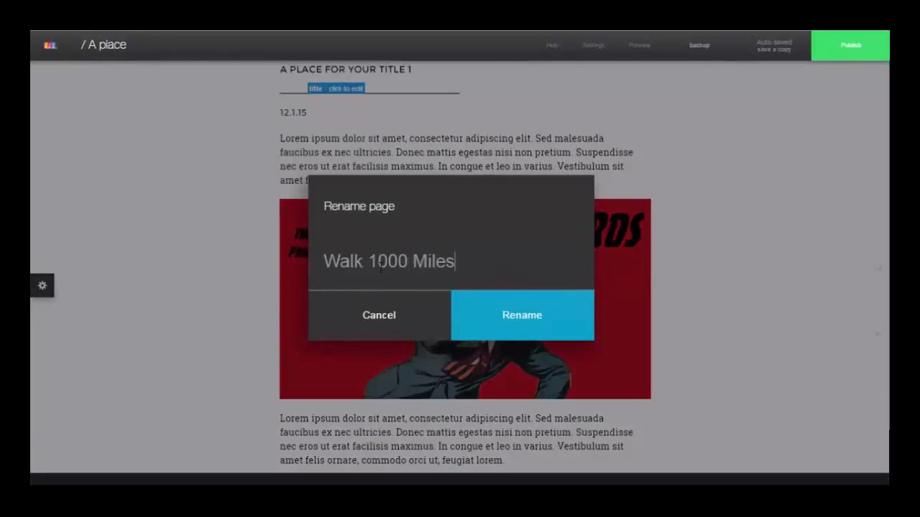
click(521, 314)
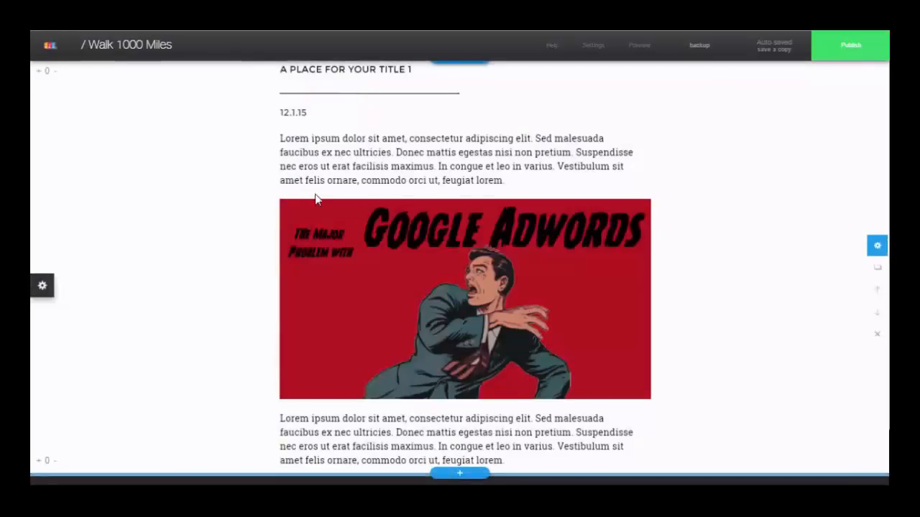
click(127, 44)
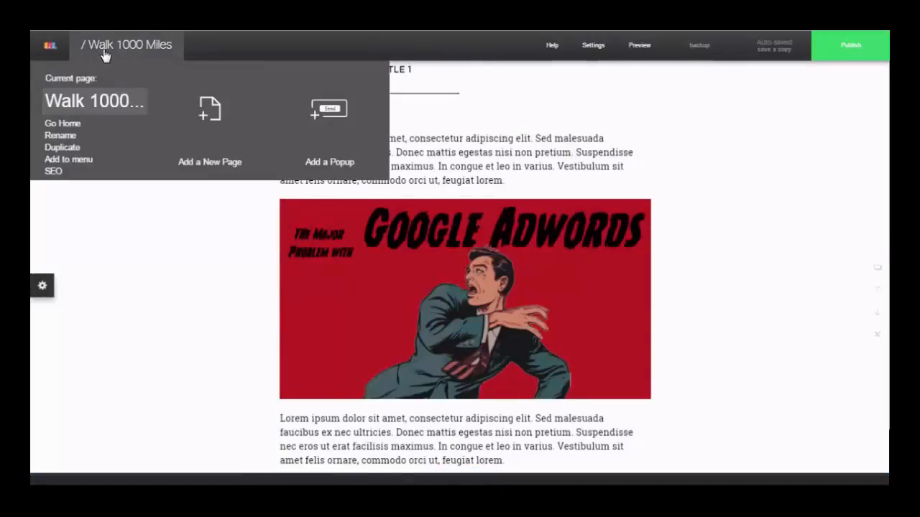
mouse_move(69, 159)
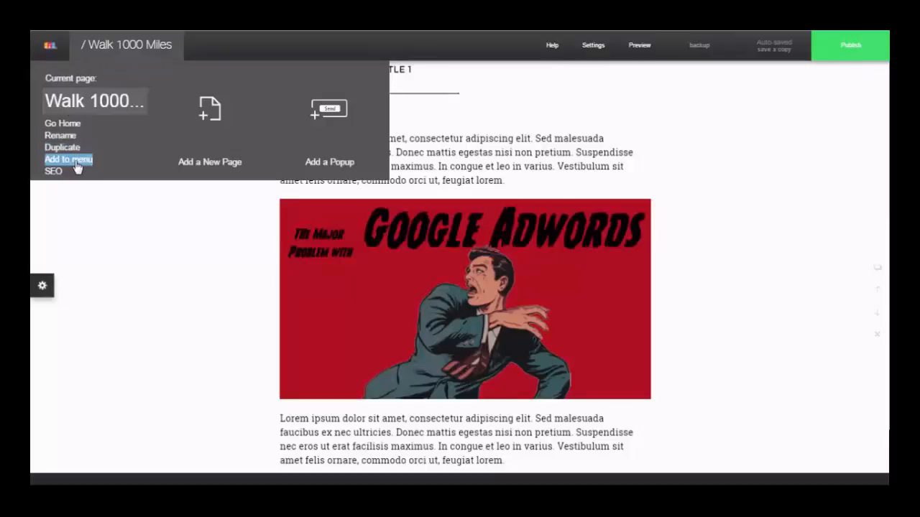
click(49, 44)
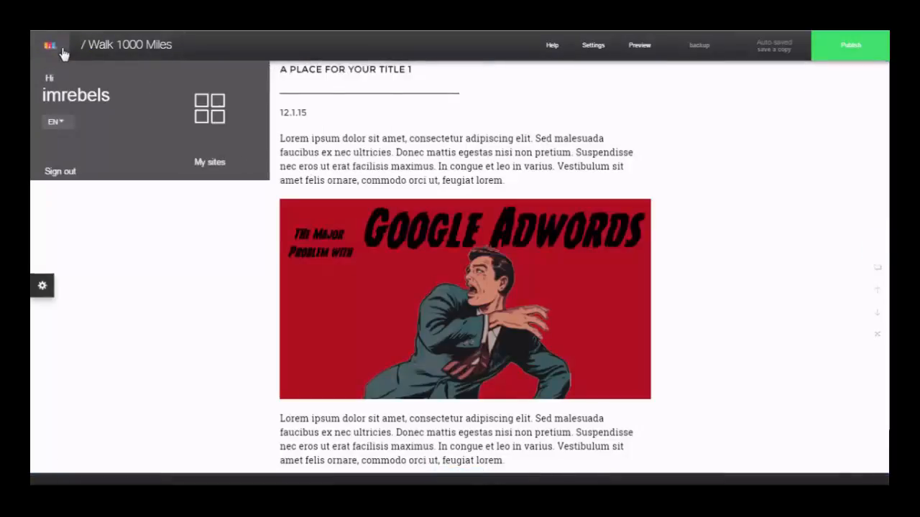
Create a Gallery-template page named 'Tent Reviews' and add it to the site menu.
click(126, 45)
text(Tent Re)
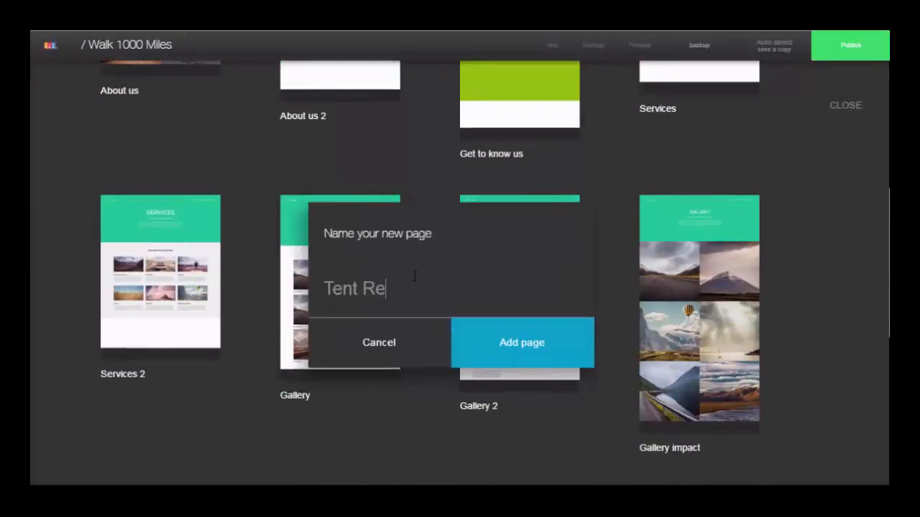
text(views)
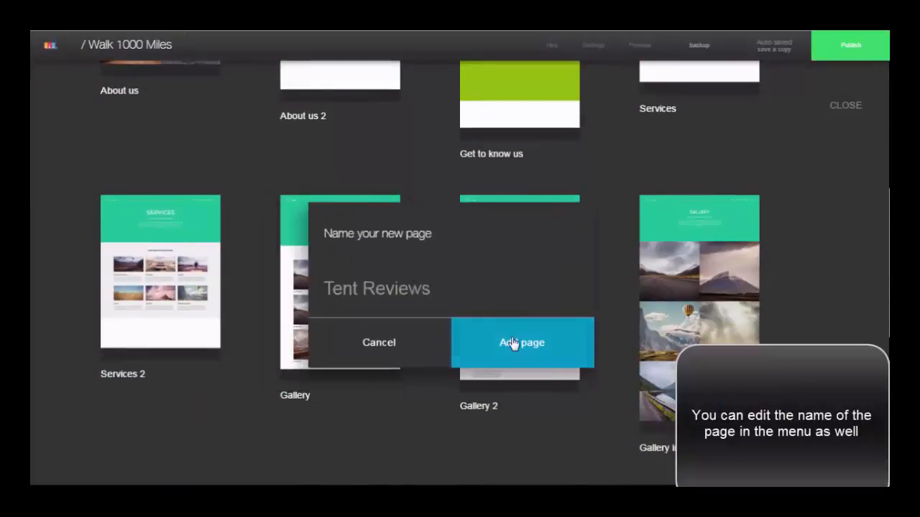
click(522, 342)
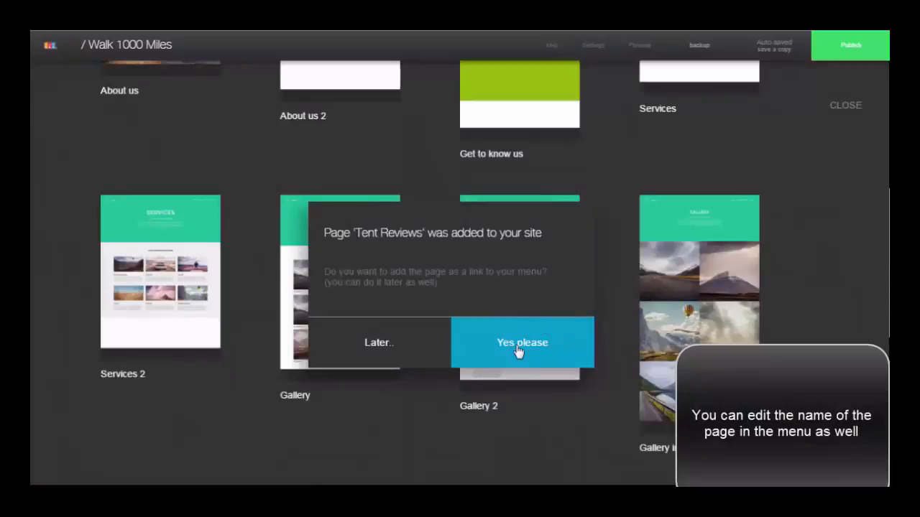
click(522, 342)
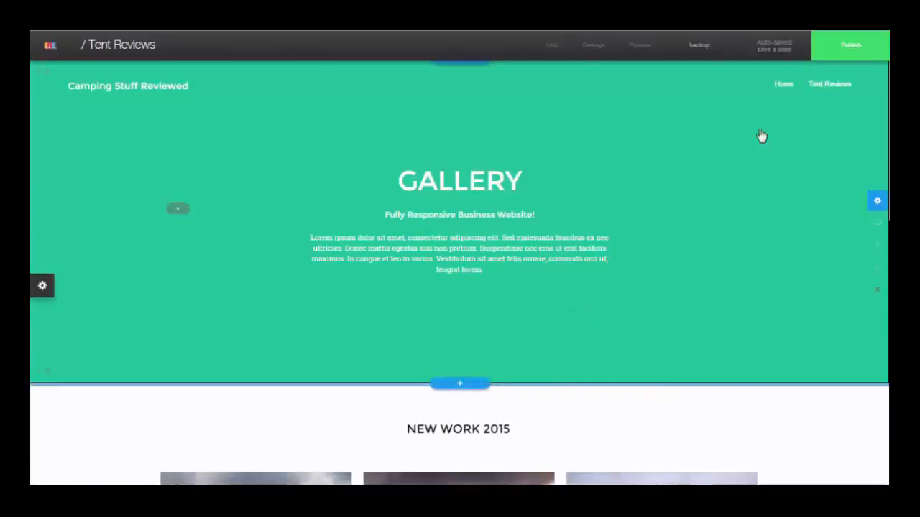
In the gallery layout options, place the image titles below the pictures.
scroll(down, 3)
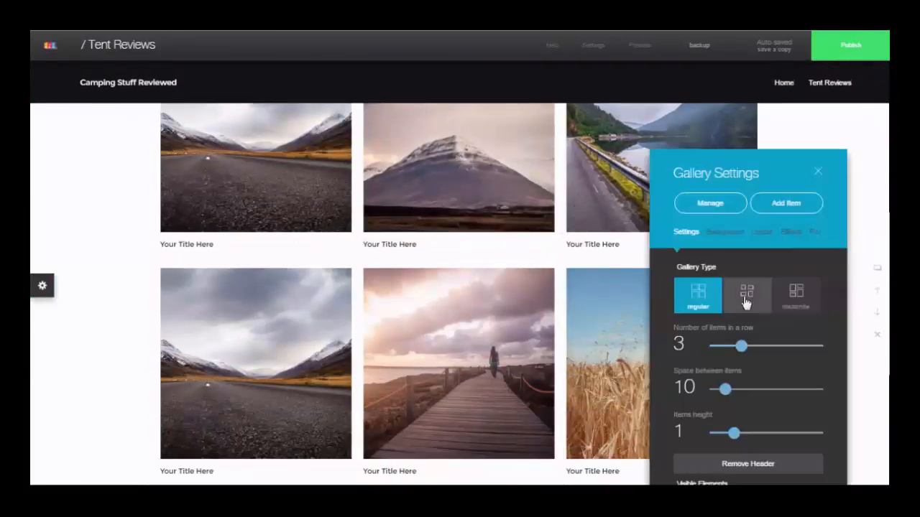
click(817, 171)
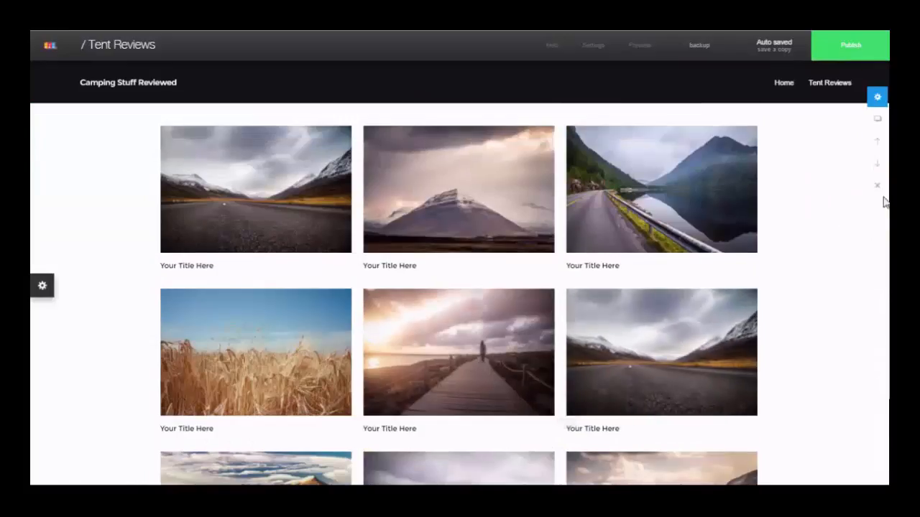
click(876, 97)
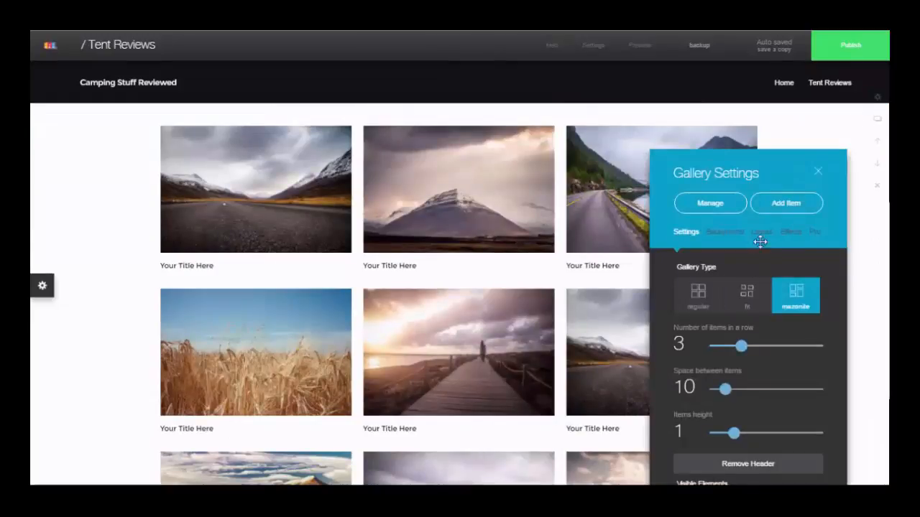
click(761, 231)
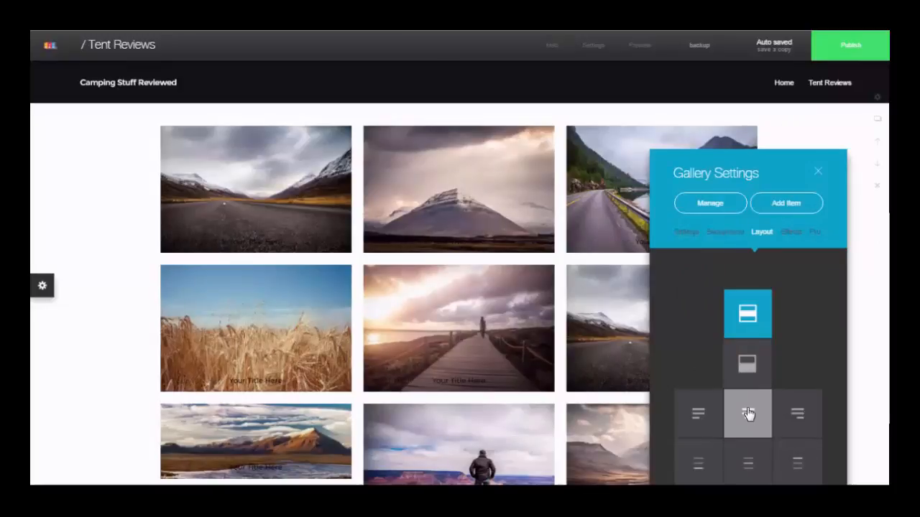
click(747, 364)
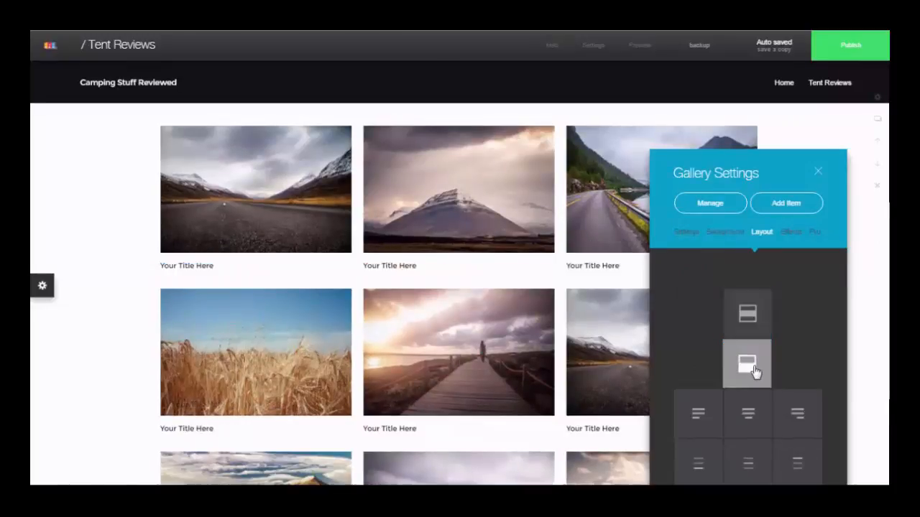
Set gallery spacing to 2, switch to the masonry layout, and finish managing the gallery.
click(724, 232)
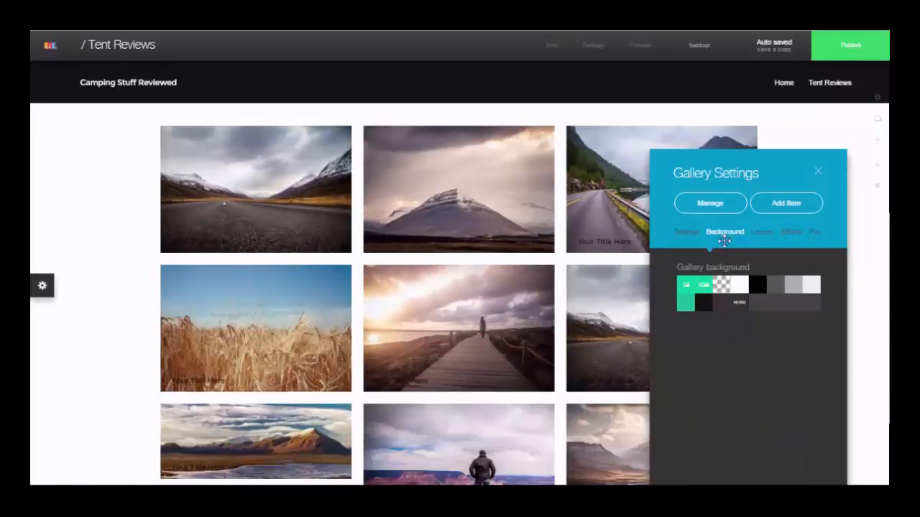
click(686, 231)
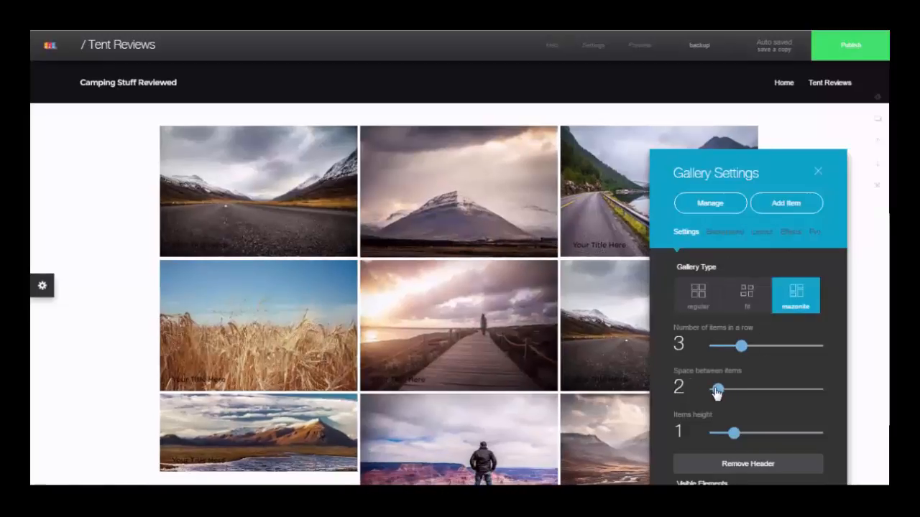
mouse_move(780, 301)
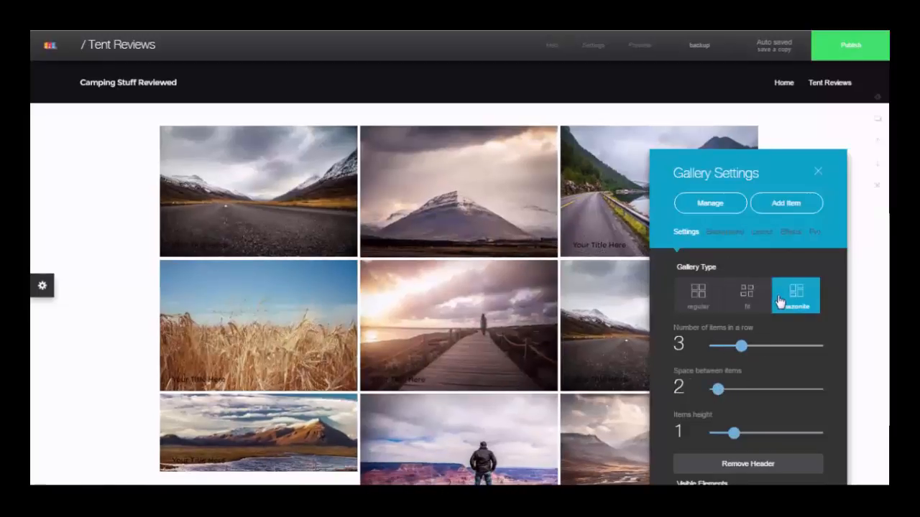
click(709, 203)
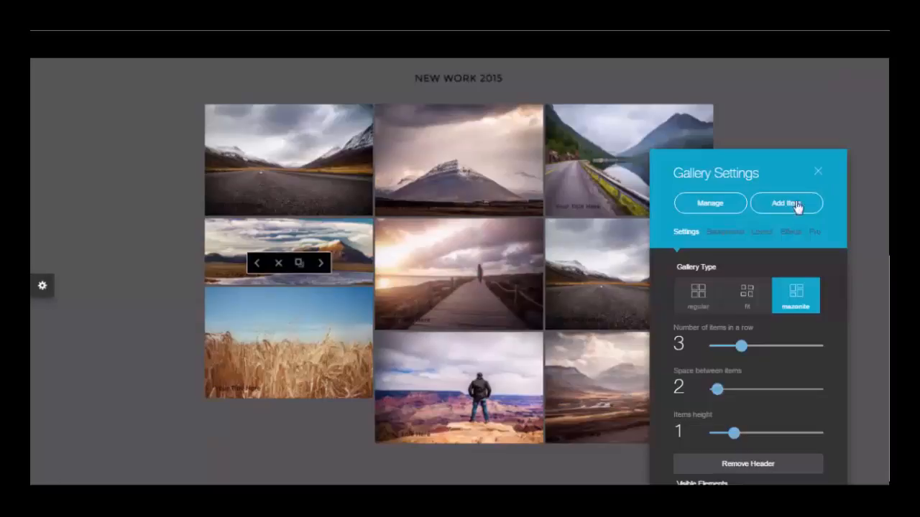
mouse_move(820, 176)
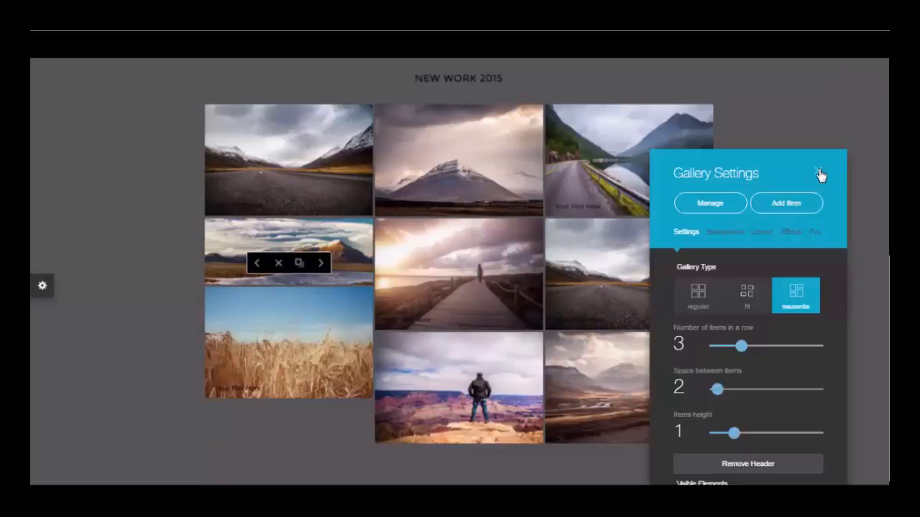
click(710, 203)
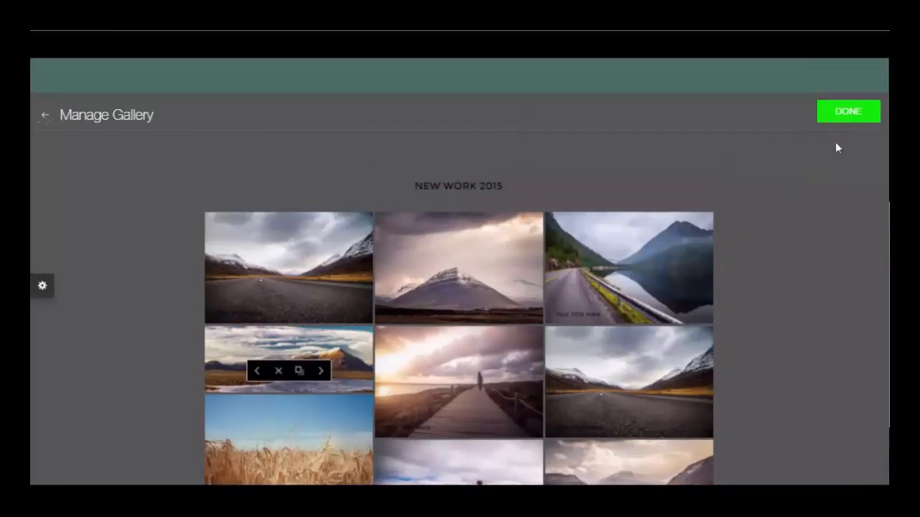
click(848, 111)
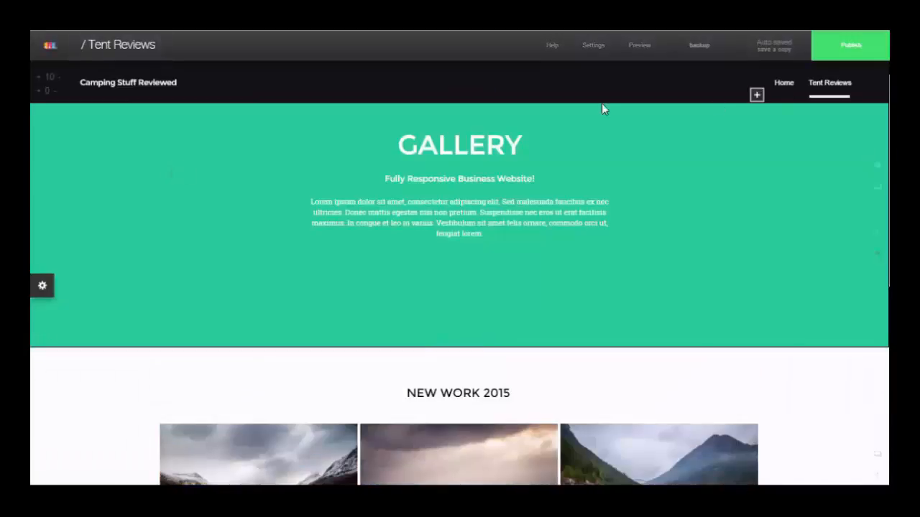
Check the Publish options, then go back to the Home page through the logo menu.
click(850, 45)
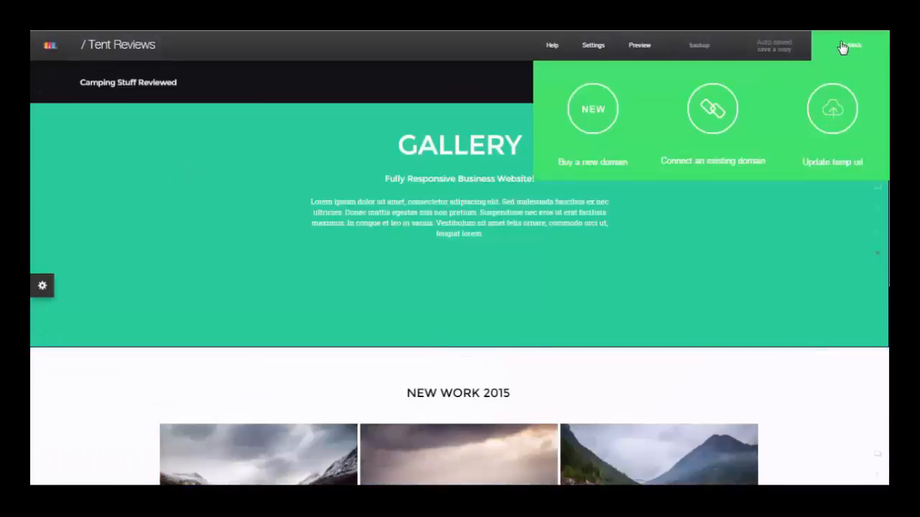
click(50, 45)
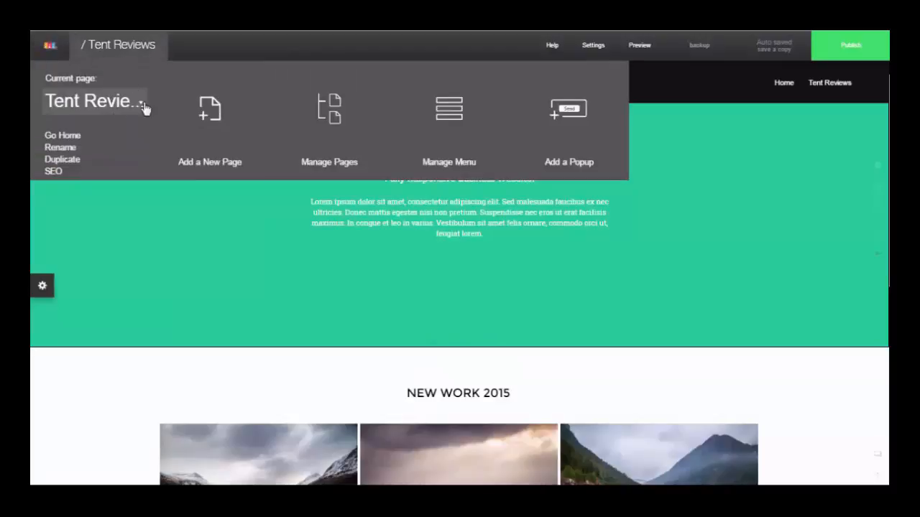
click(62, 135)
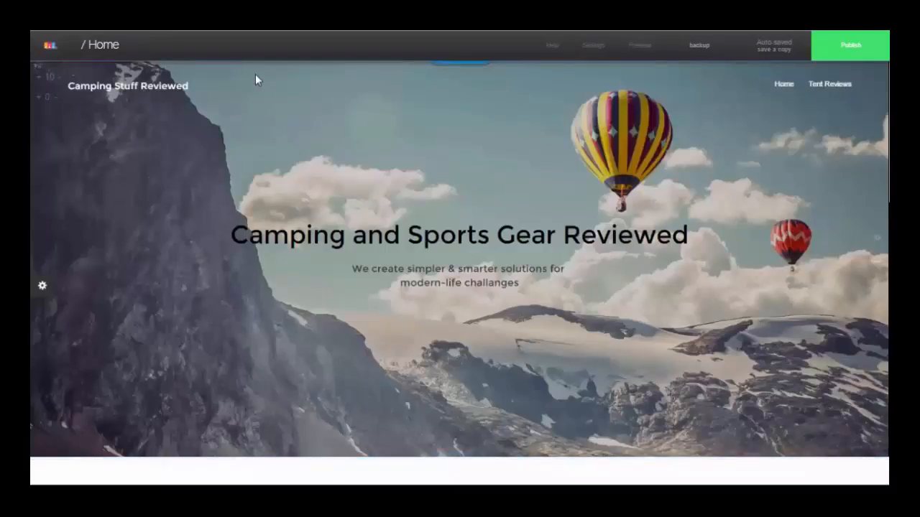
click(552, 45)
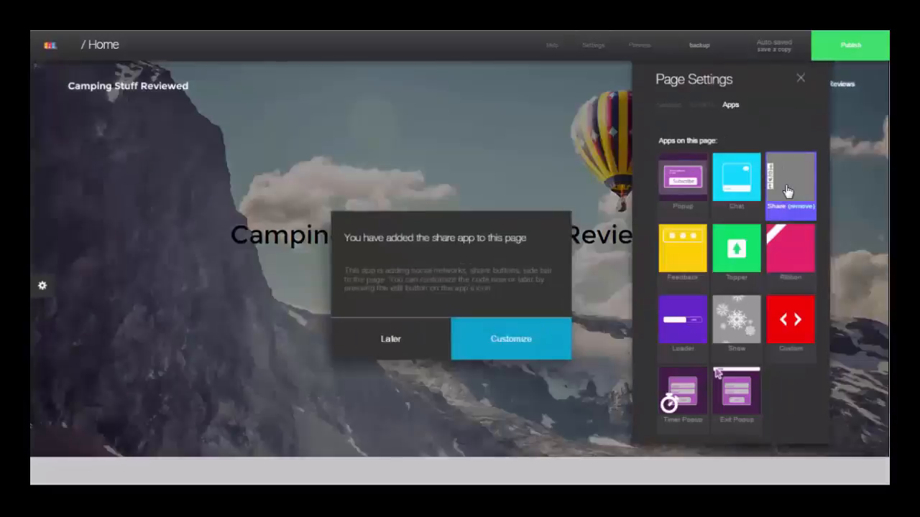
Add Share buttons to the Home page, then add a popup from its Page Settings Apps.
click(511, 338)
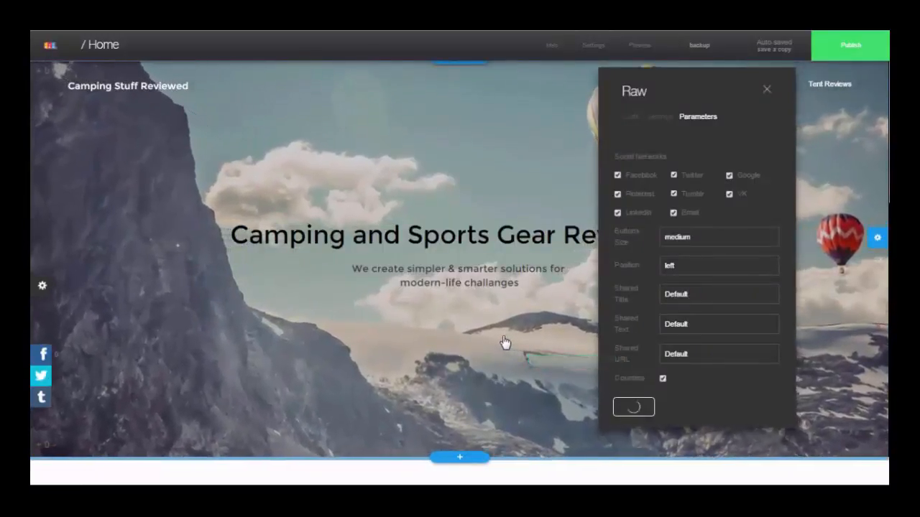
click(593, 45)
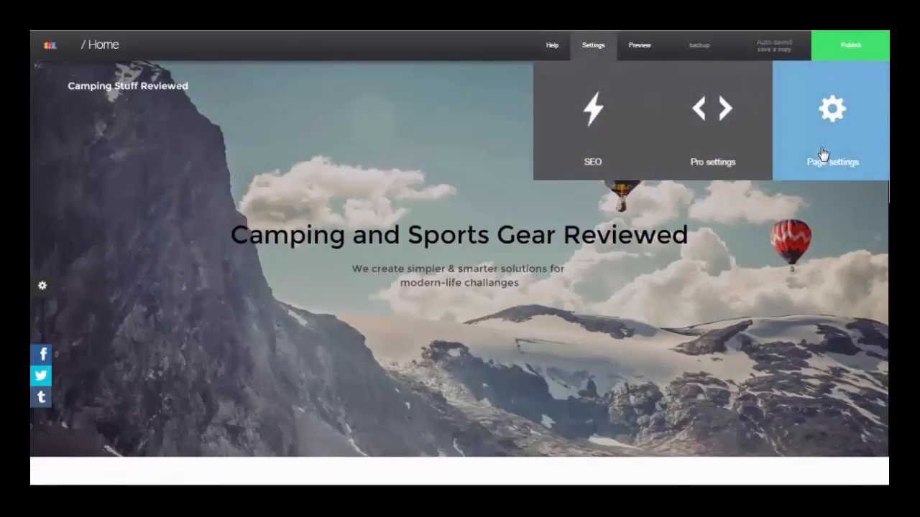
click(831, 109)
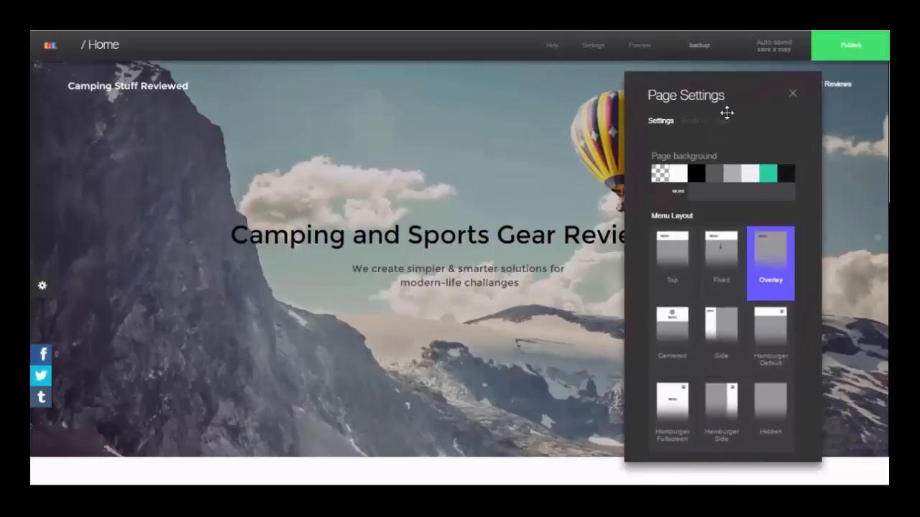
click(724, 121)
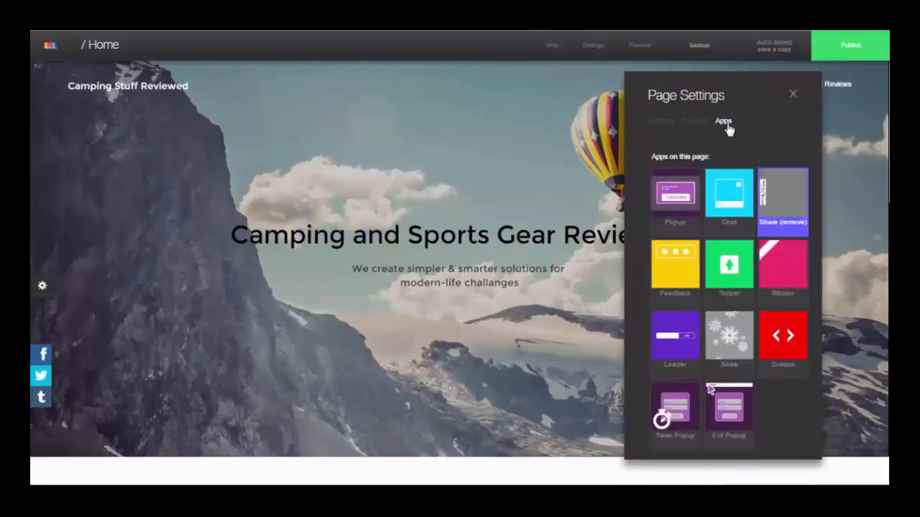
click(674, 194)
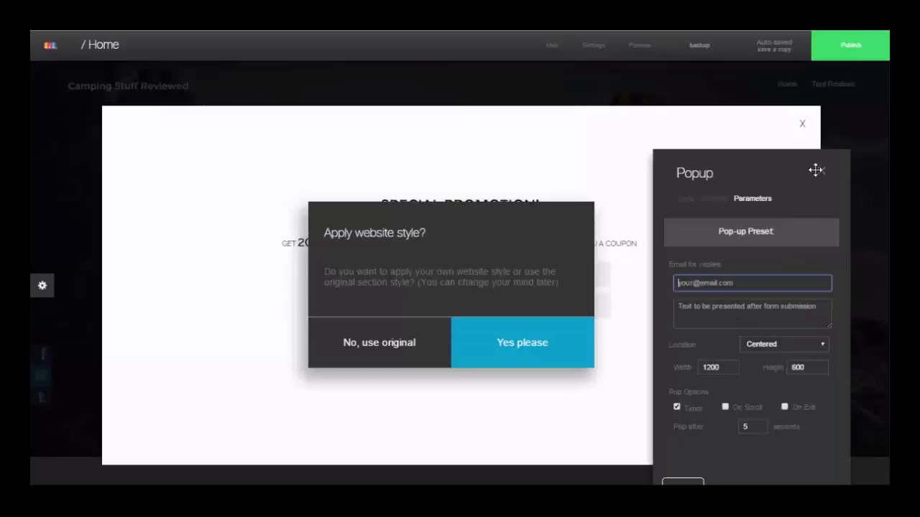
Review the popup's Settings tab and set its timer to pop after 0 seconds.
click(713, 198)
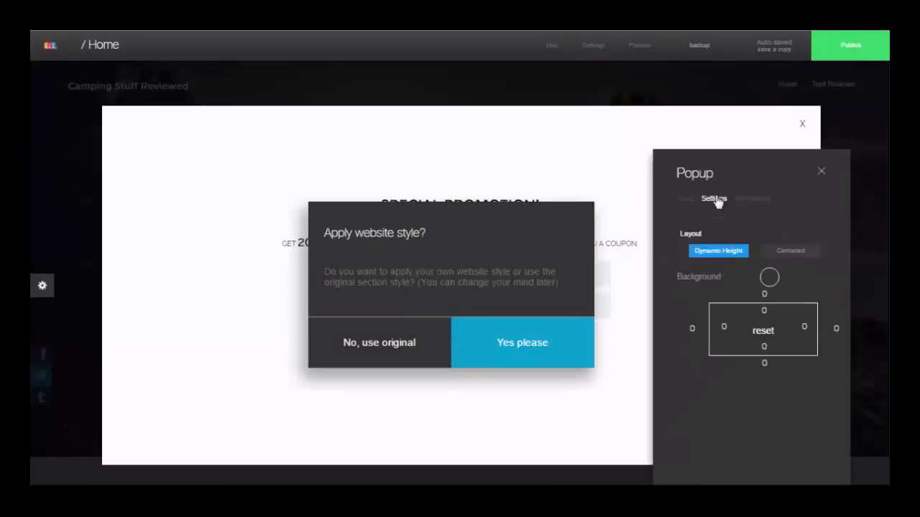
click(753, 198)
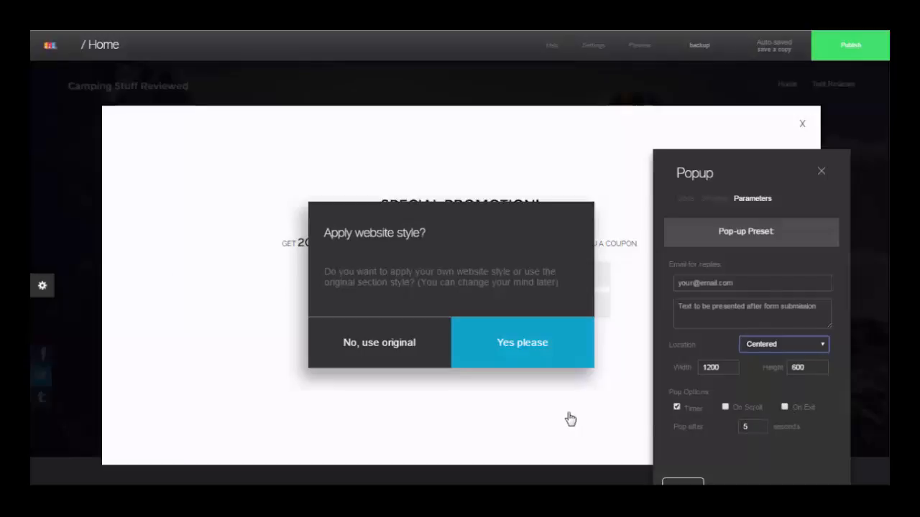
mouse_move(684, 401)
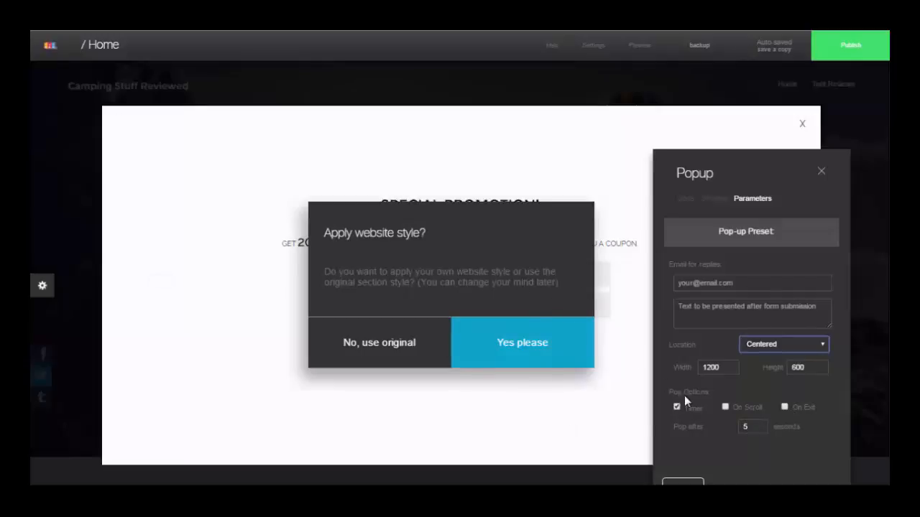
mouse_move(760, 428)
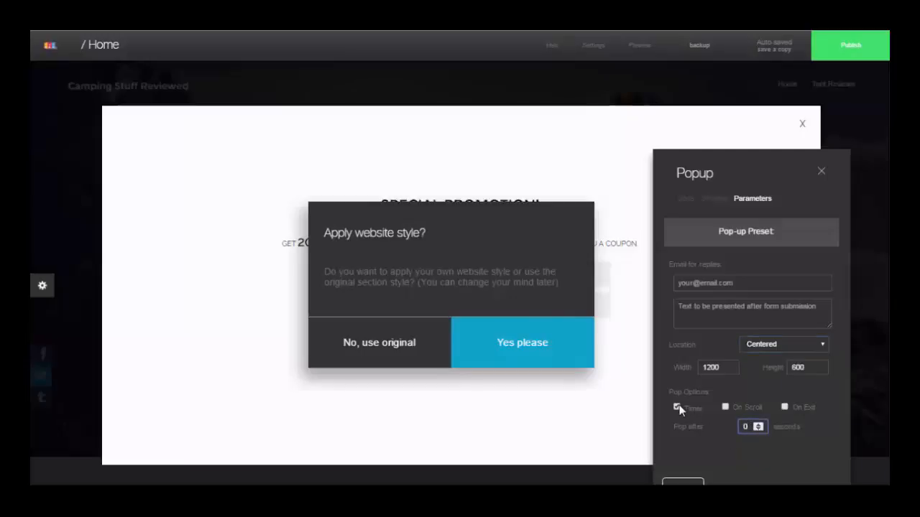
click(675, 407)
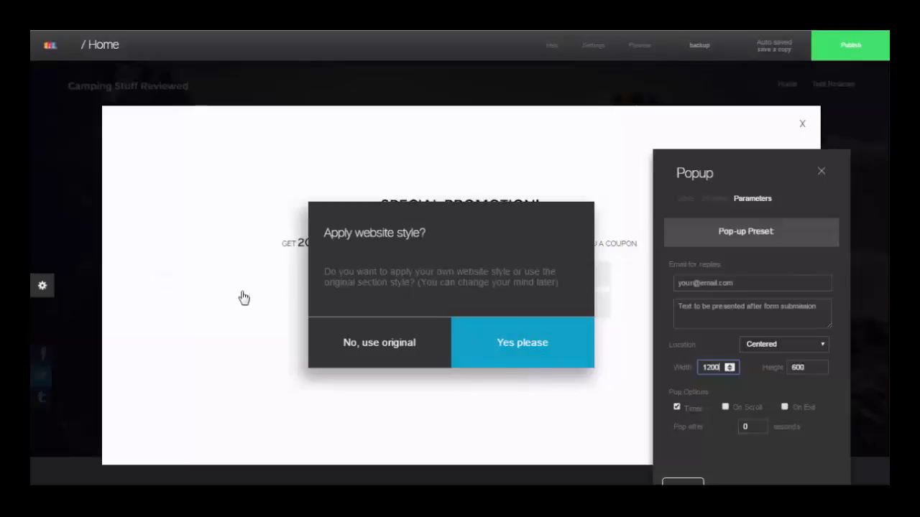
mouse_move(510, 200)
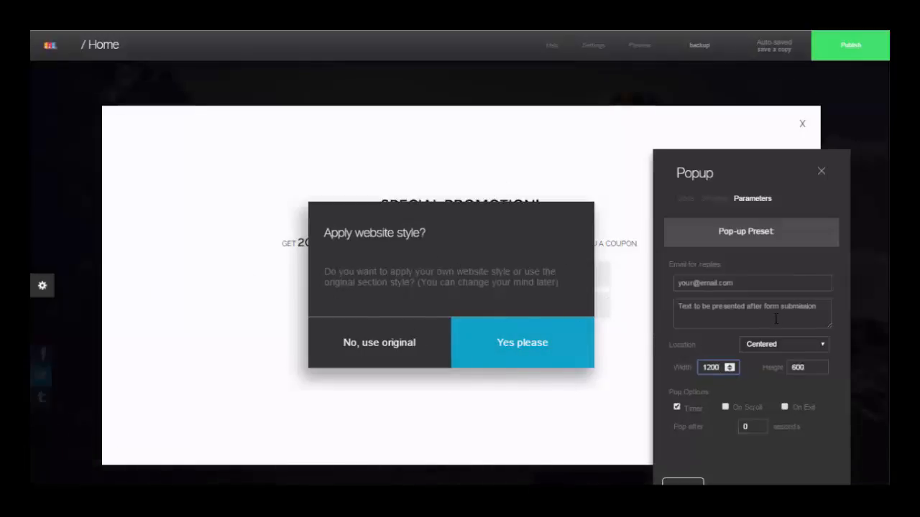
click(745, 230)
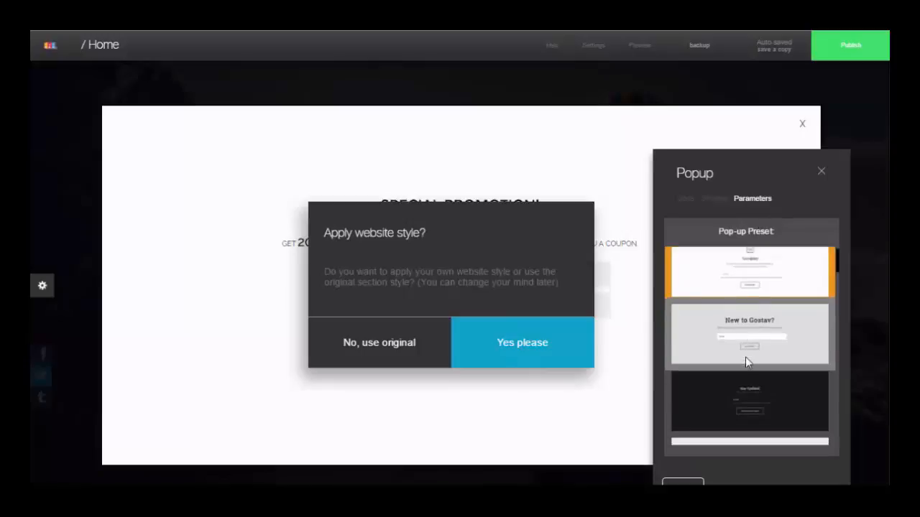
Apply the shoe sale popup preset with the website's own style, then close the popup.
scroll(down, 3)
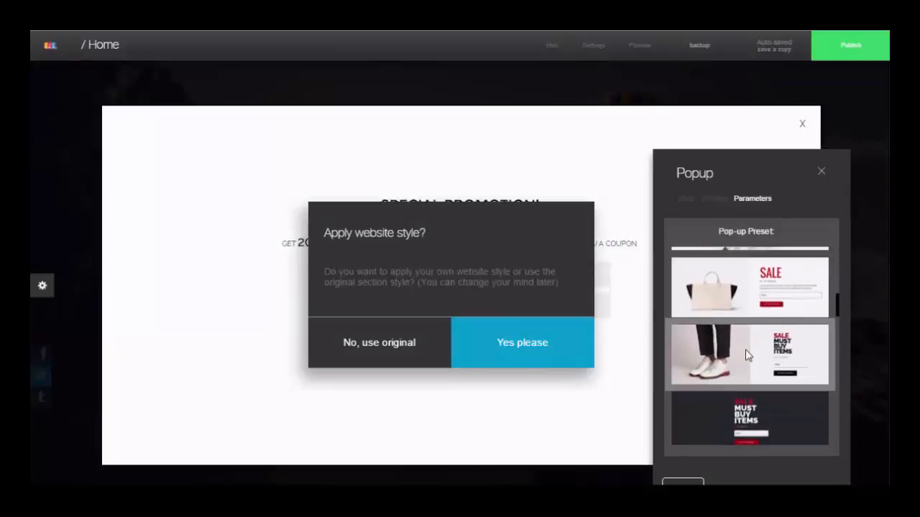
scroll(down, 3)
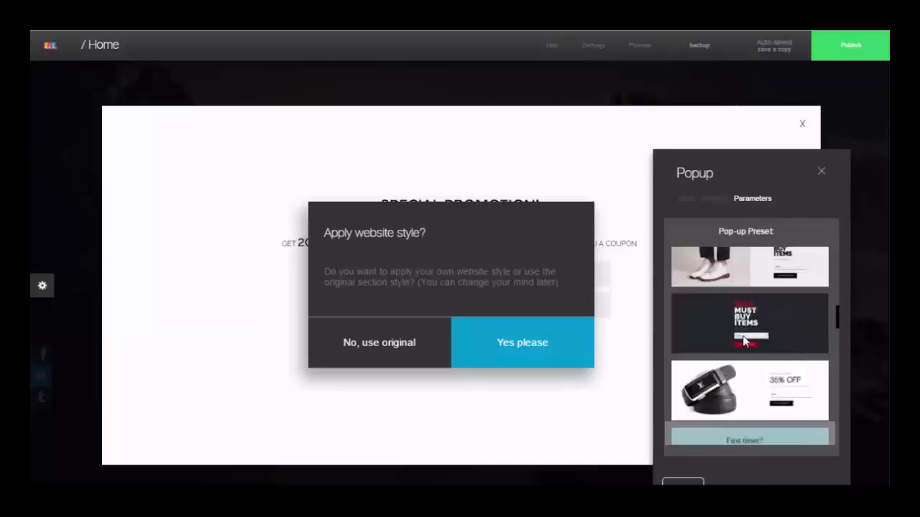
scroll(up, 3)
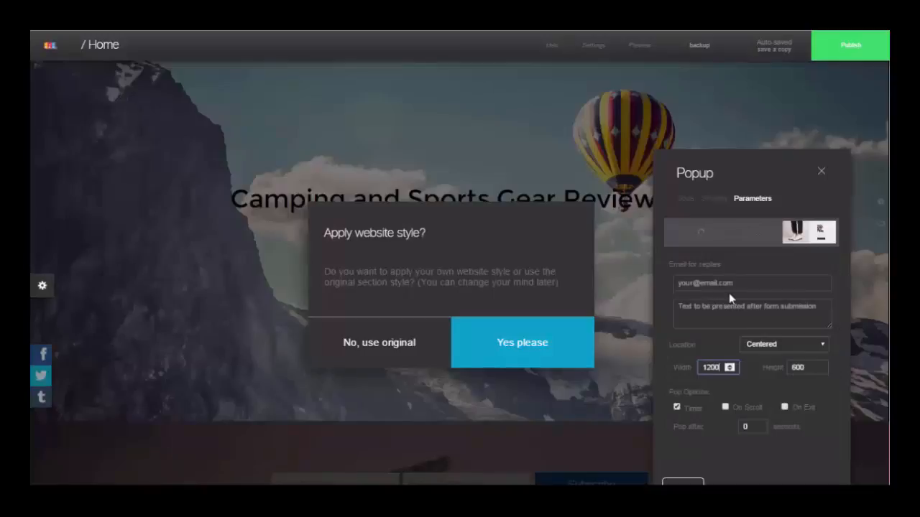
mouse_move(758, 302)
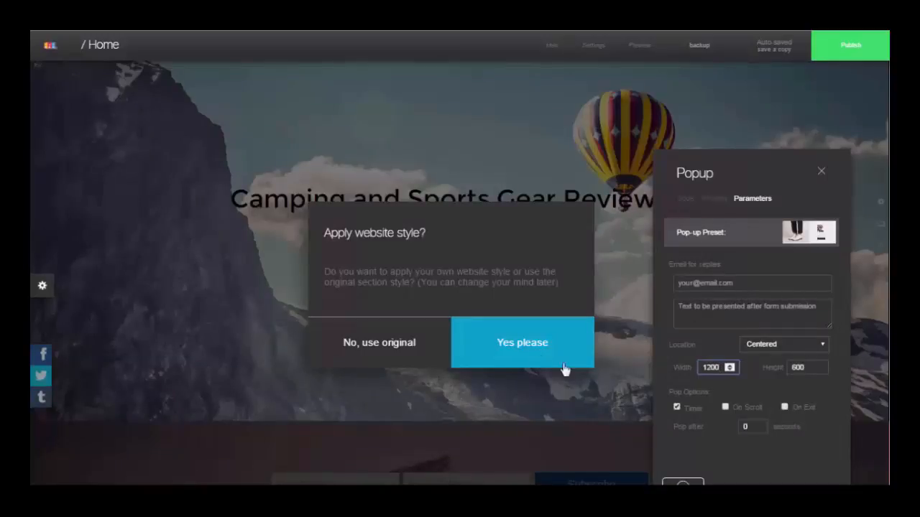
click(521, 342)
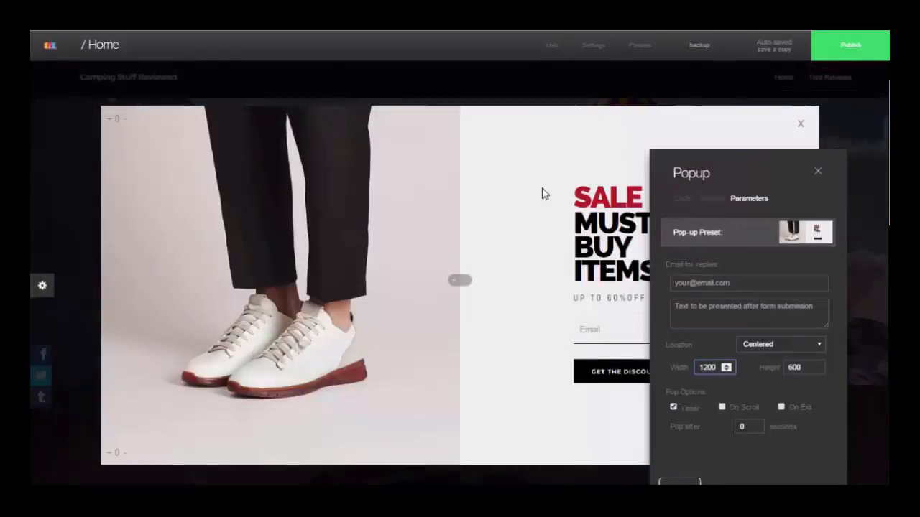
click(817, 171)
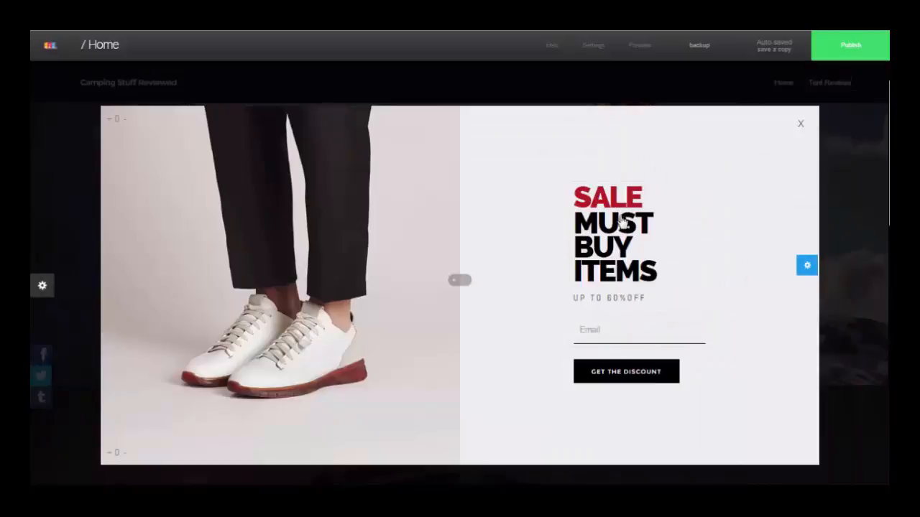
click(626, 372)
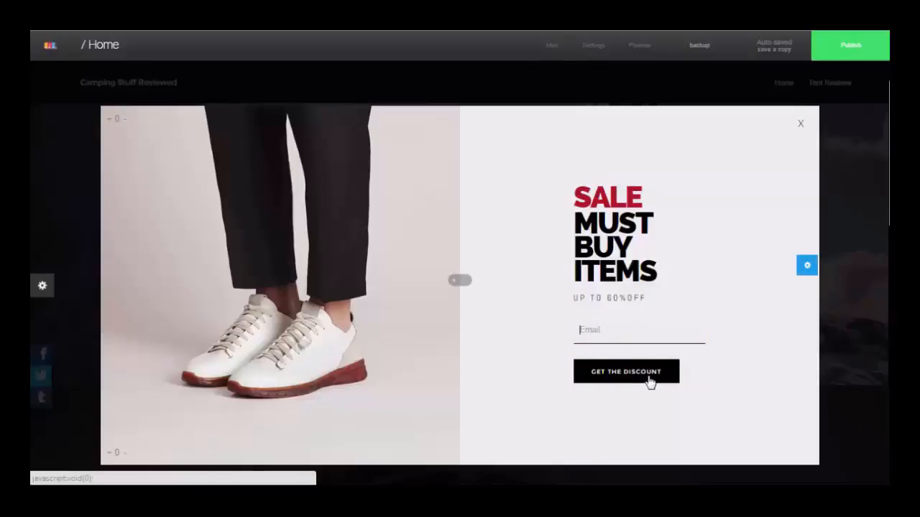
click(625, 371)
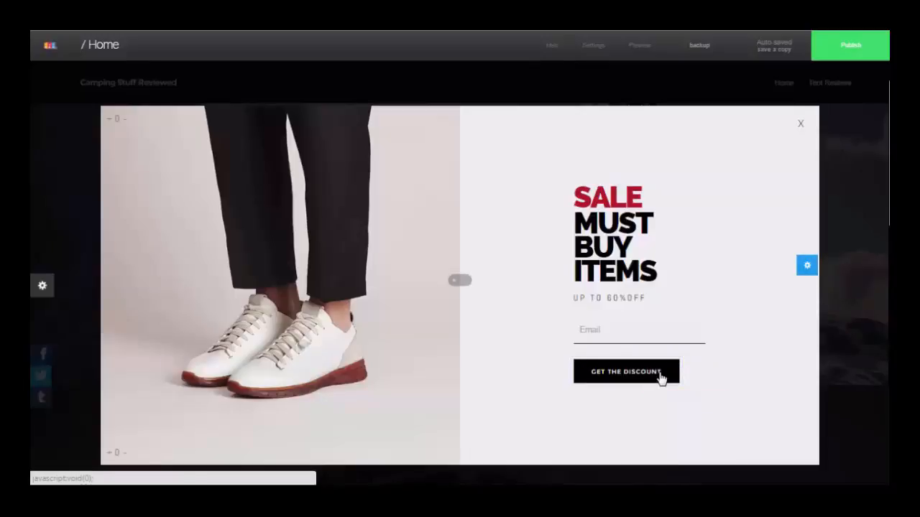
mouse_move(686, 260)
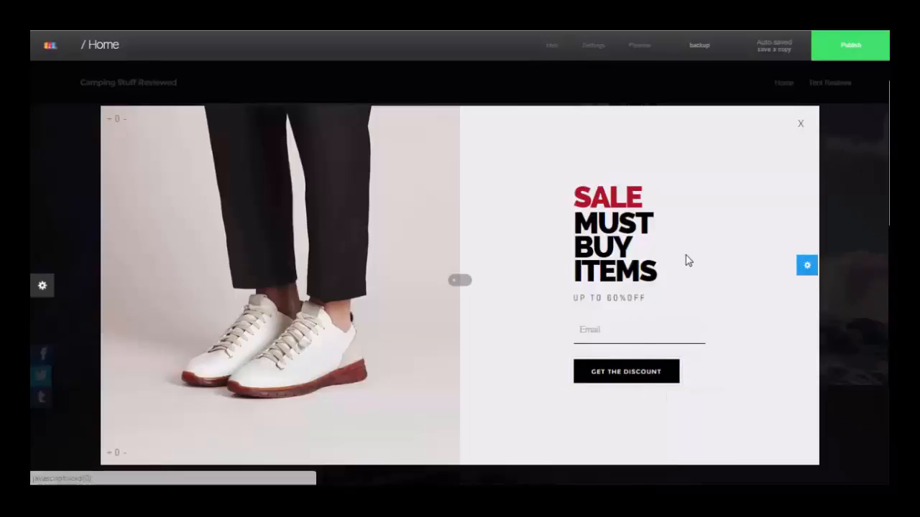
mouse_move(801, 129)
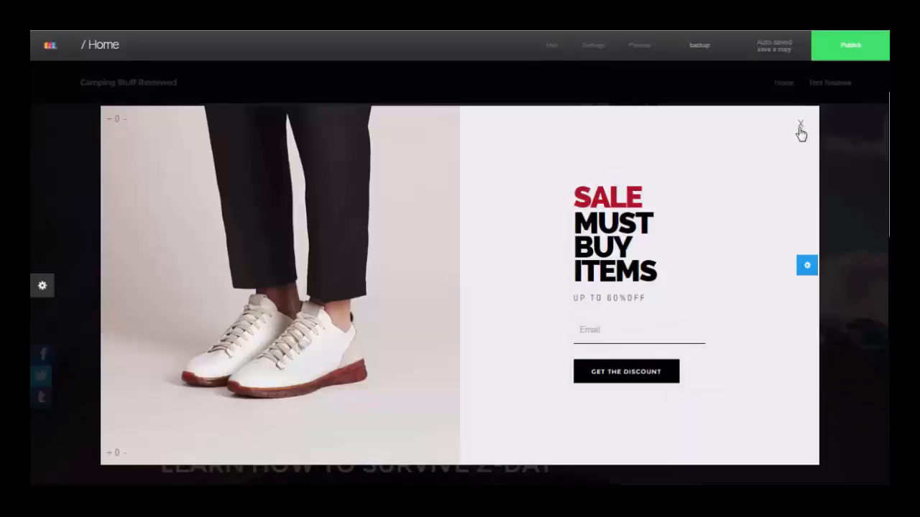
click(800, 123)
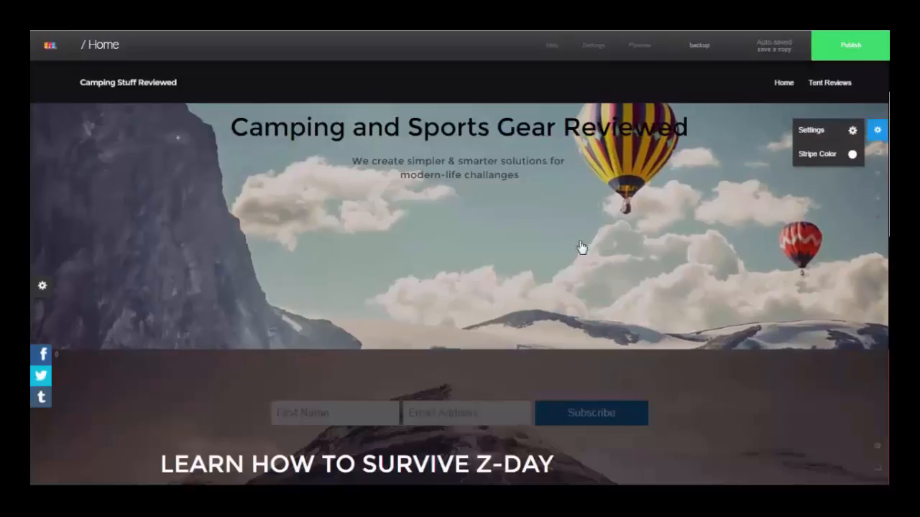
scroll(down, 3)
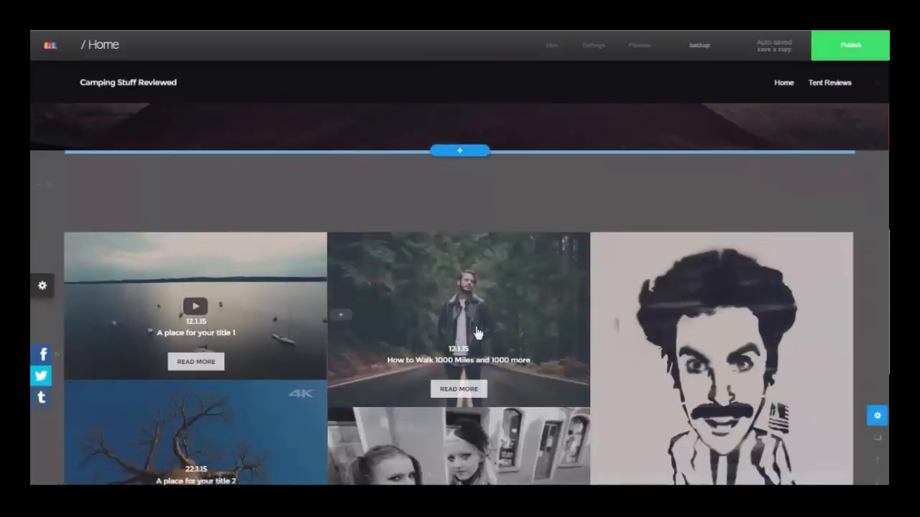
scroll(up, 3)
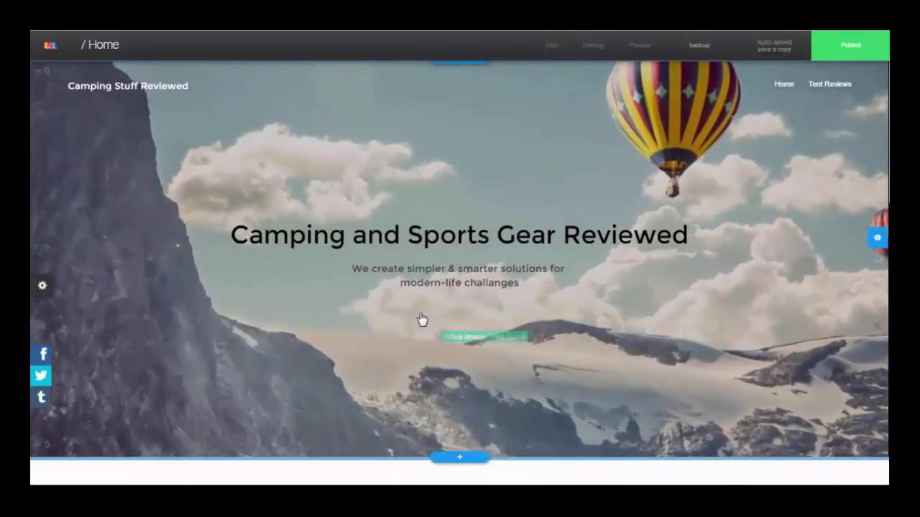
click(552, 45)
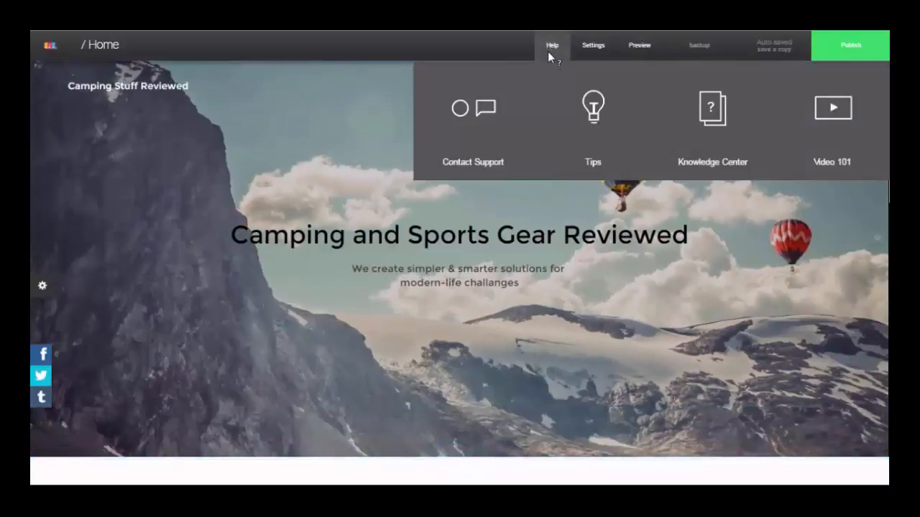
click(593, 45)
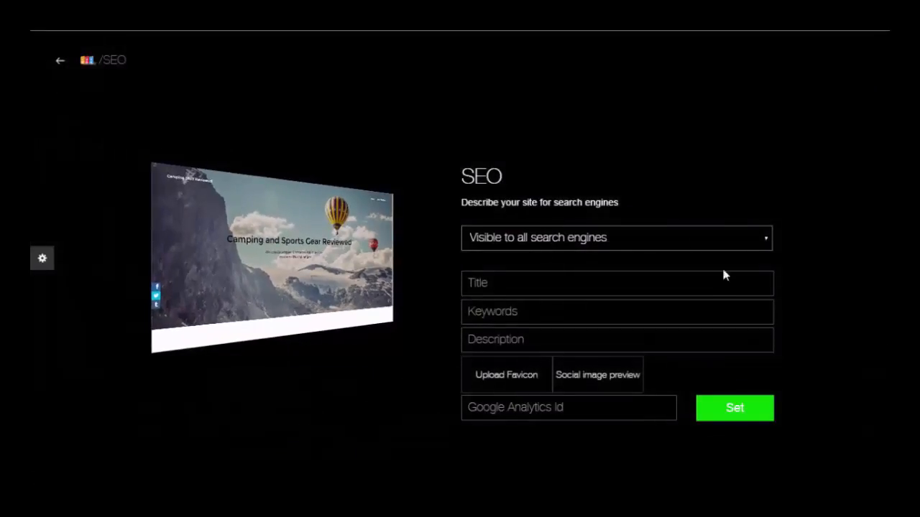
Review the SEO Title, Description and Google Analytics Id fields, then return to the Home editor.
click(617, 282)
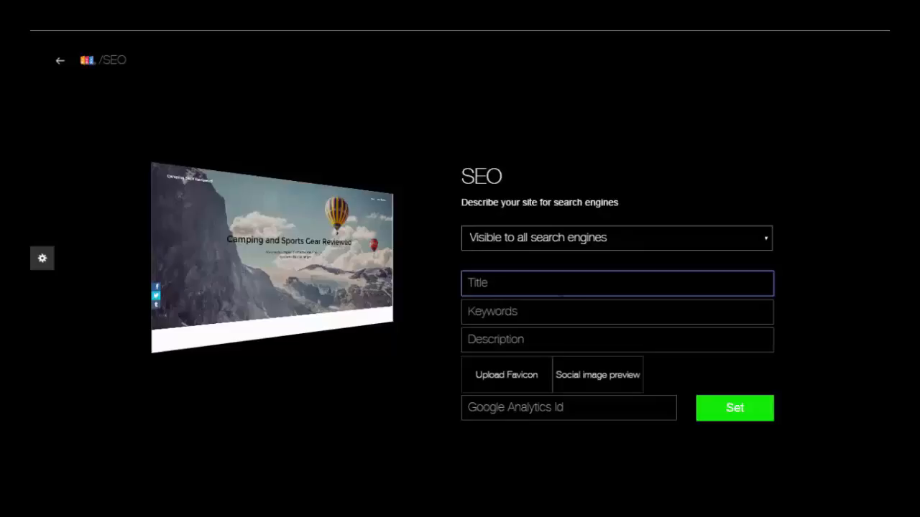
mouse_move(485, 302)
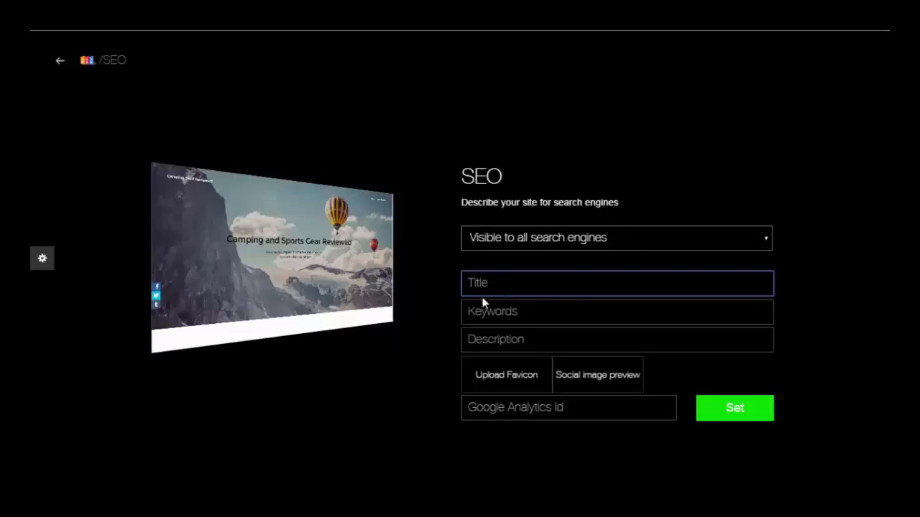
click(616, 339)
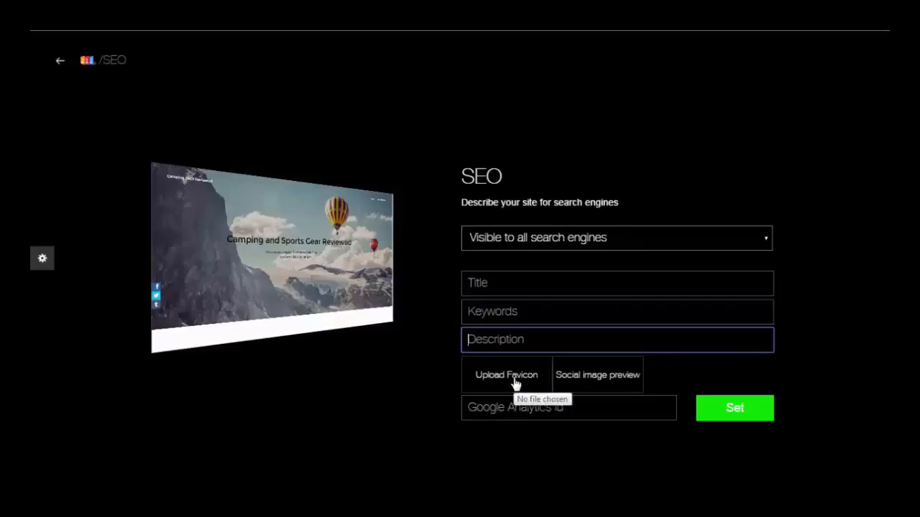
mouse_move(388, 162)
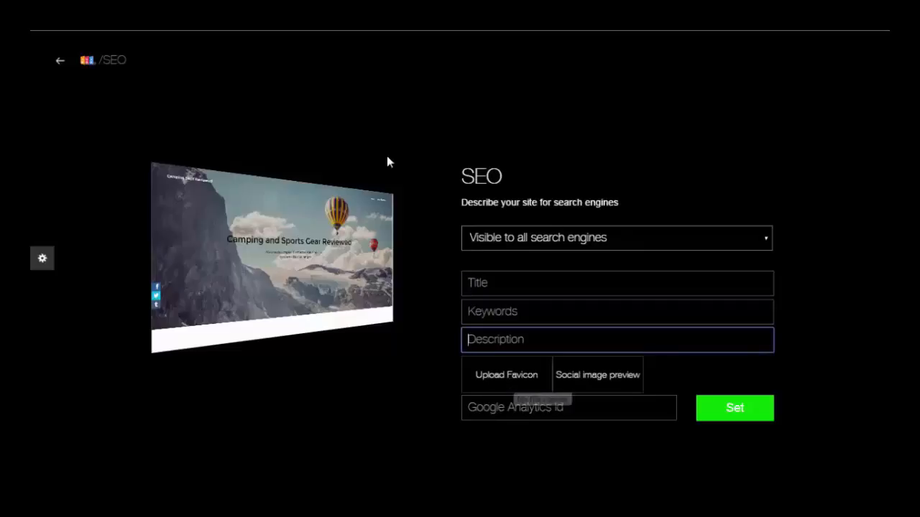
mouse_move(414, 156)
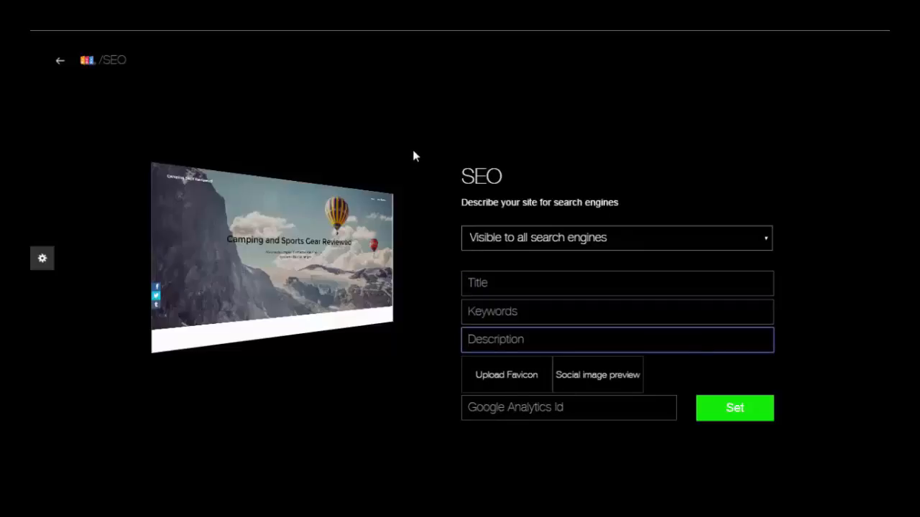
mouse_move(582, 104)
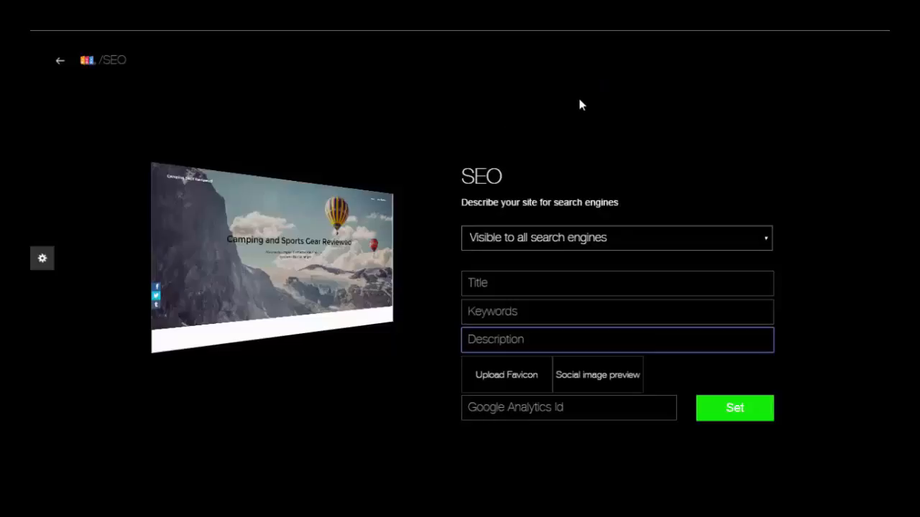
mouse_move(452, 380)
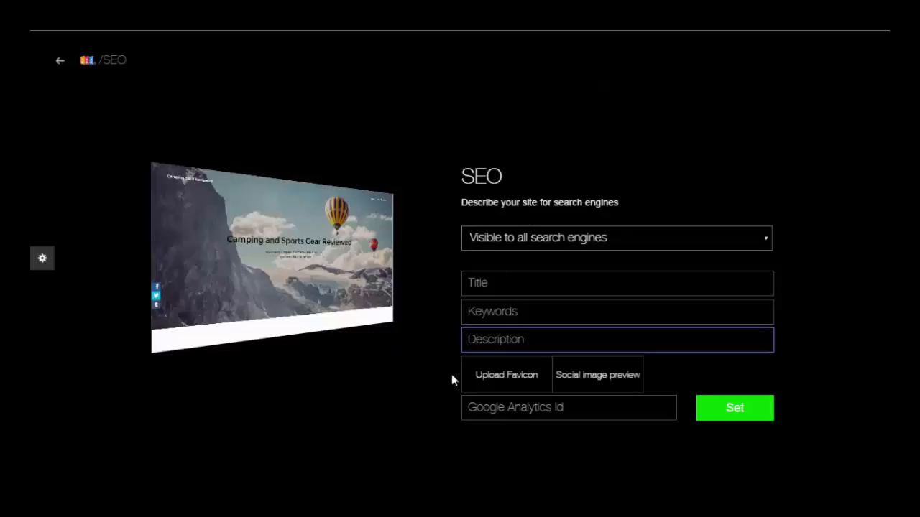
click(568, 408)
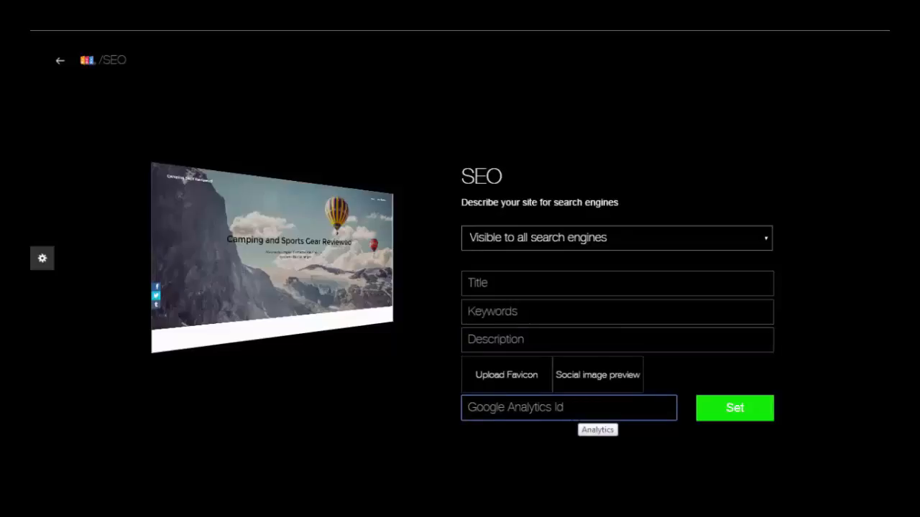
mouse_move(455, 417)
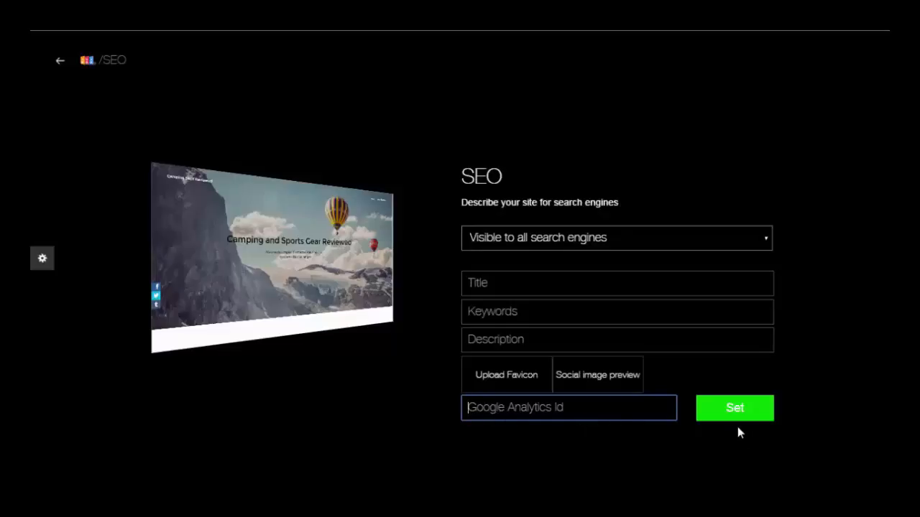
mouse_move(735, 404)
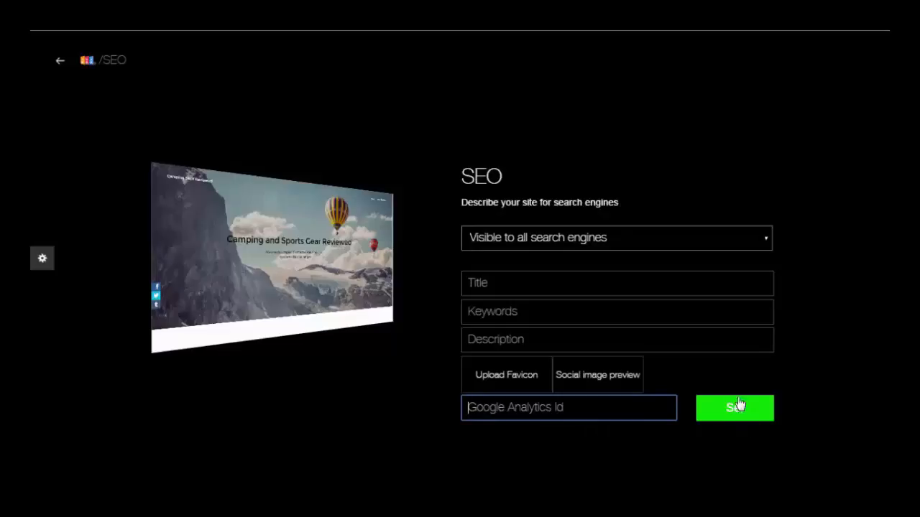
mouse_move(77, 79)
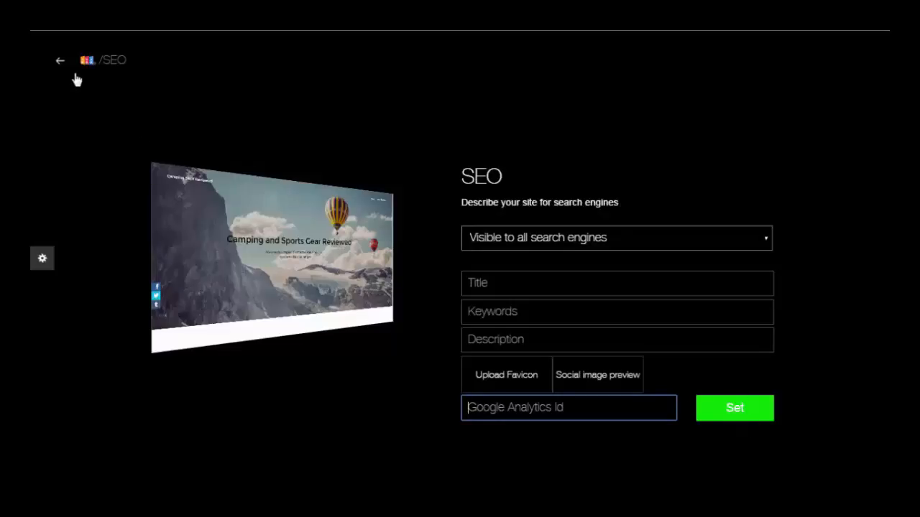
click(59, 61)
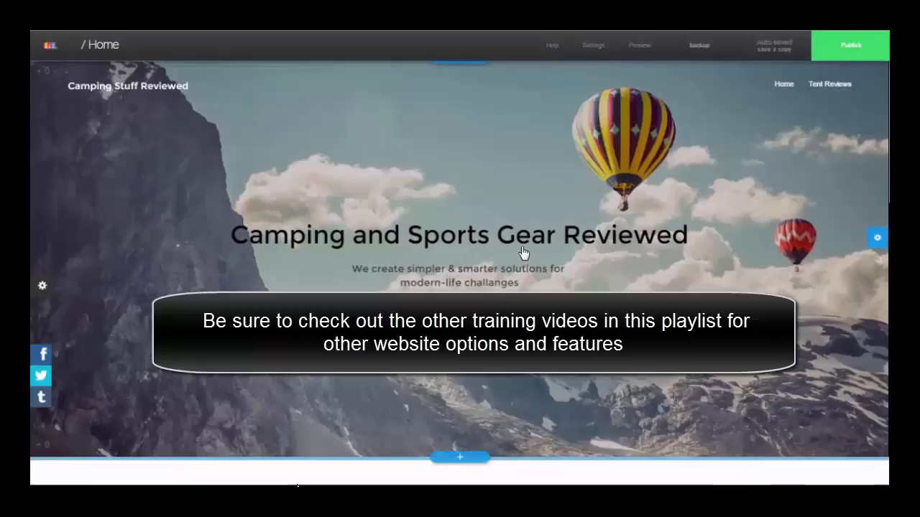
mouse_move(312, 483)
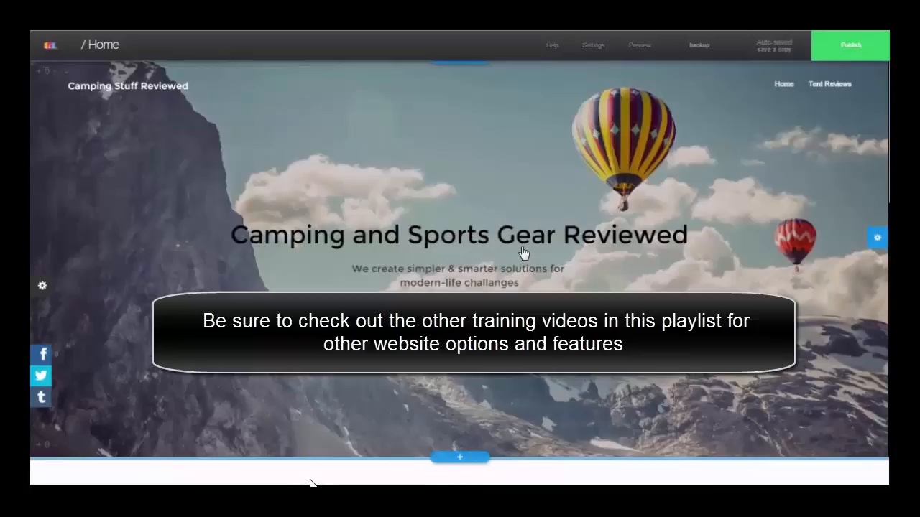